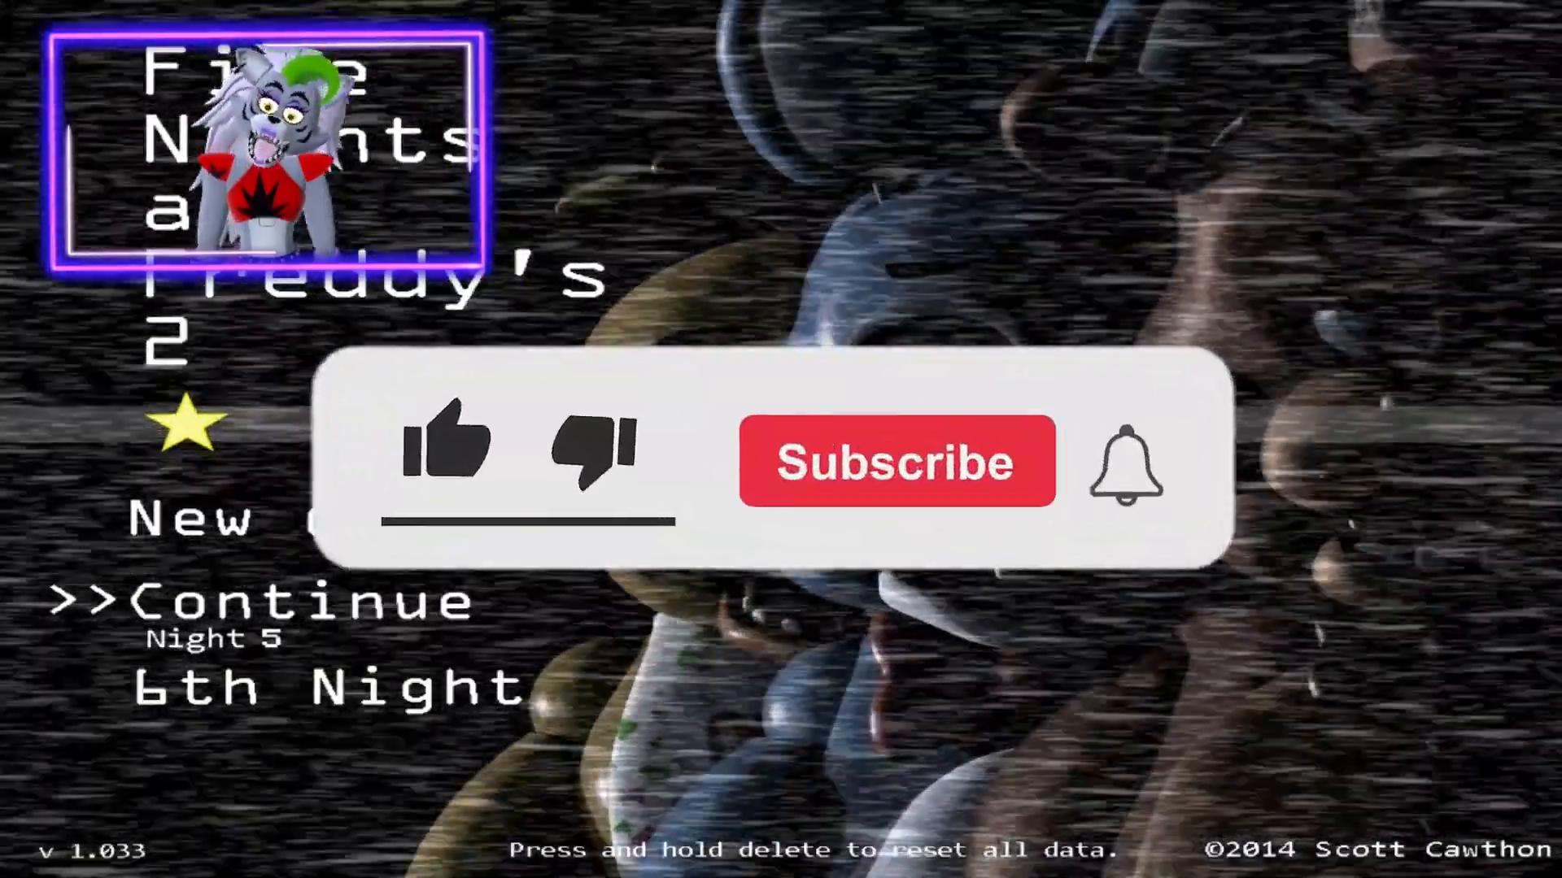
- Start a New Game and bring up the CAM 11 Prize Corner feed on Night 1
click(444, 444)
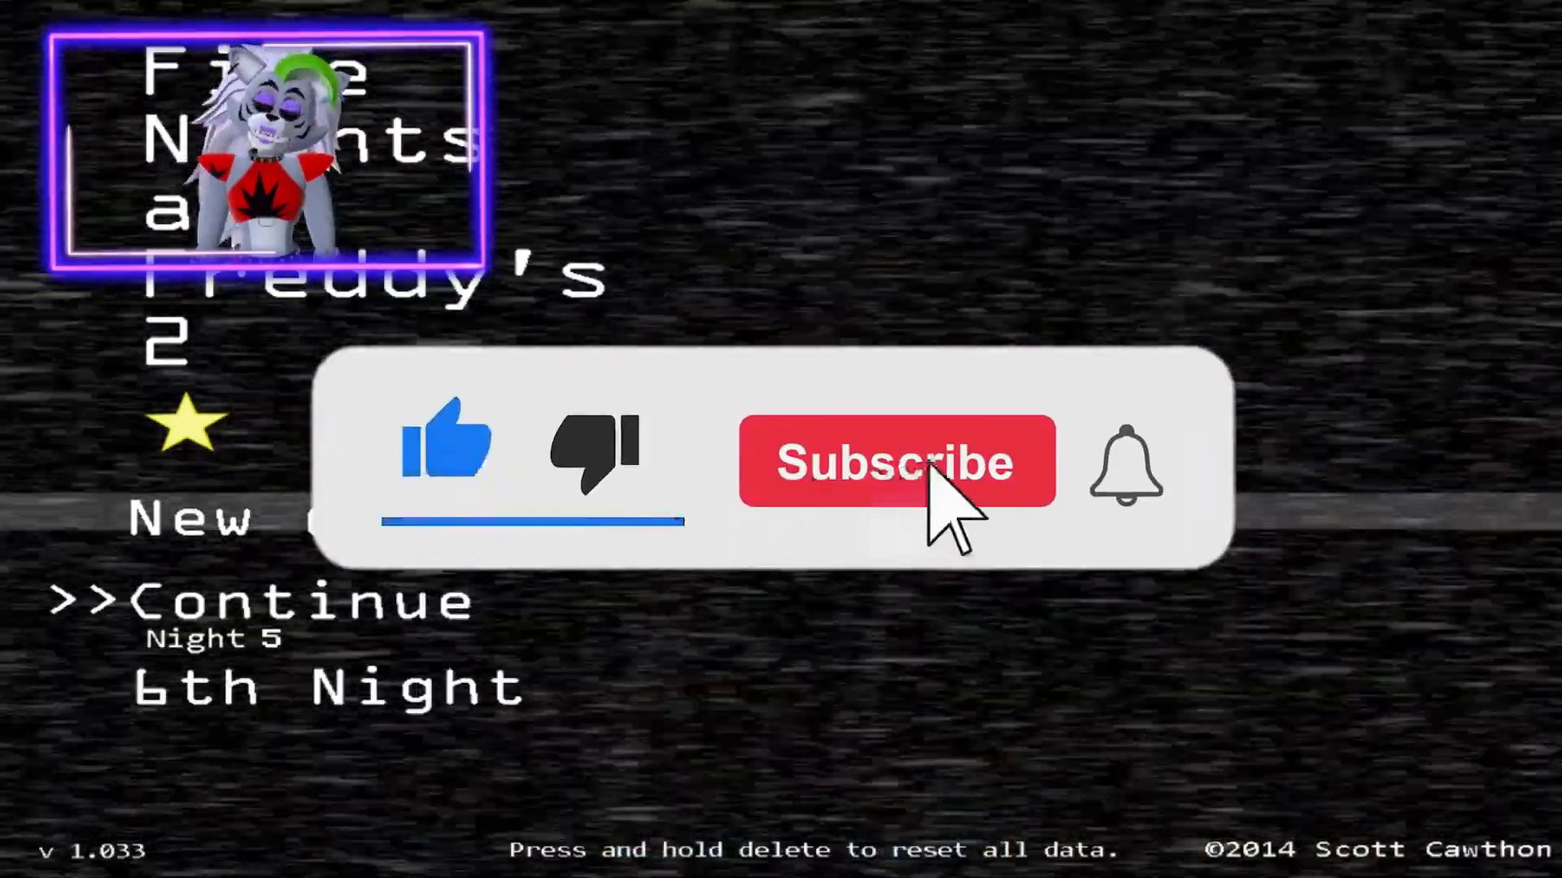
click(894, 461)
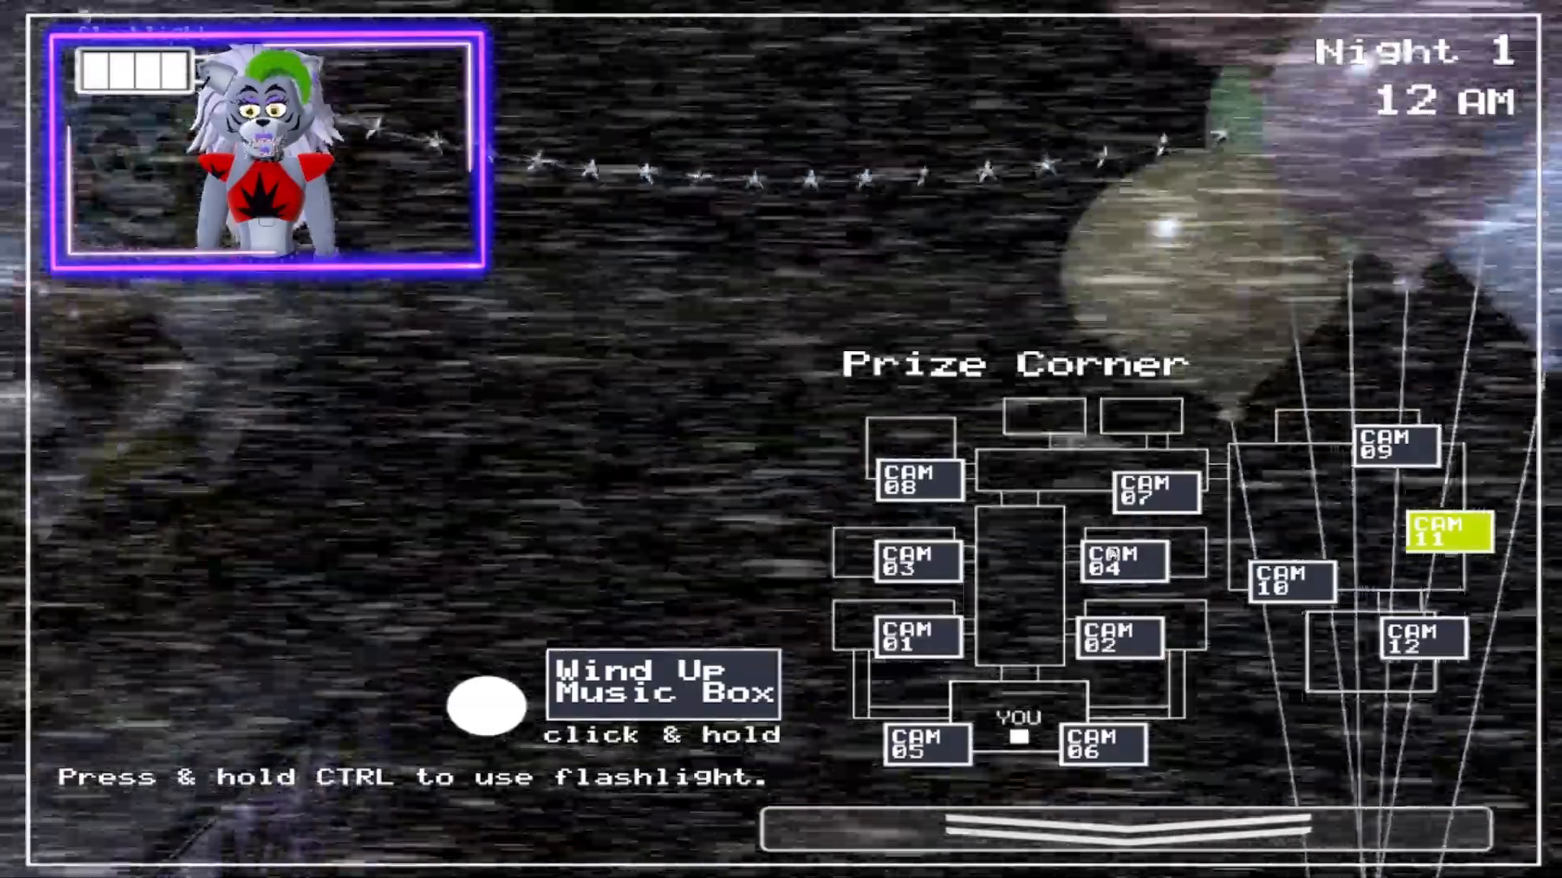
- Cycle through CAM 03, 04, 07, 01 and 08, then return to CAM 11
click(895, 560)
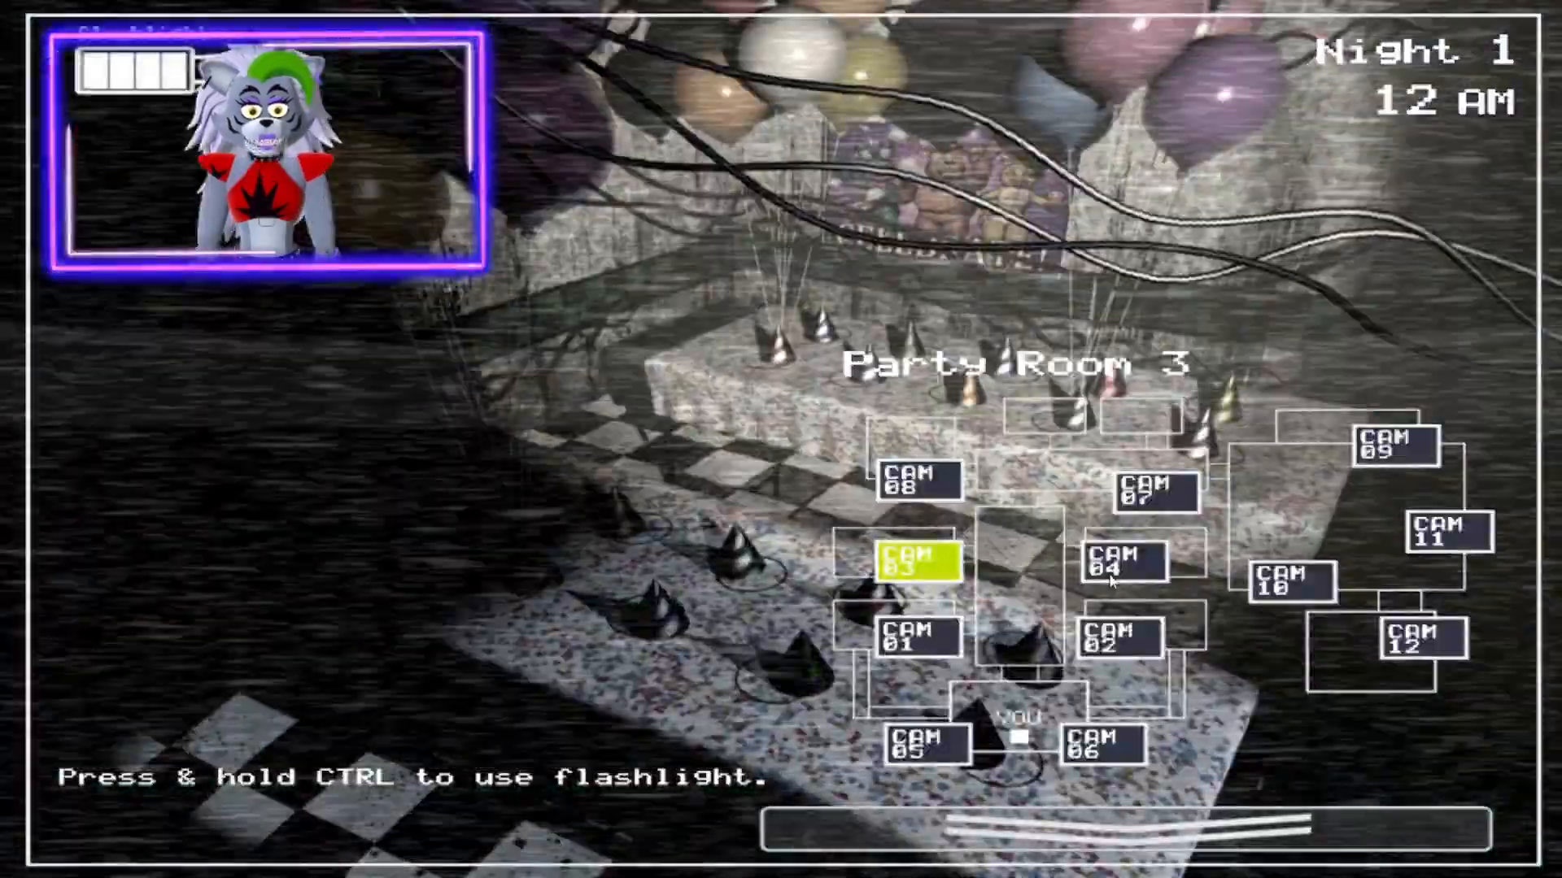
click(1385, 448)
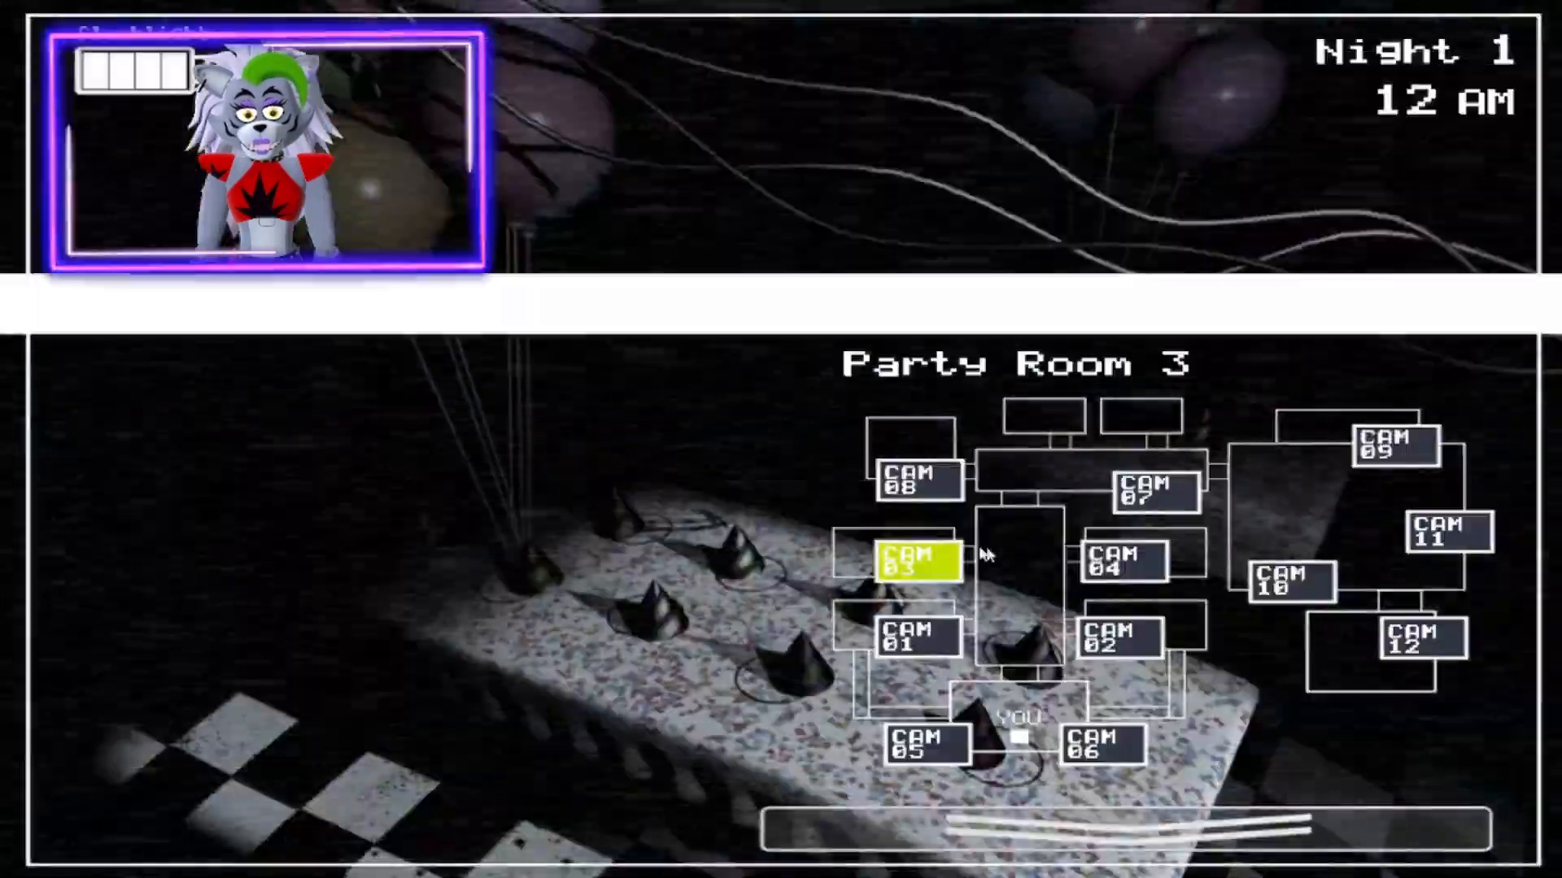
click(901, 635)
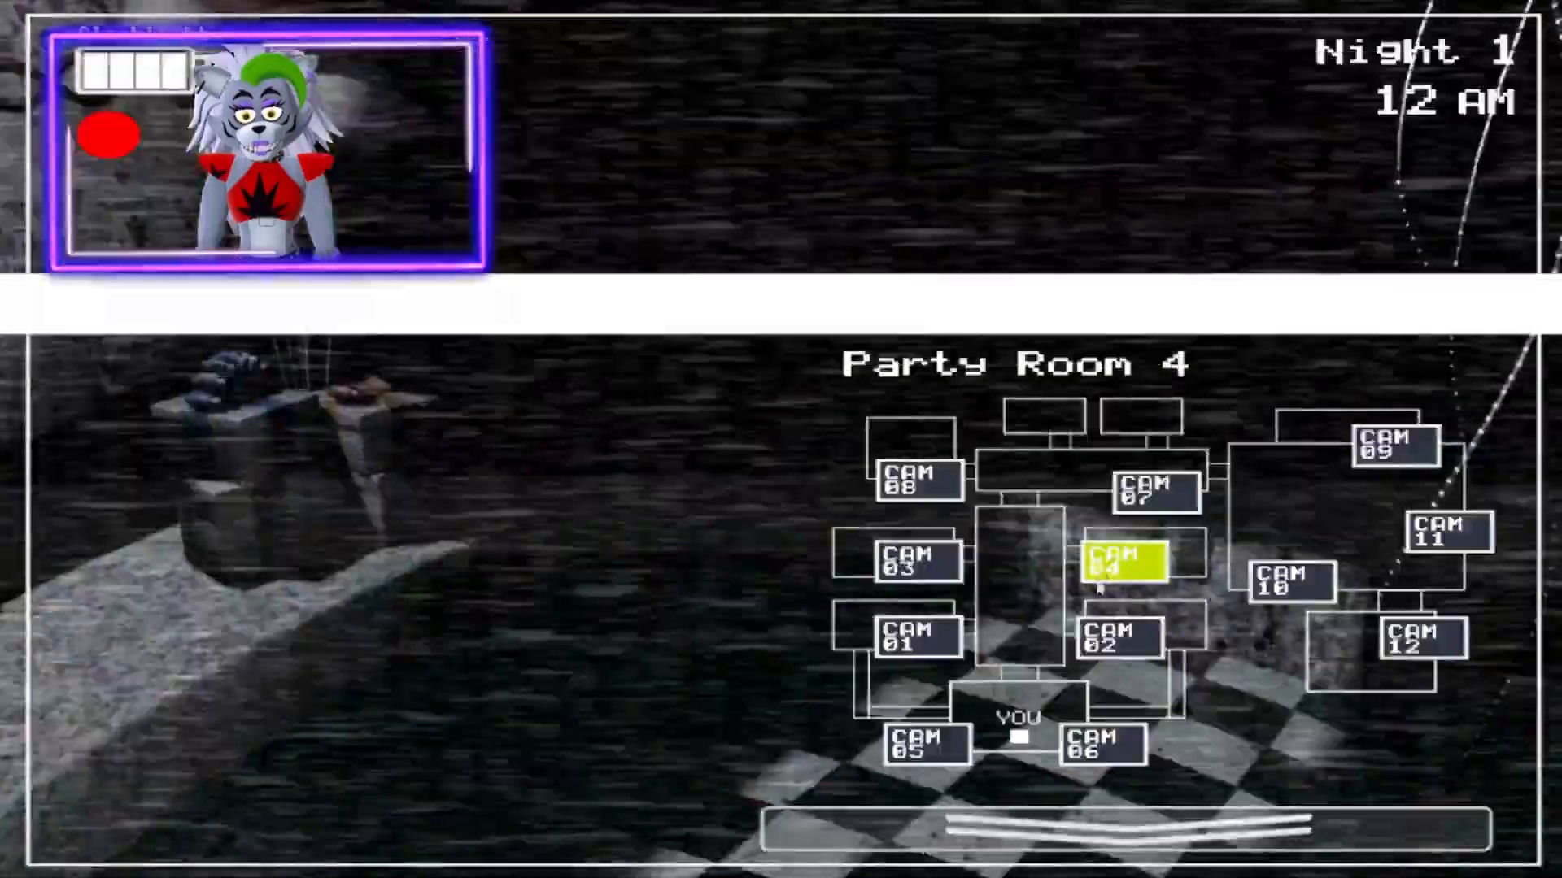
click(1392, 444)
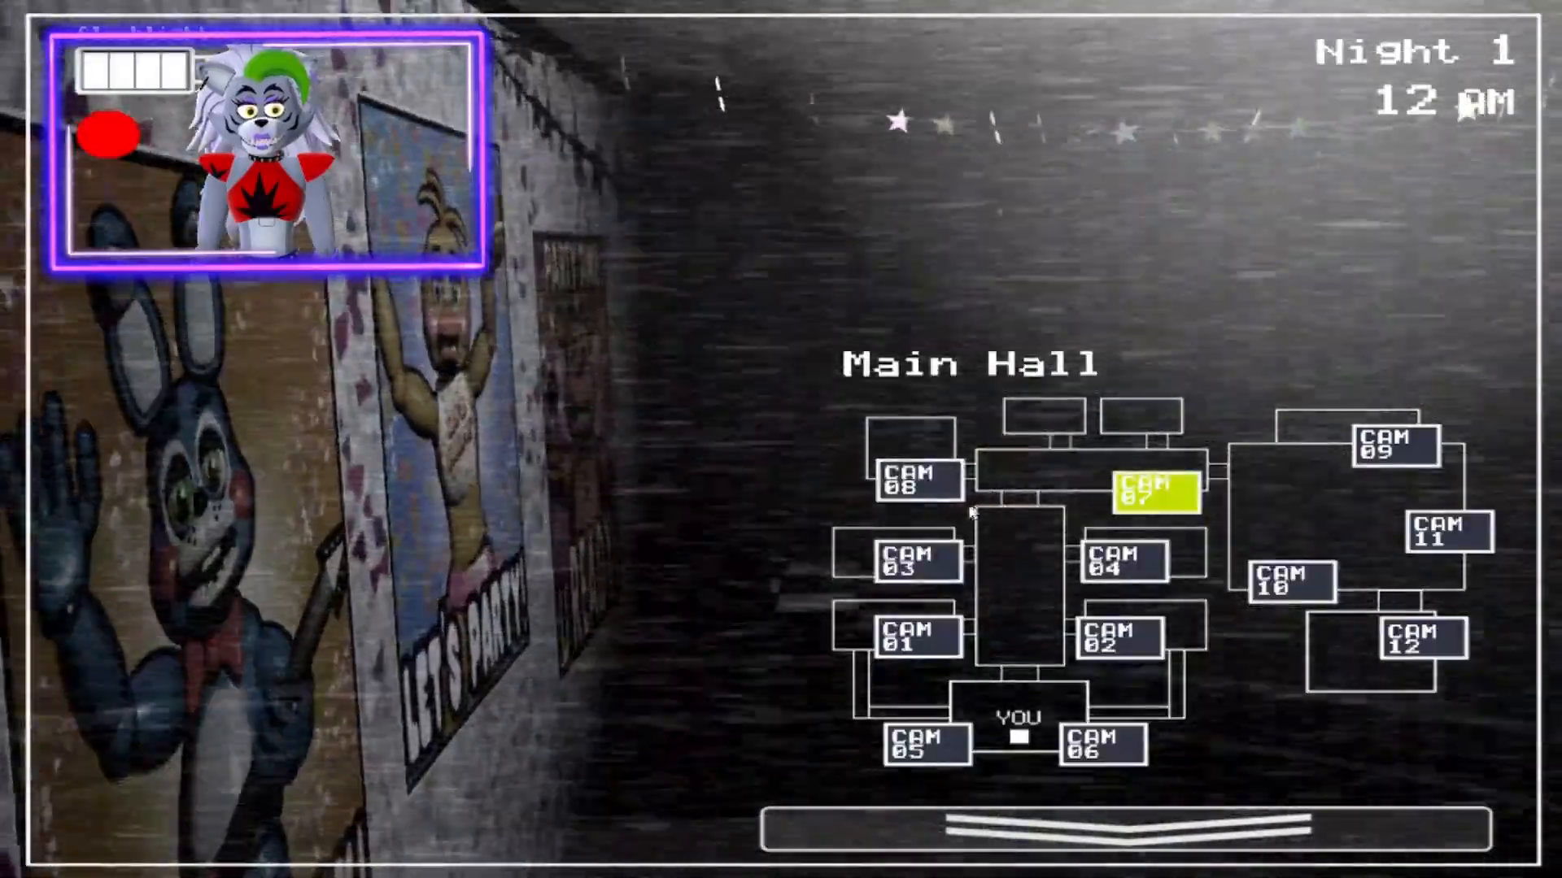
click(906, 637)
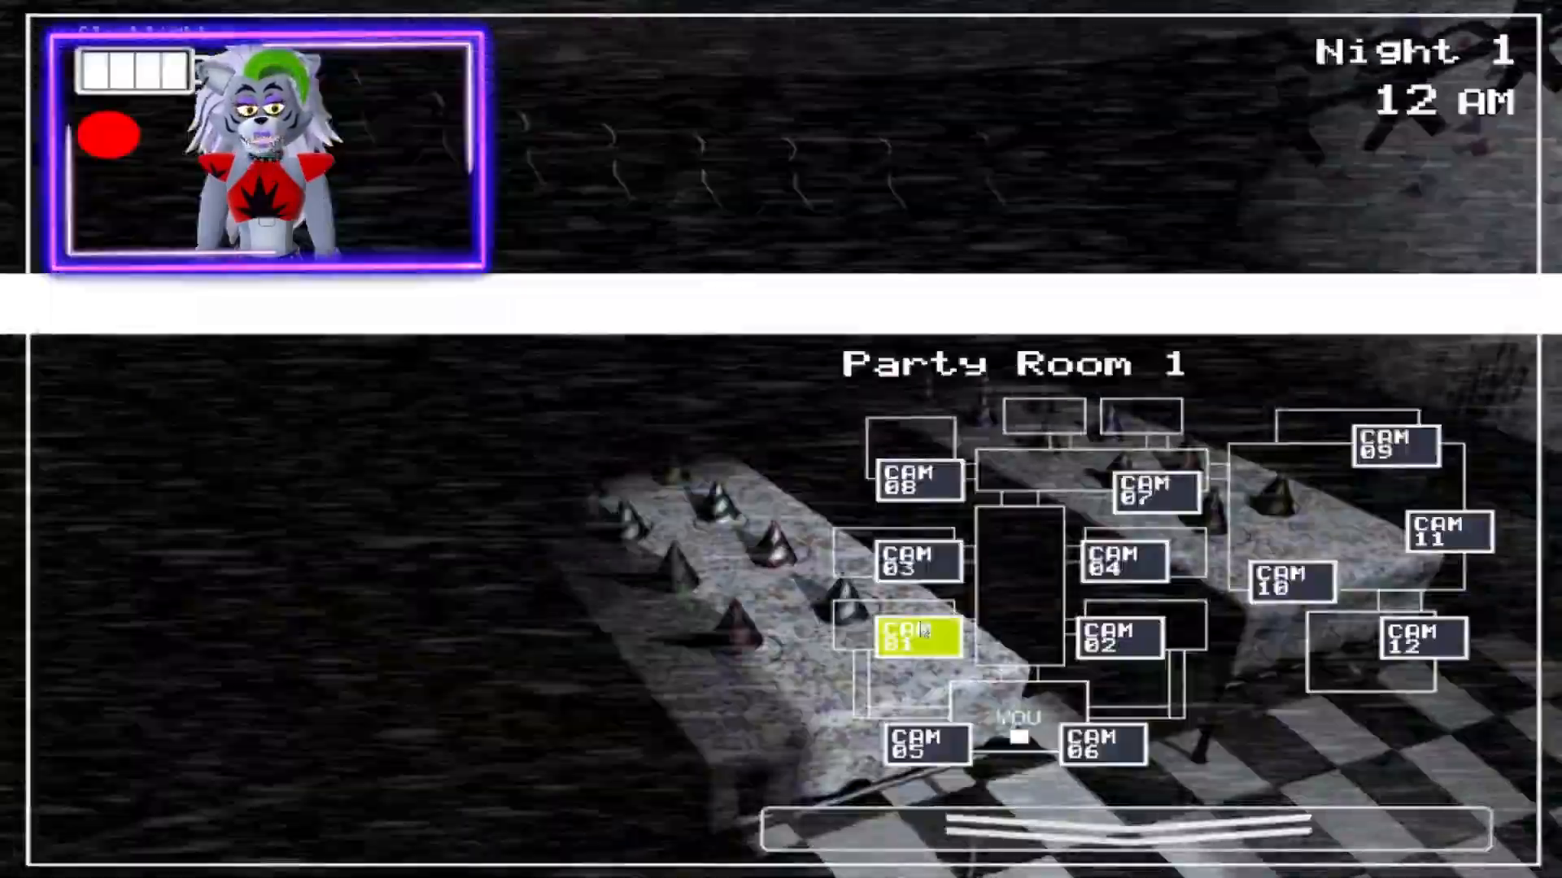
click(913, 476)
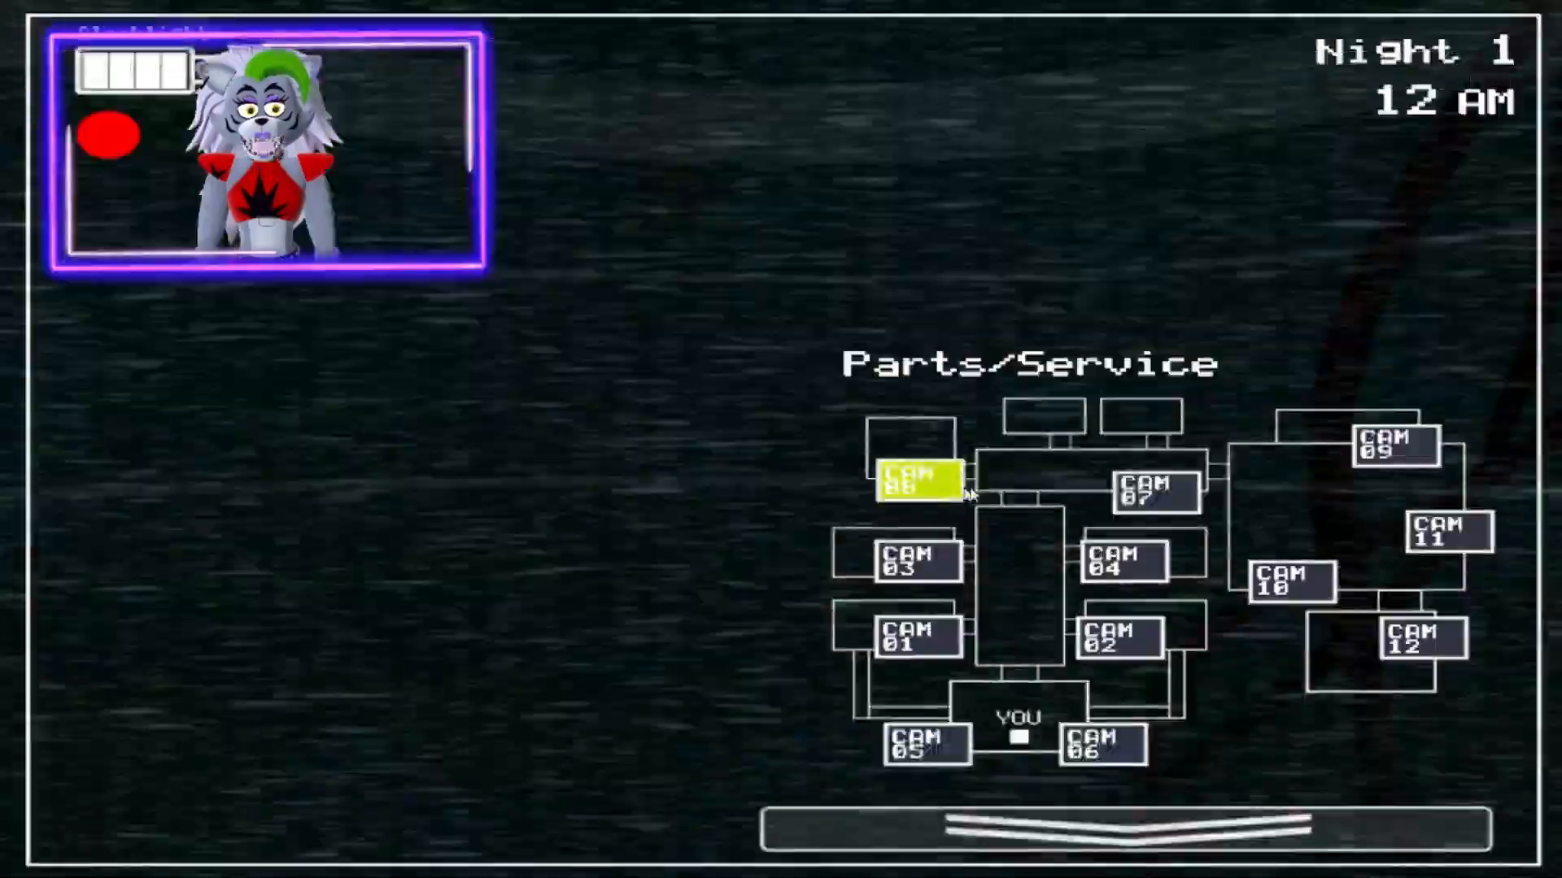
click(1390, 445)
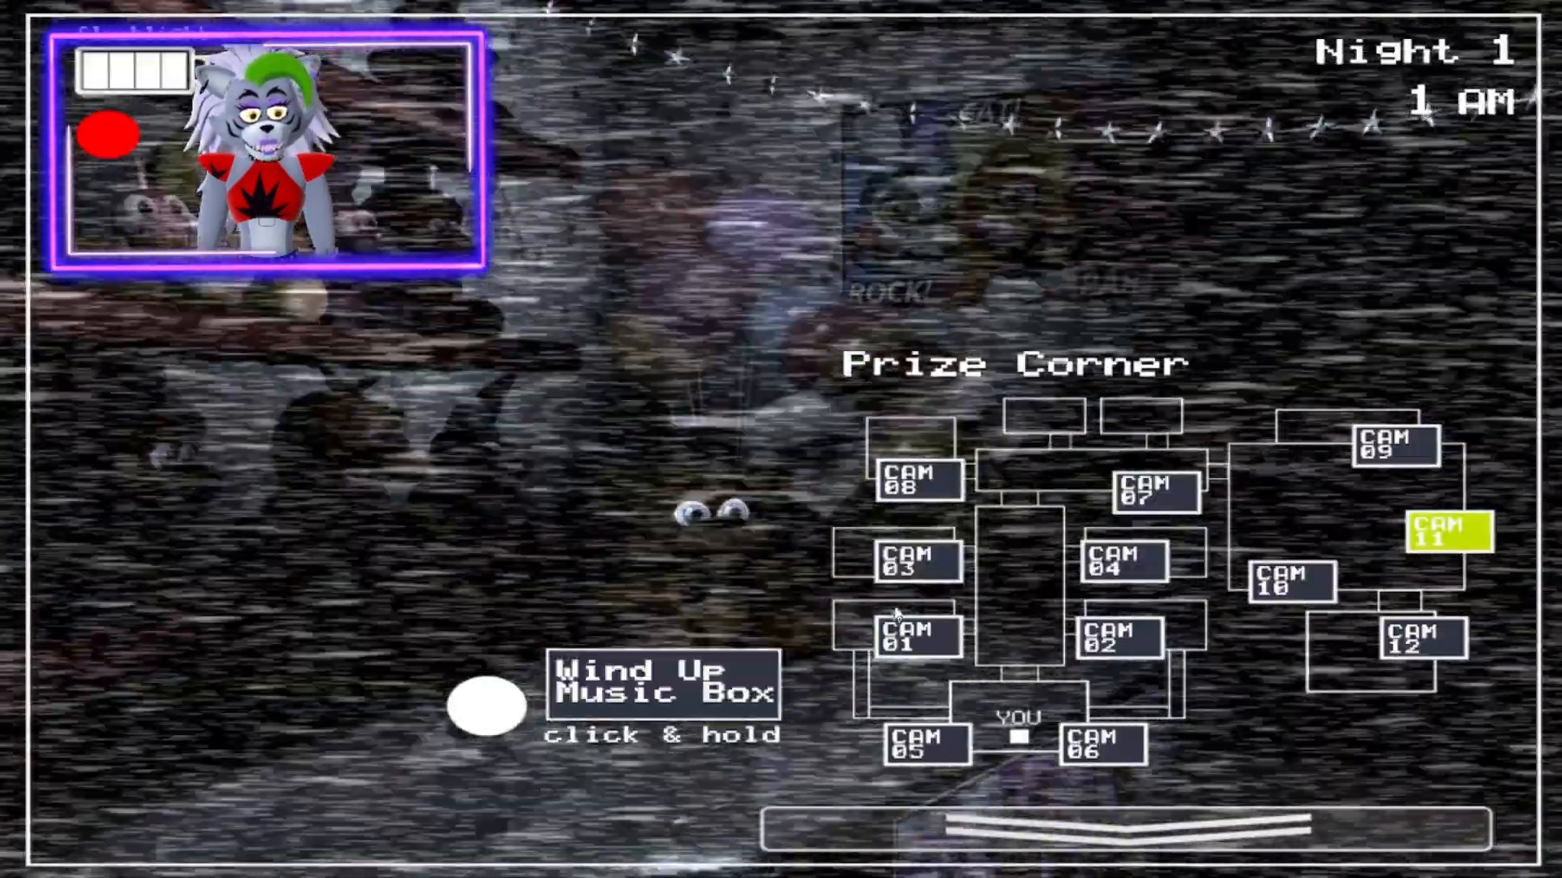
- View CAM 02 Party Room 2, then CAM 11, ending on CAM 09 Show Stage
click(1113, 638)
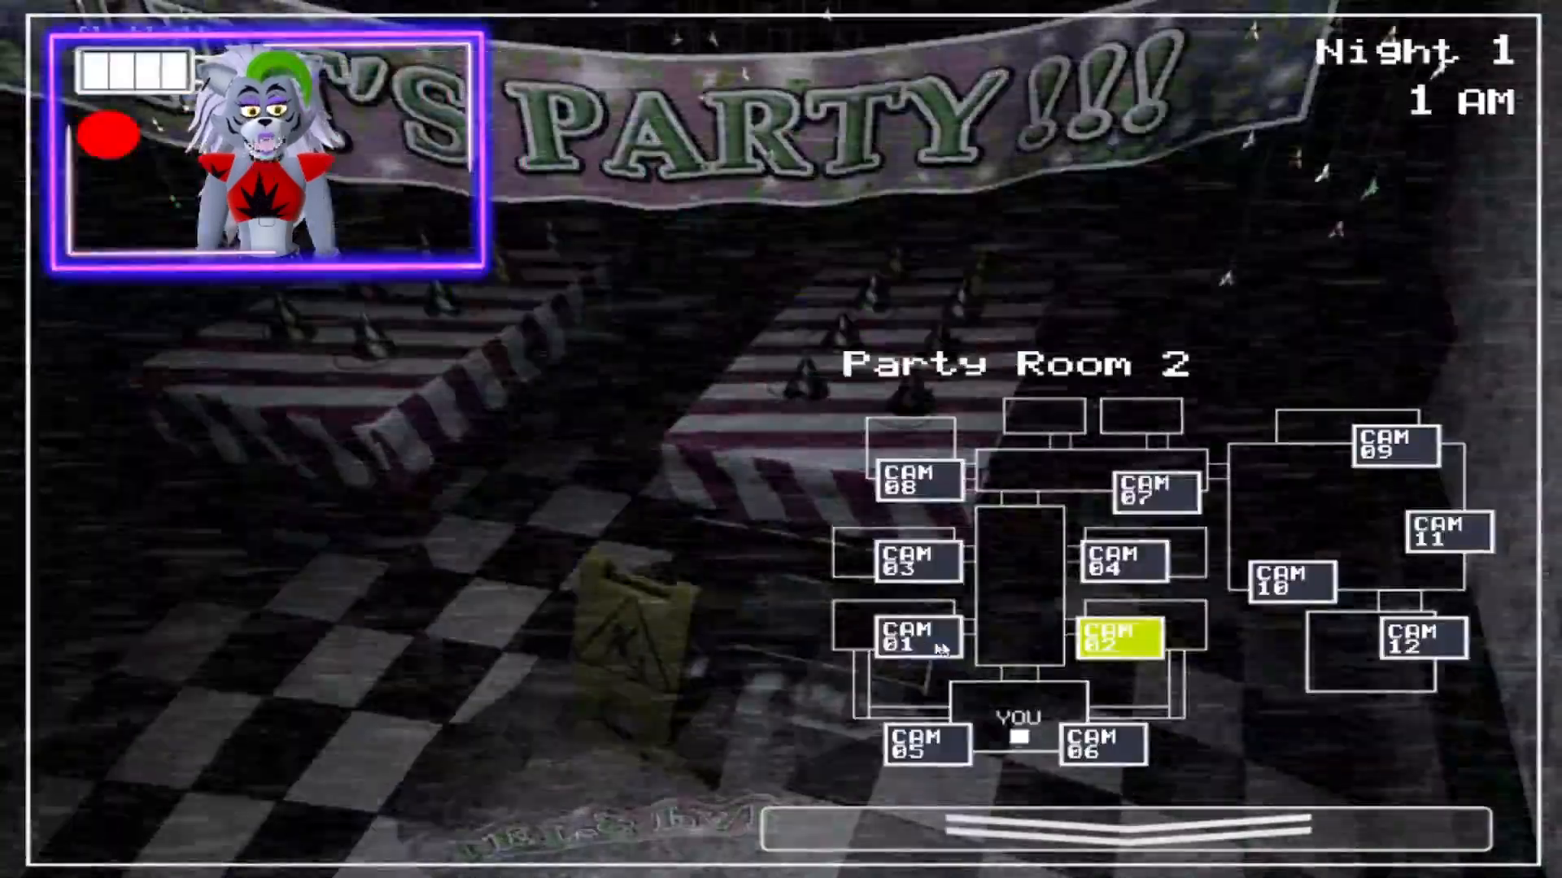
click(1099, 745)
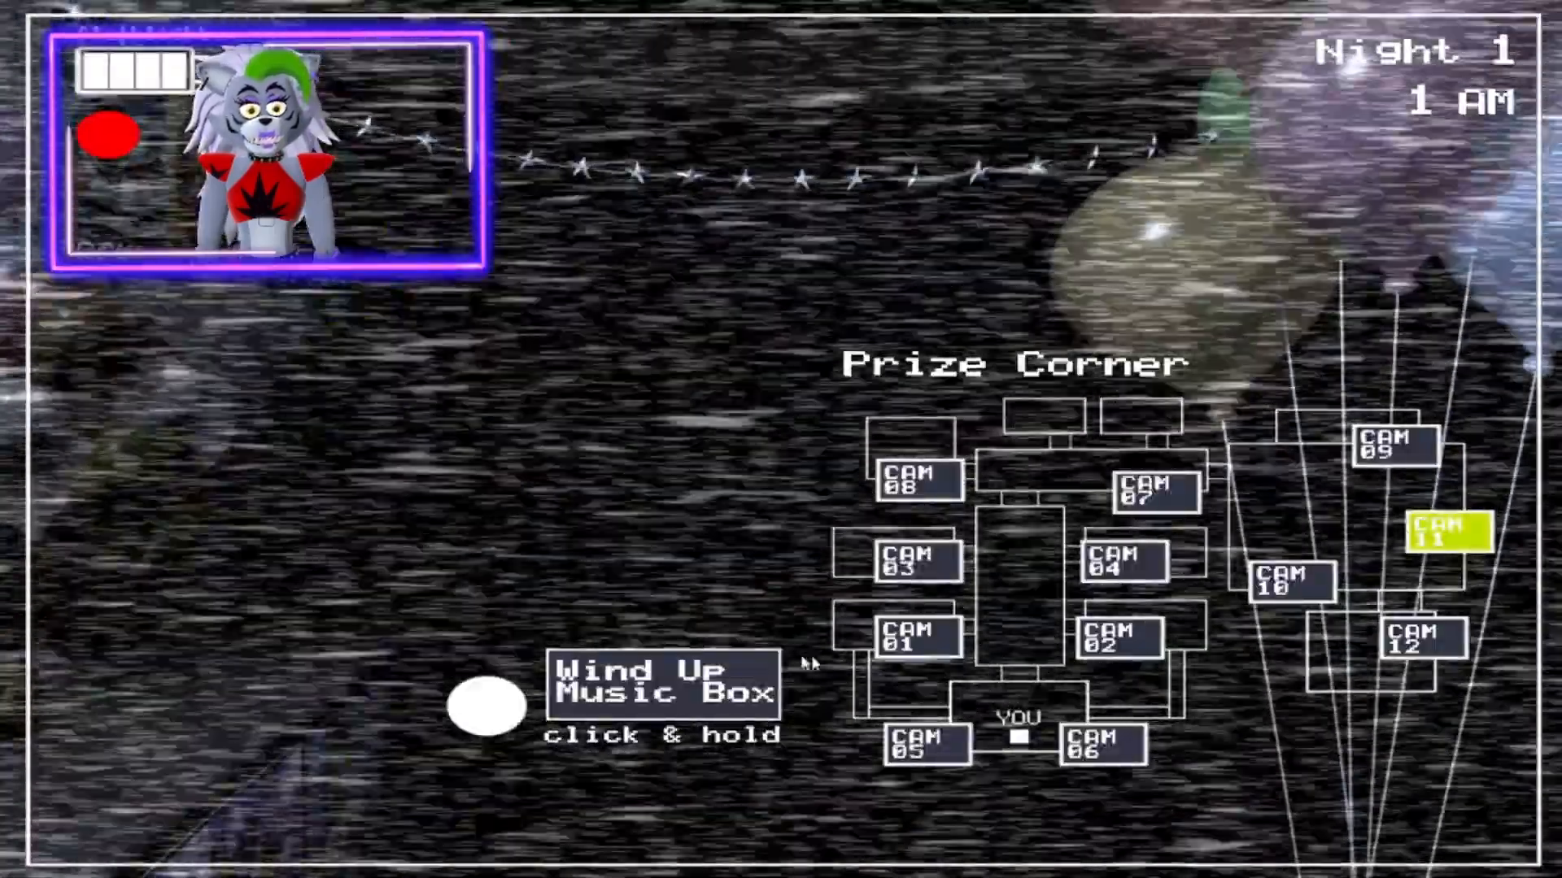
click(1393, 446)
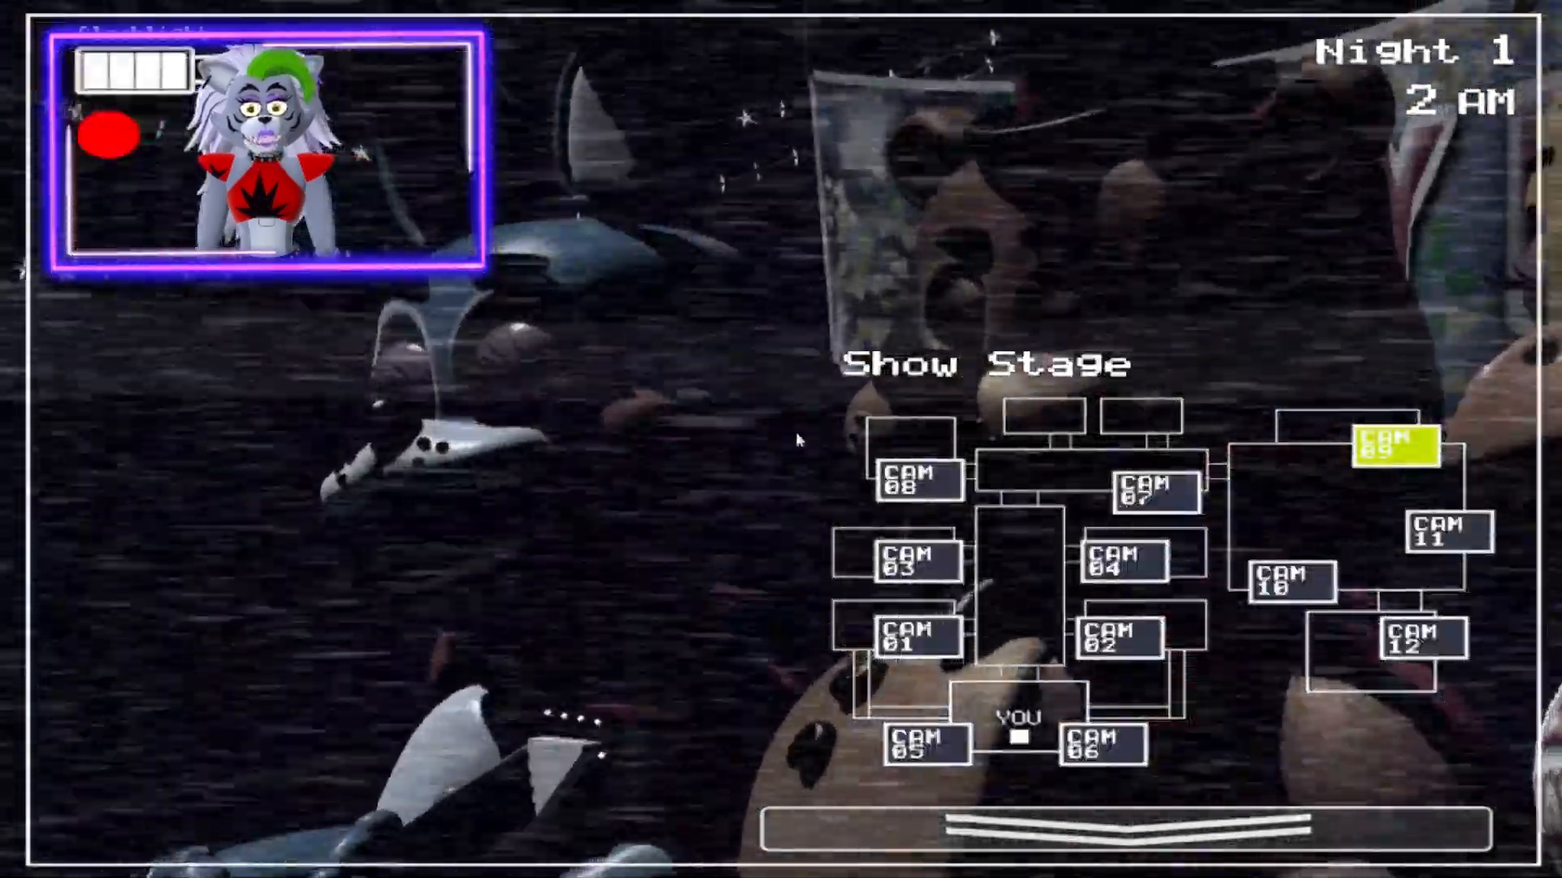
click(1386, 446)
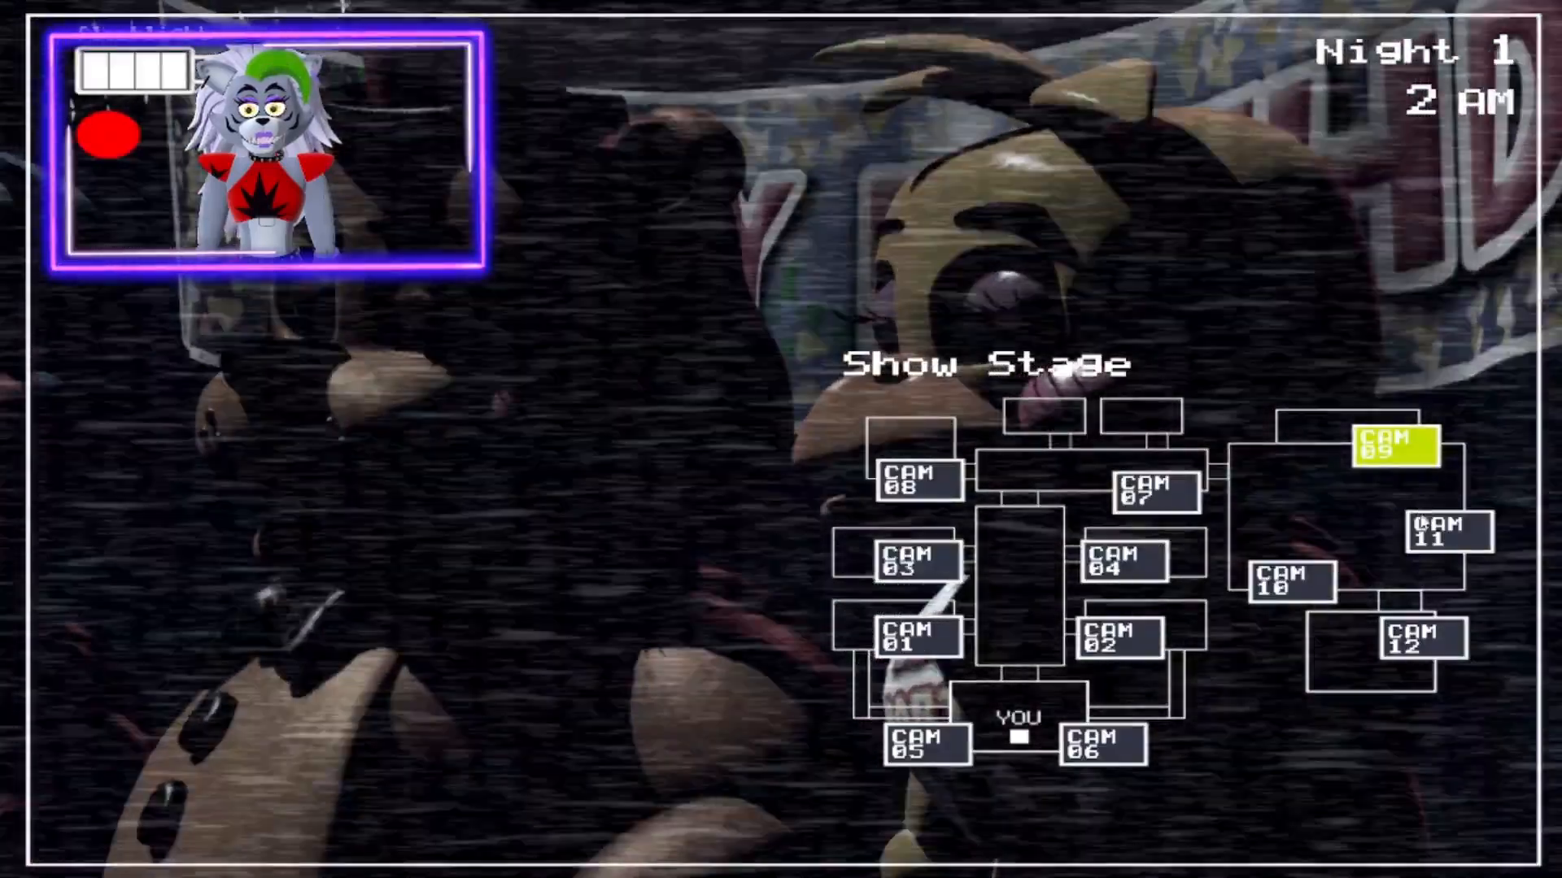
click(1450, 533)
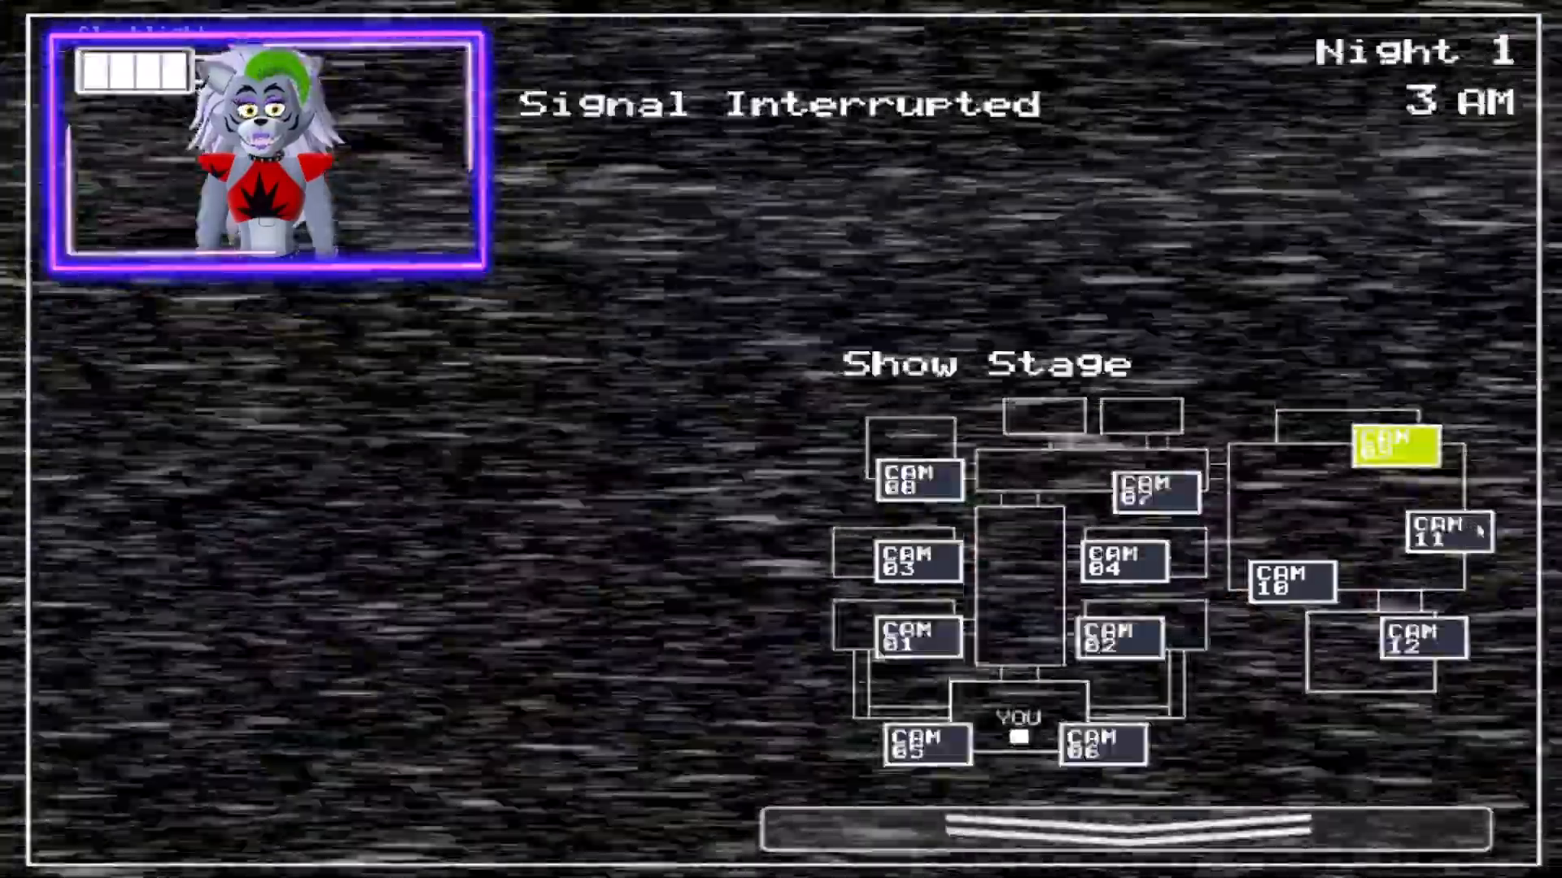
- Check Party Room 3, then return to Prize Corner and wind up the music box
click(910, 566)
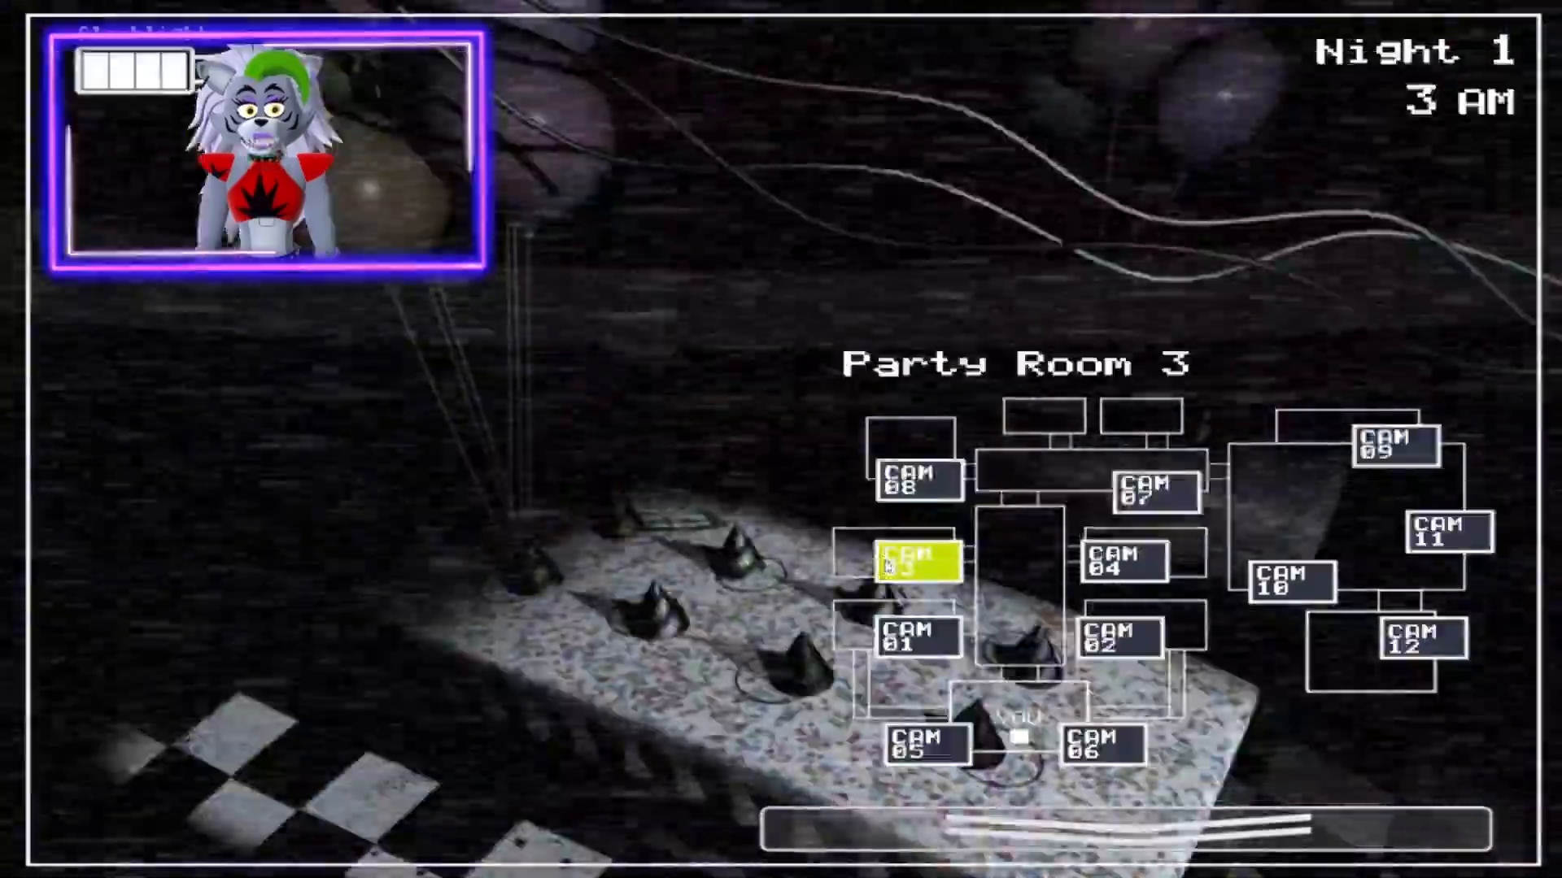
click(1439, 533)
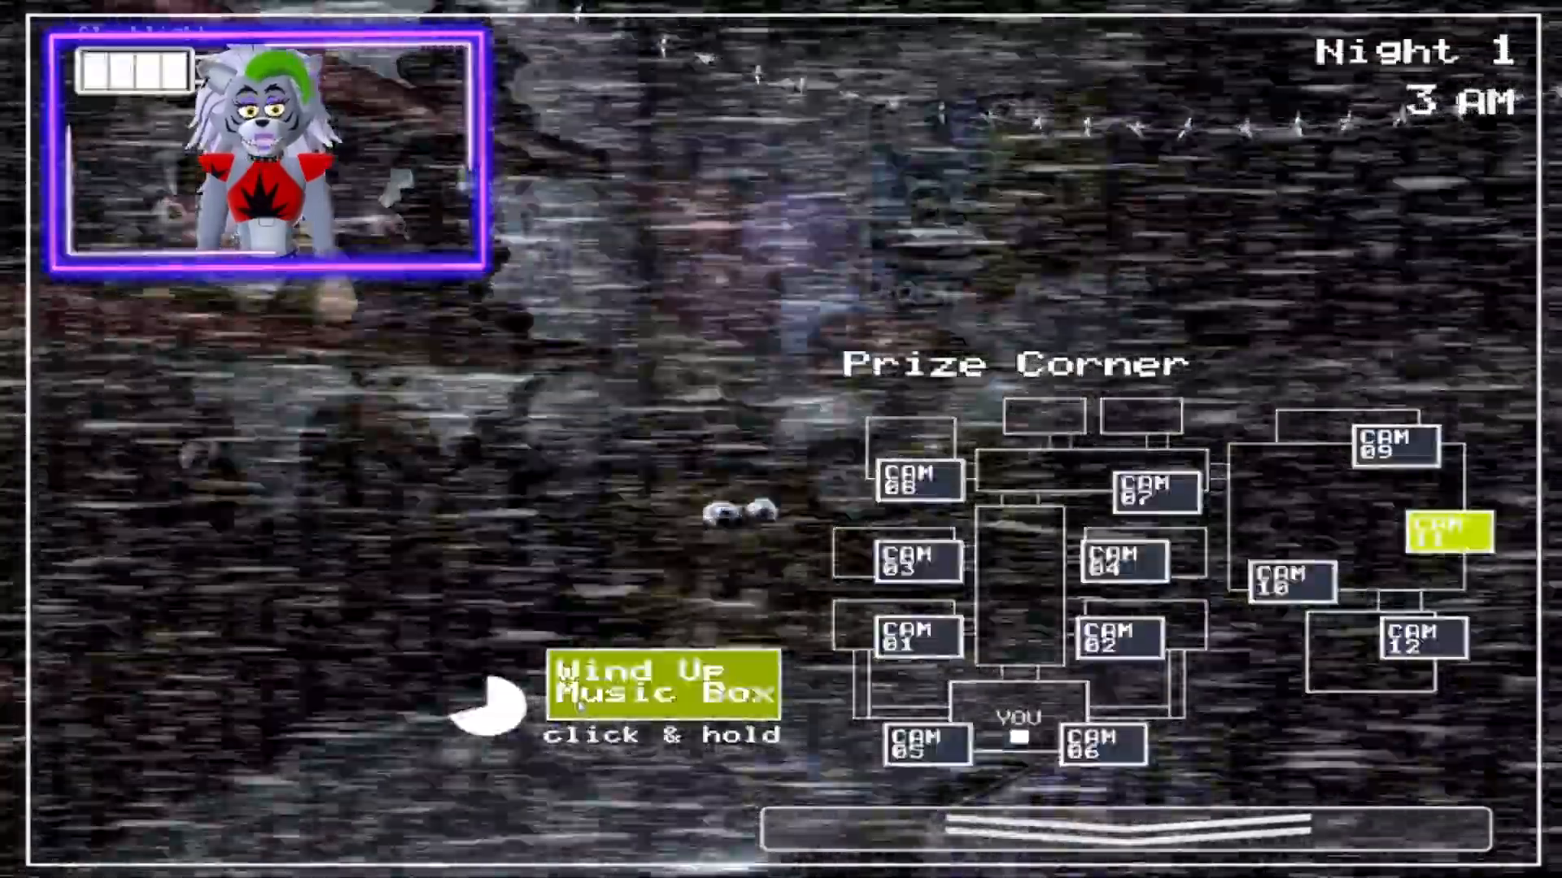
click(487, 701)
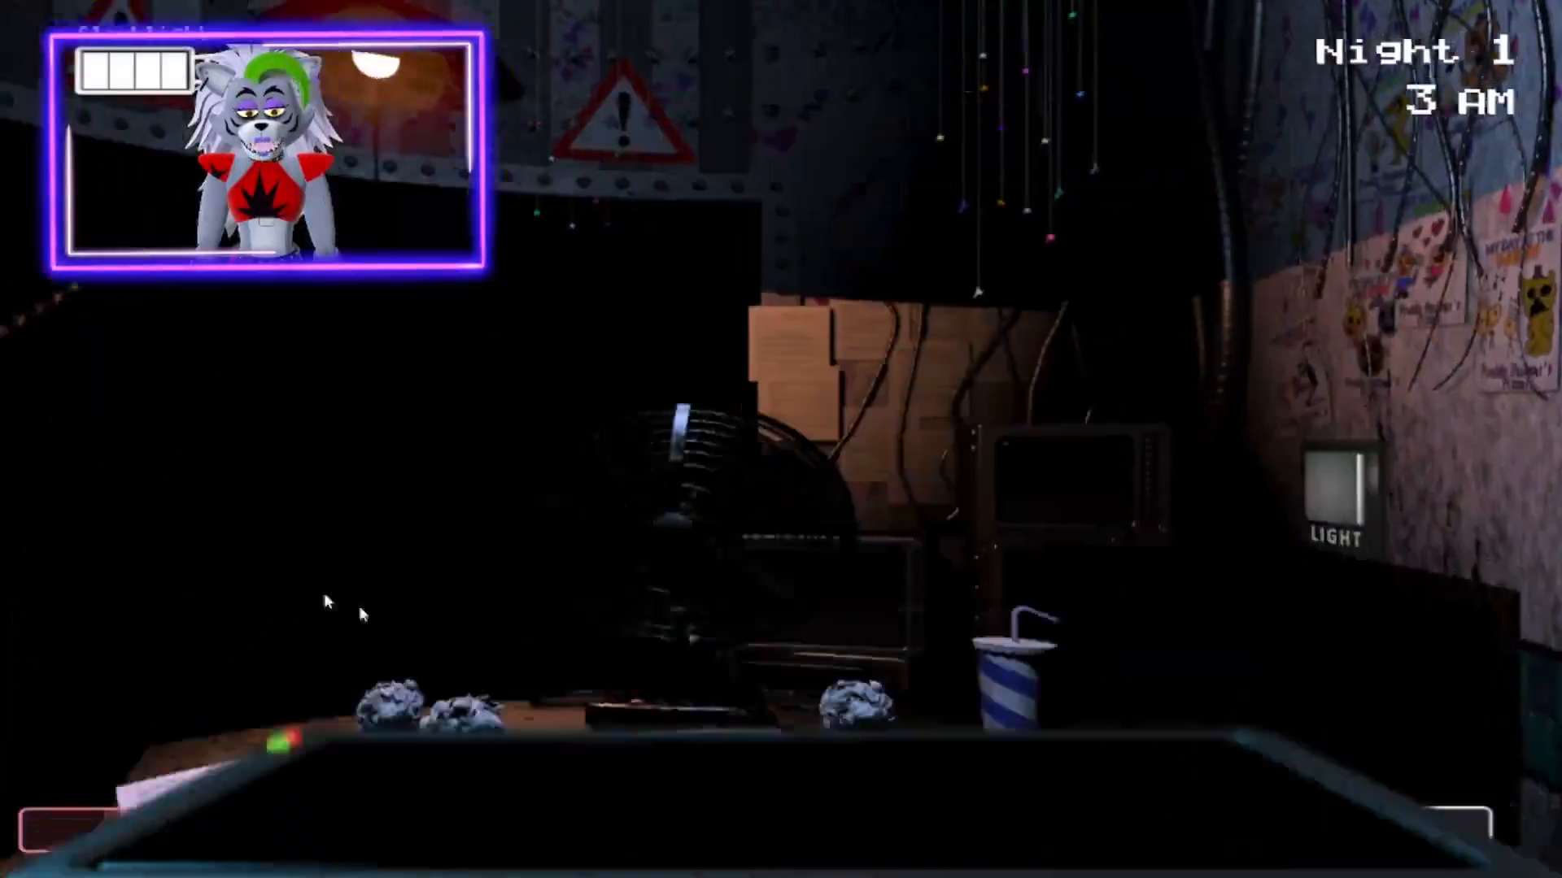
click(1339, 488)
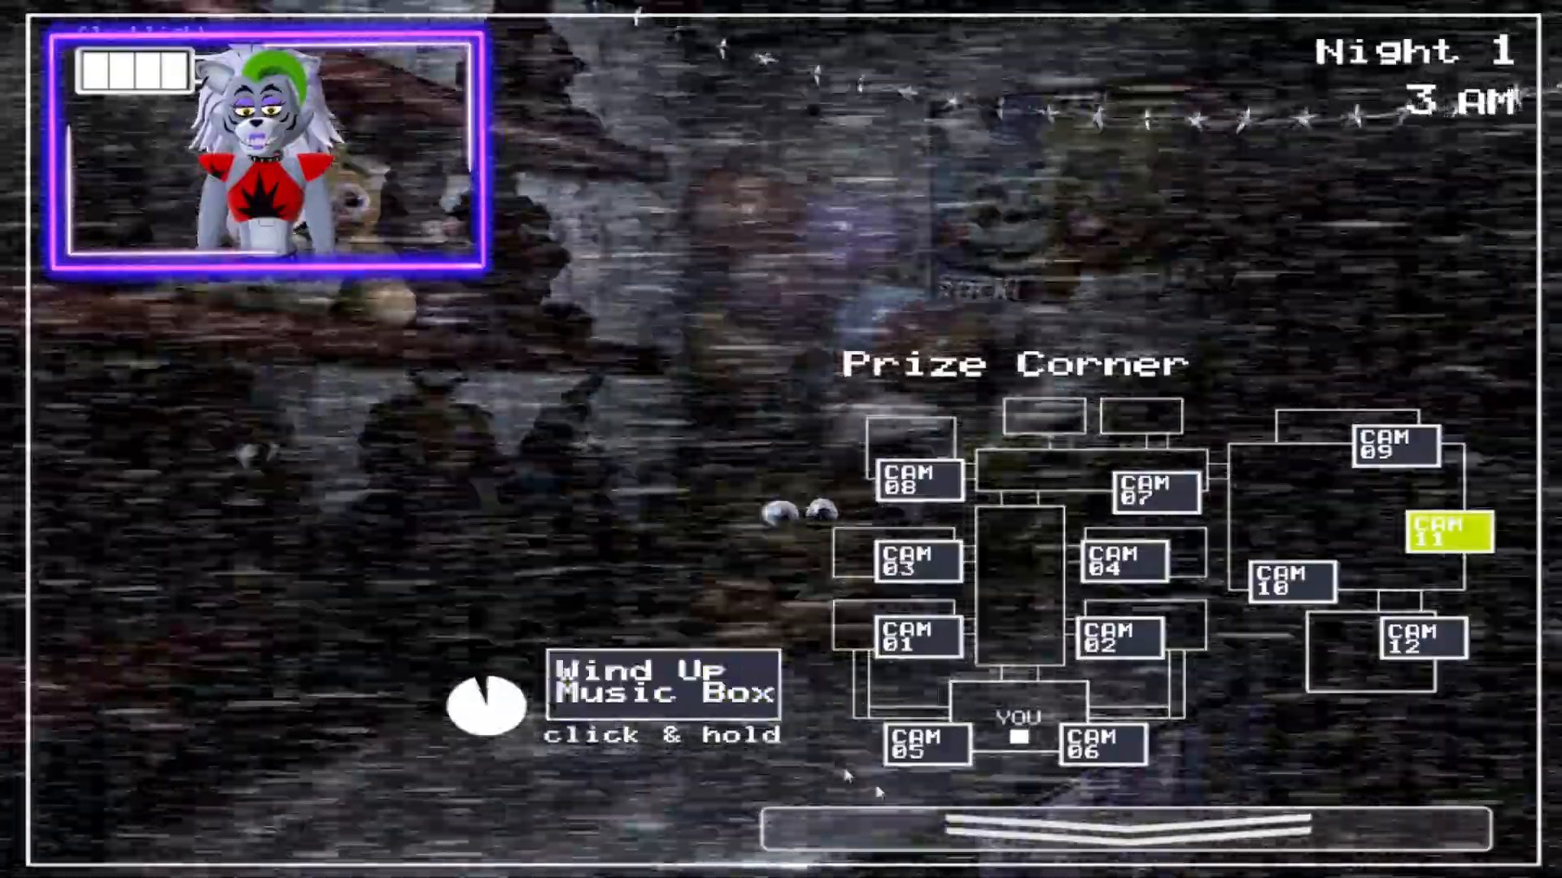
- Check Party Room 4, Party Room 3 and the Right Air Vent, then return to Prize Corner
click(1119, 560)
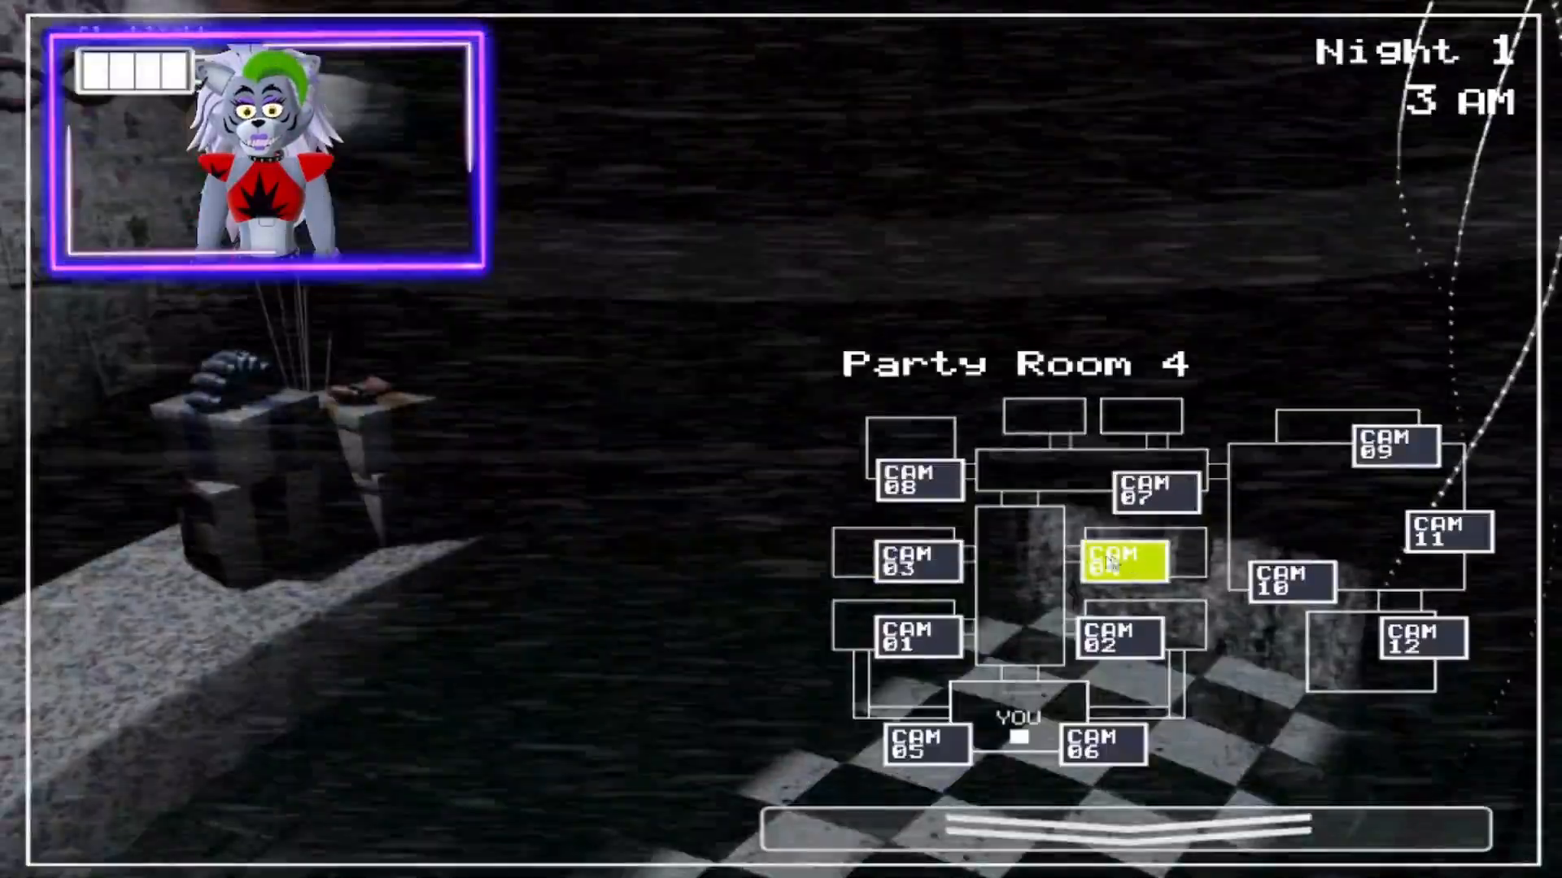
click(903, 559)
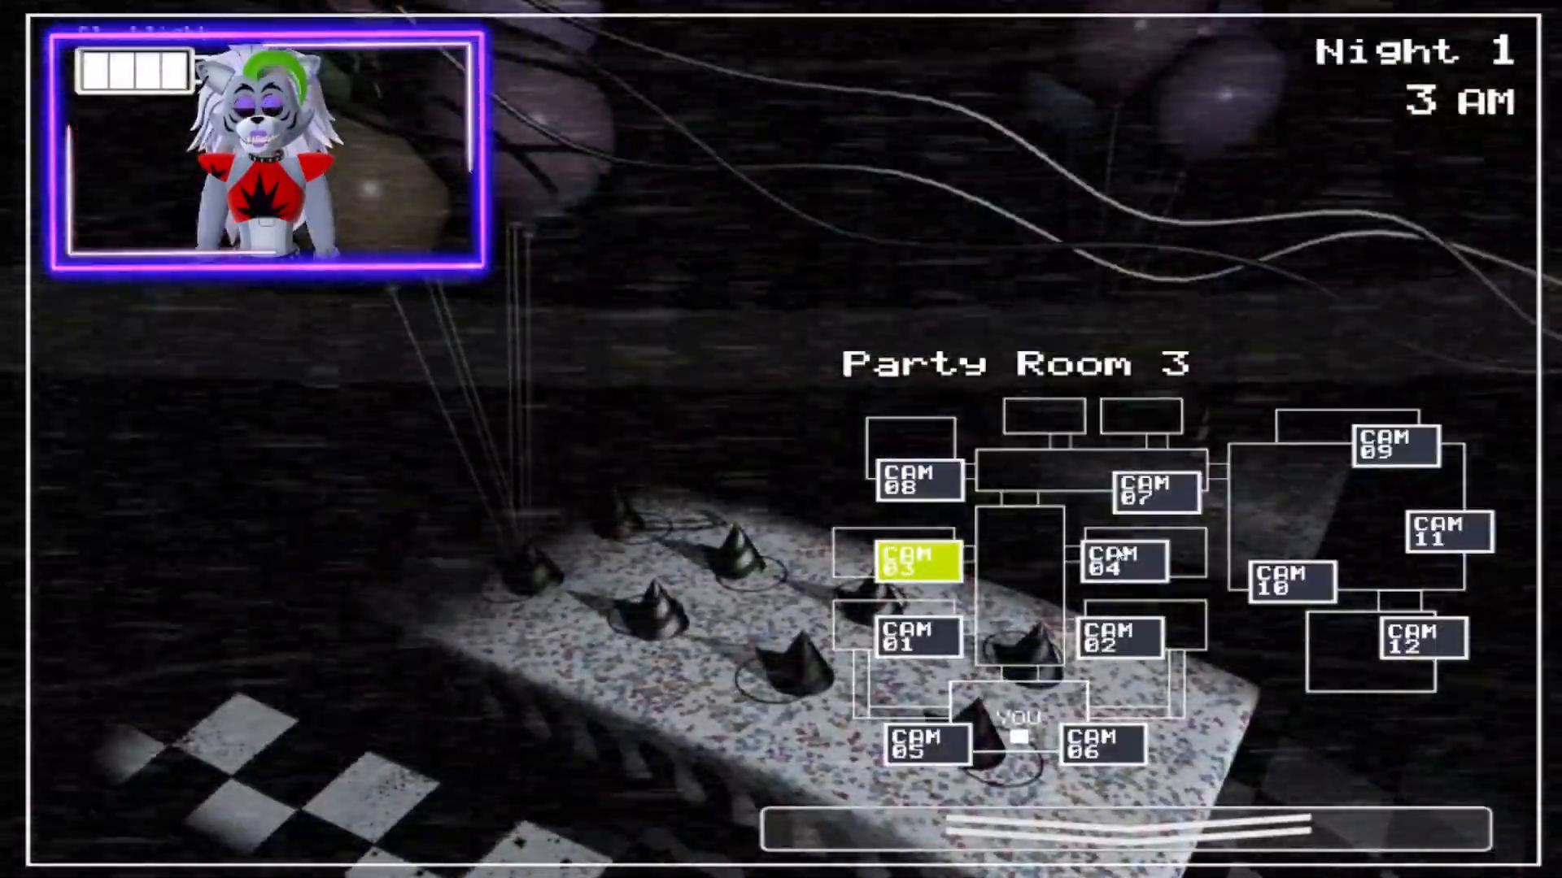
click(1101, 744)
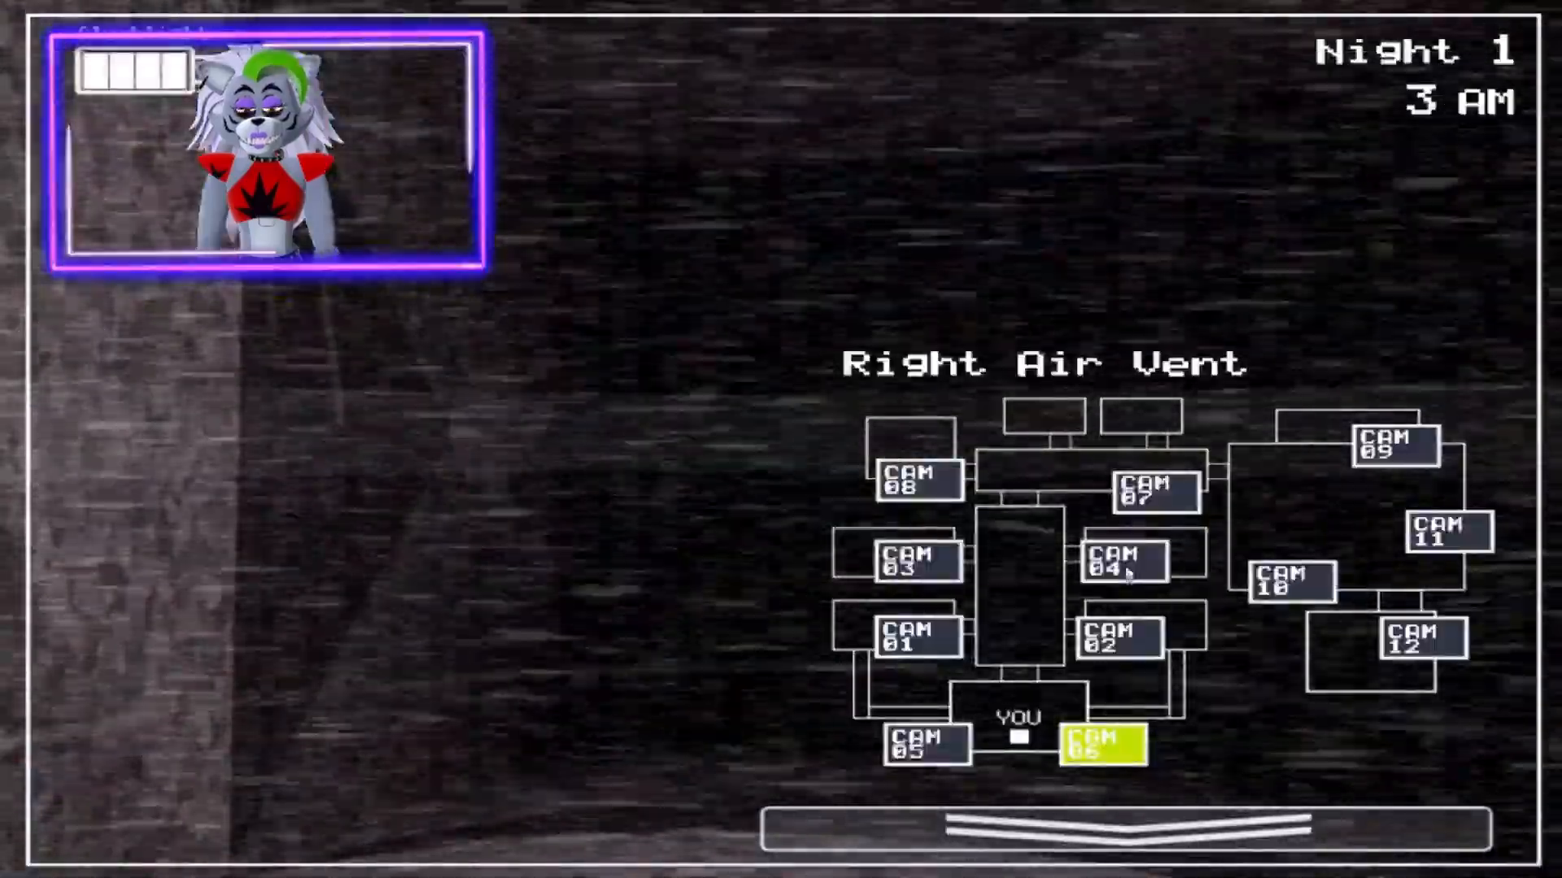
click(1443, 532)
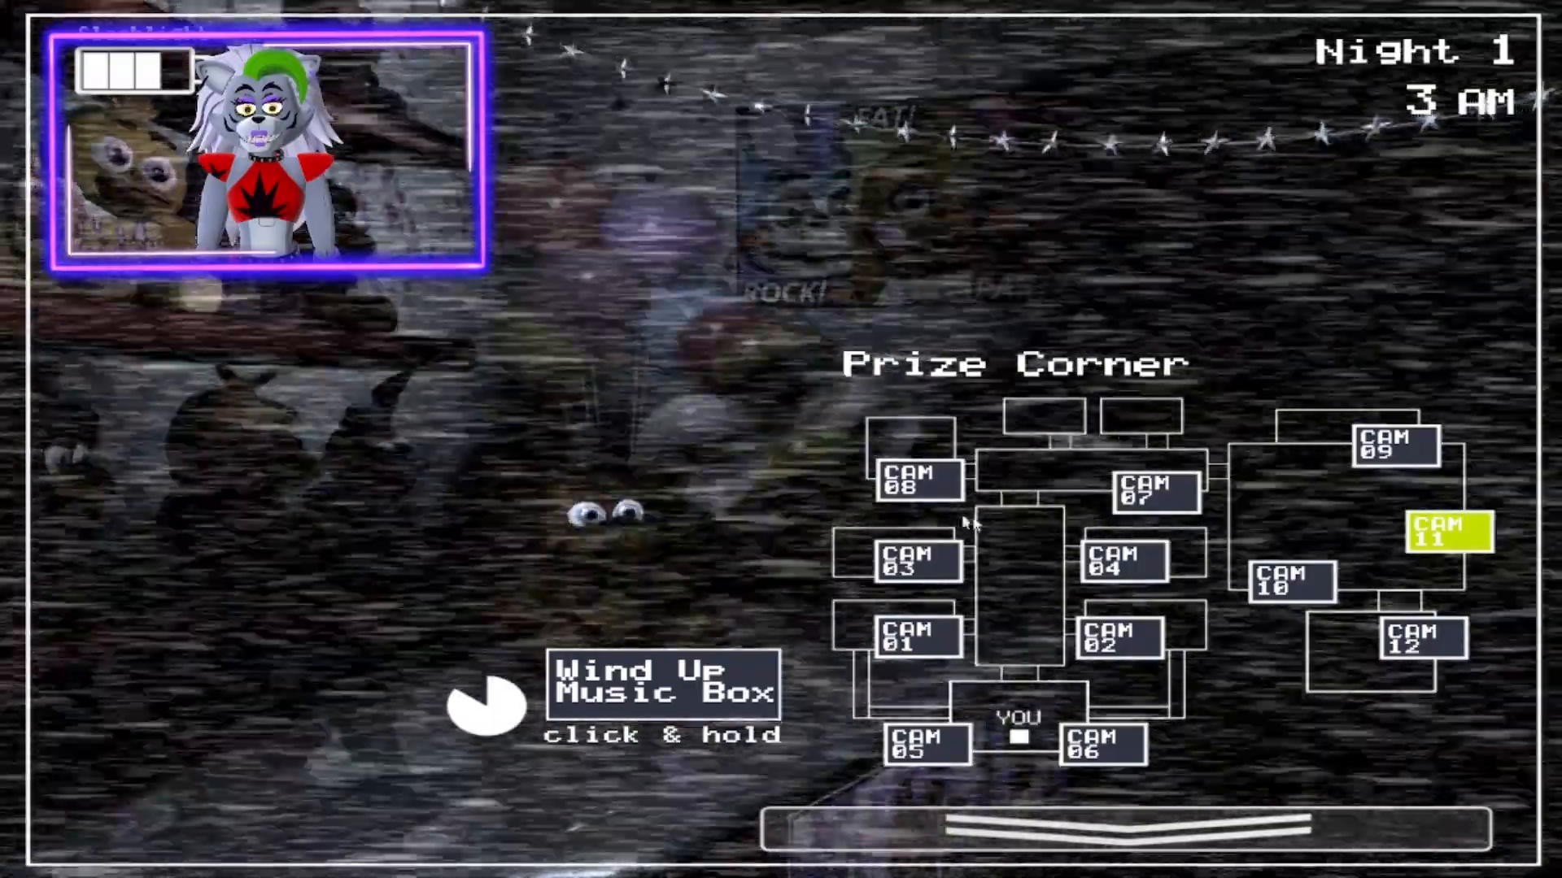
- Recheck Party Room 3, Right Air Vent, Prize Corner and Main Hall, ending on Party Room 3
click(903, 560)
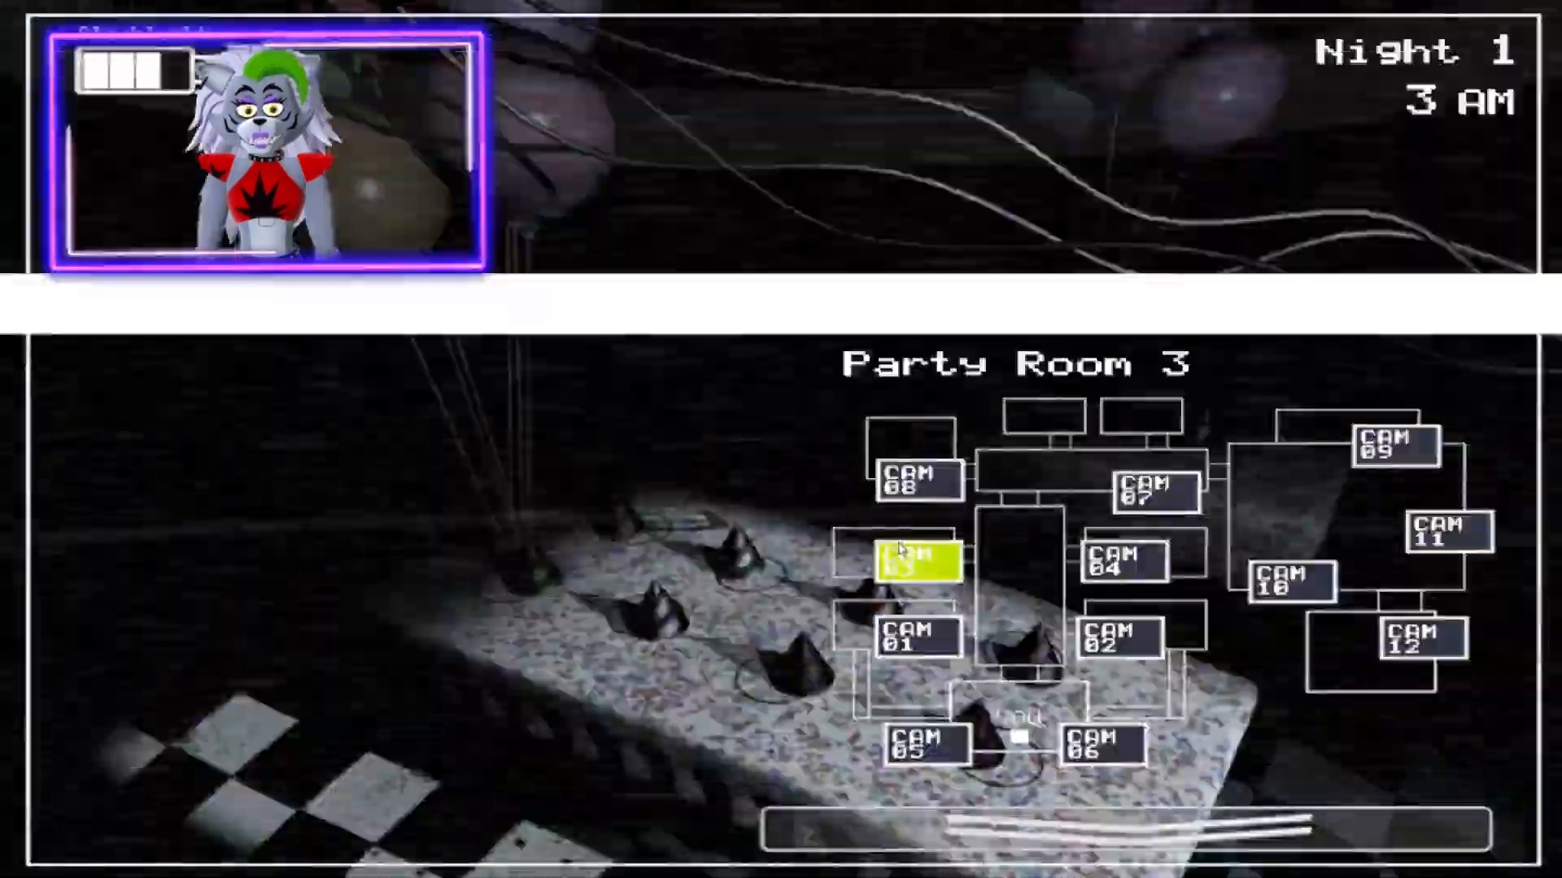
click(1101, 745)
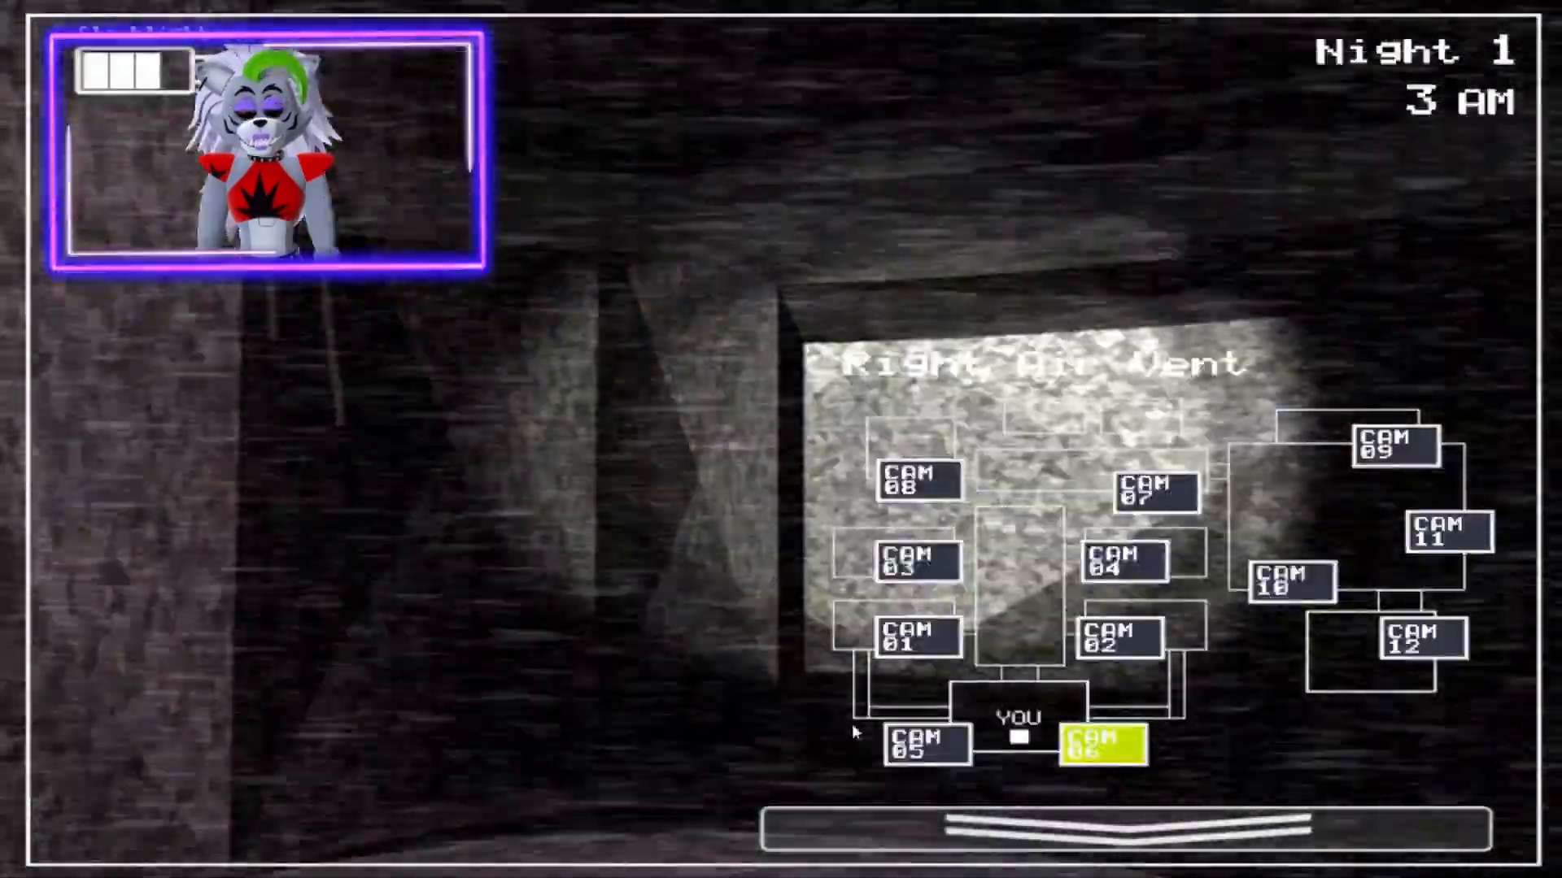
click(1442, 528)
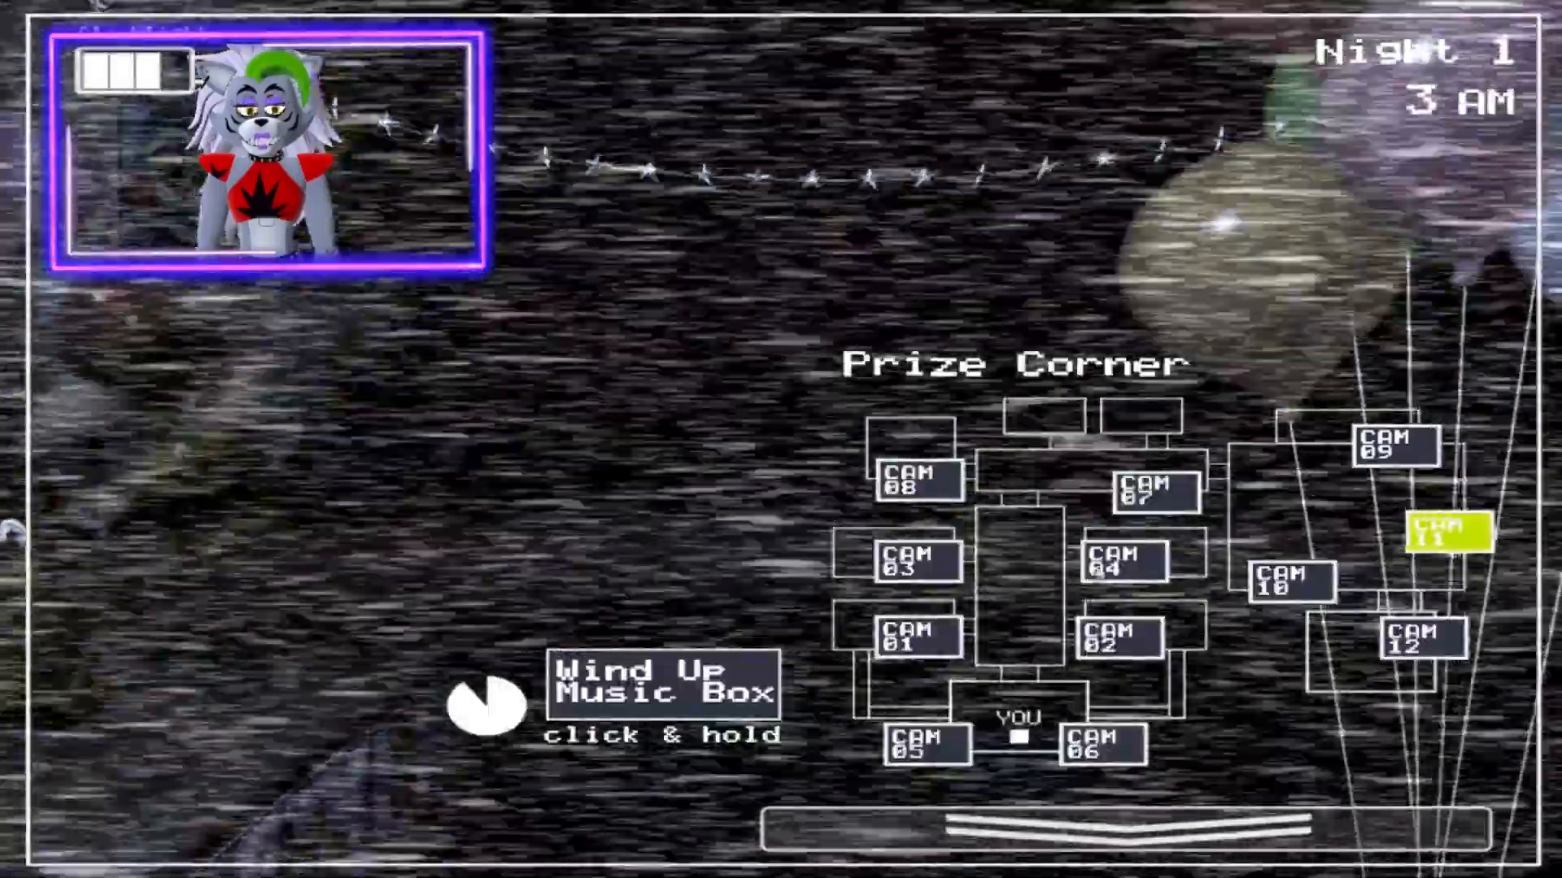
click(1159, 488)
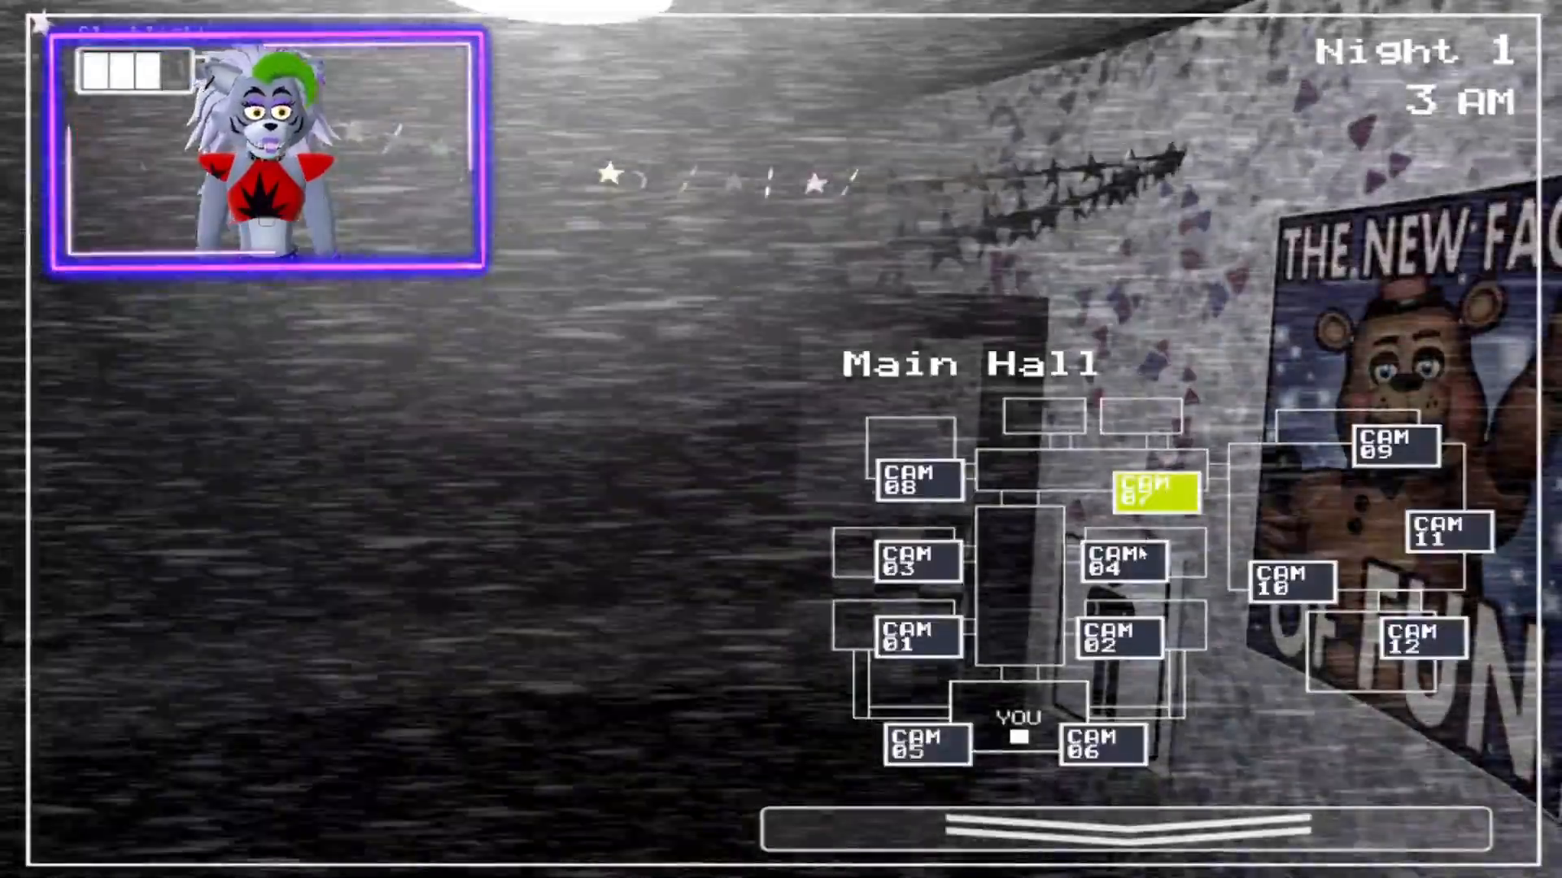
click(906, 560)
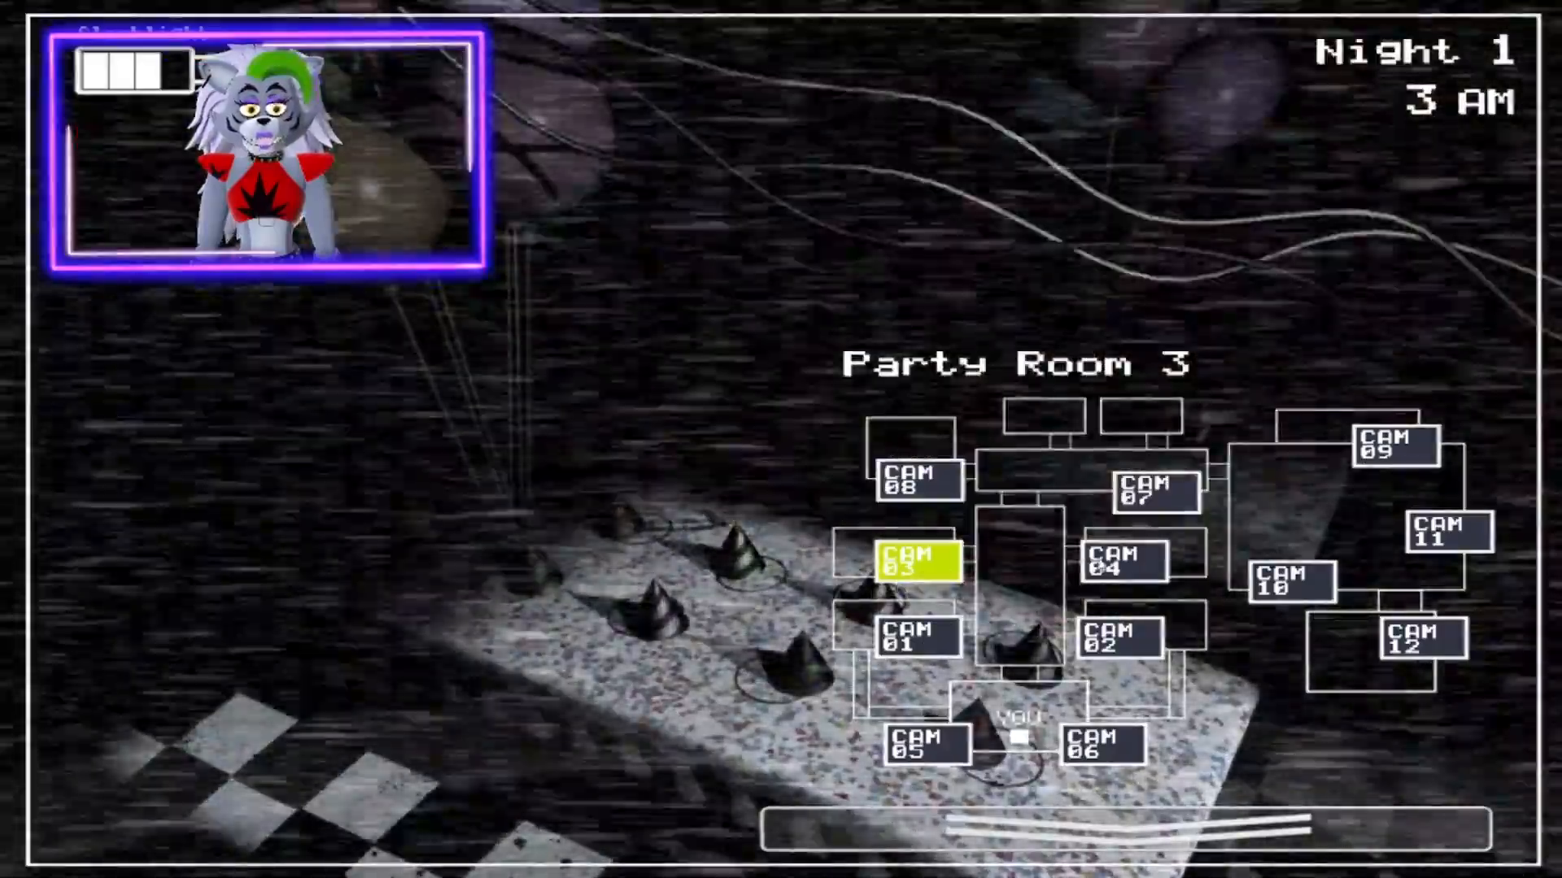
click(1434, 535)
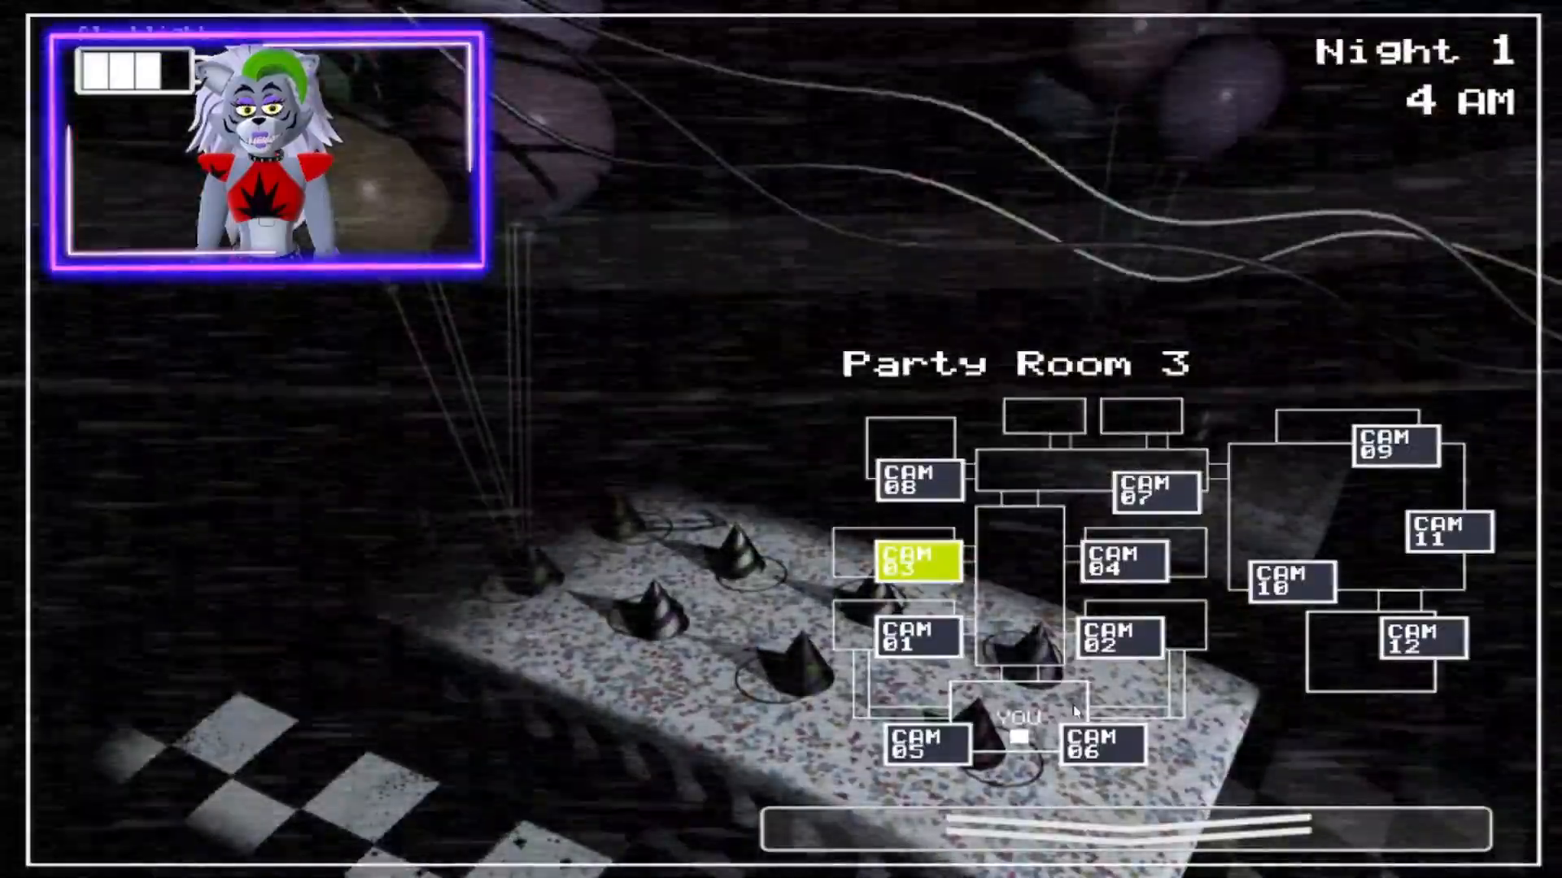
- Look in the Left Air Vent, then switch cameras until Show Stage is up at 5 AM
click(926, 744)
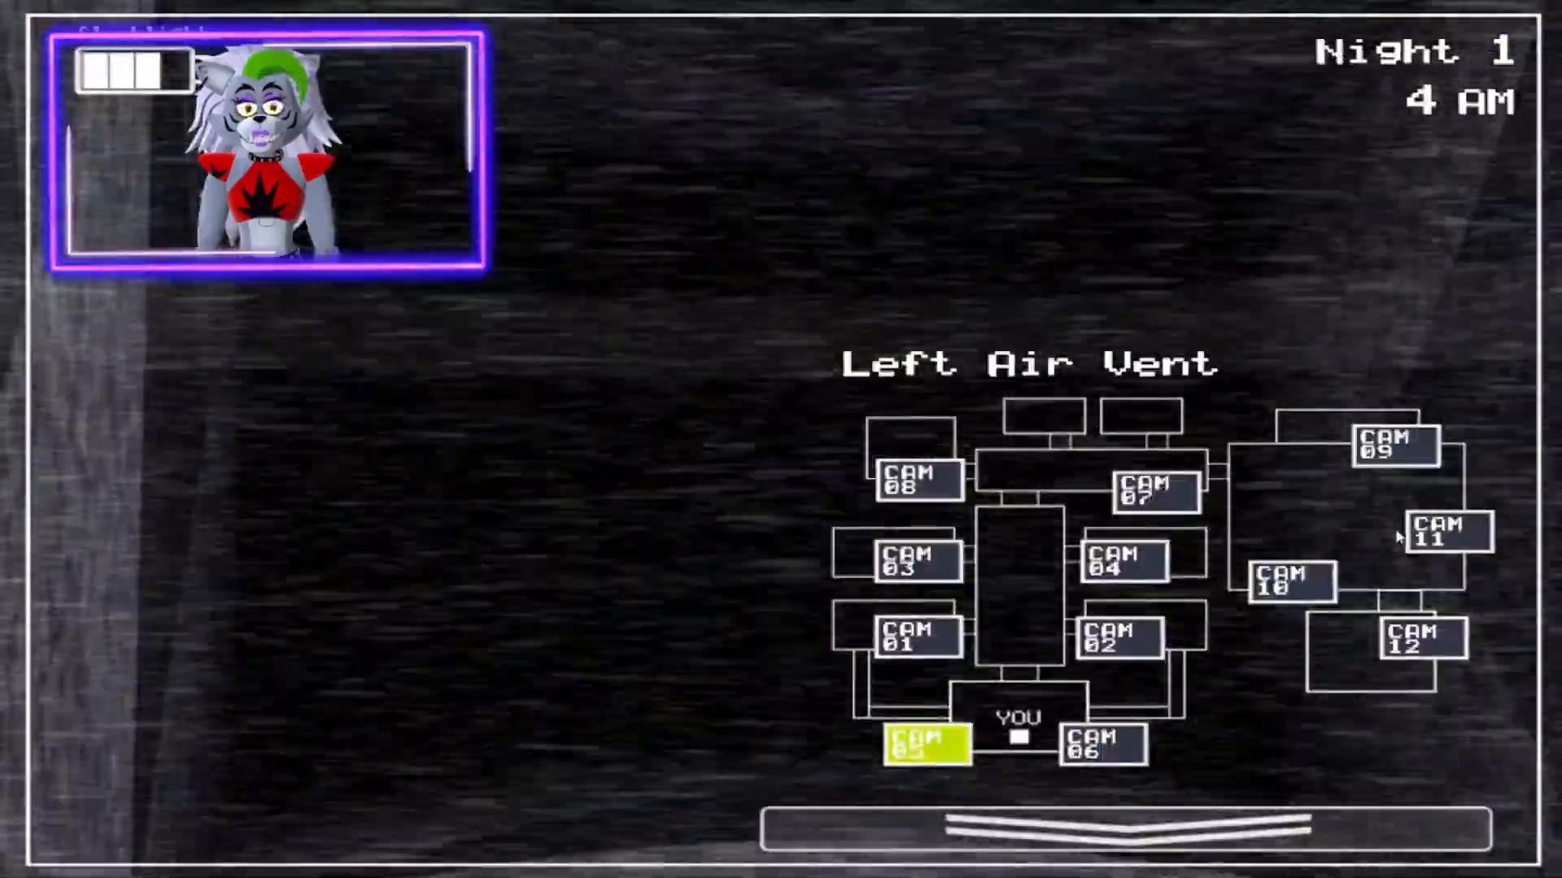
click(1451, 531)
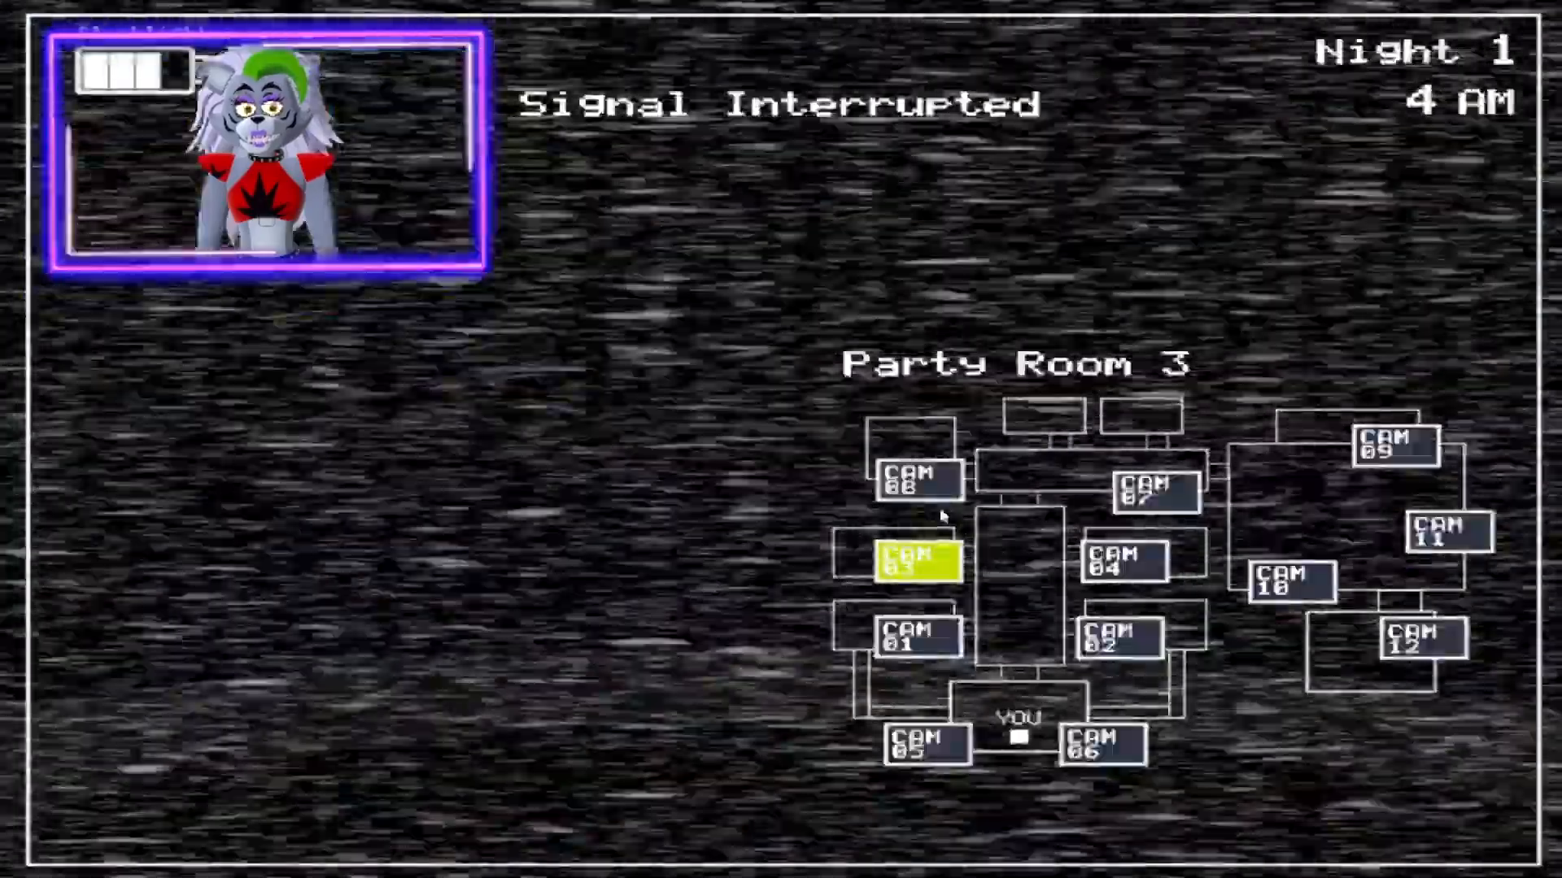
click(1445, 532)
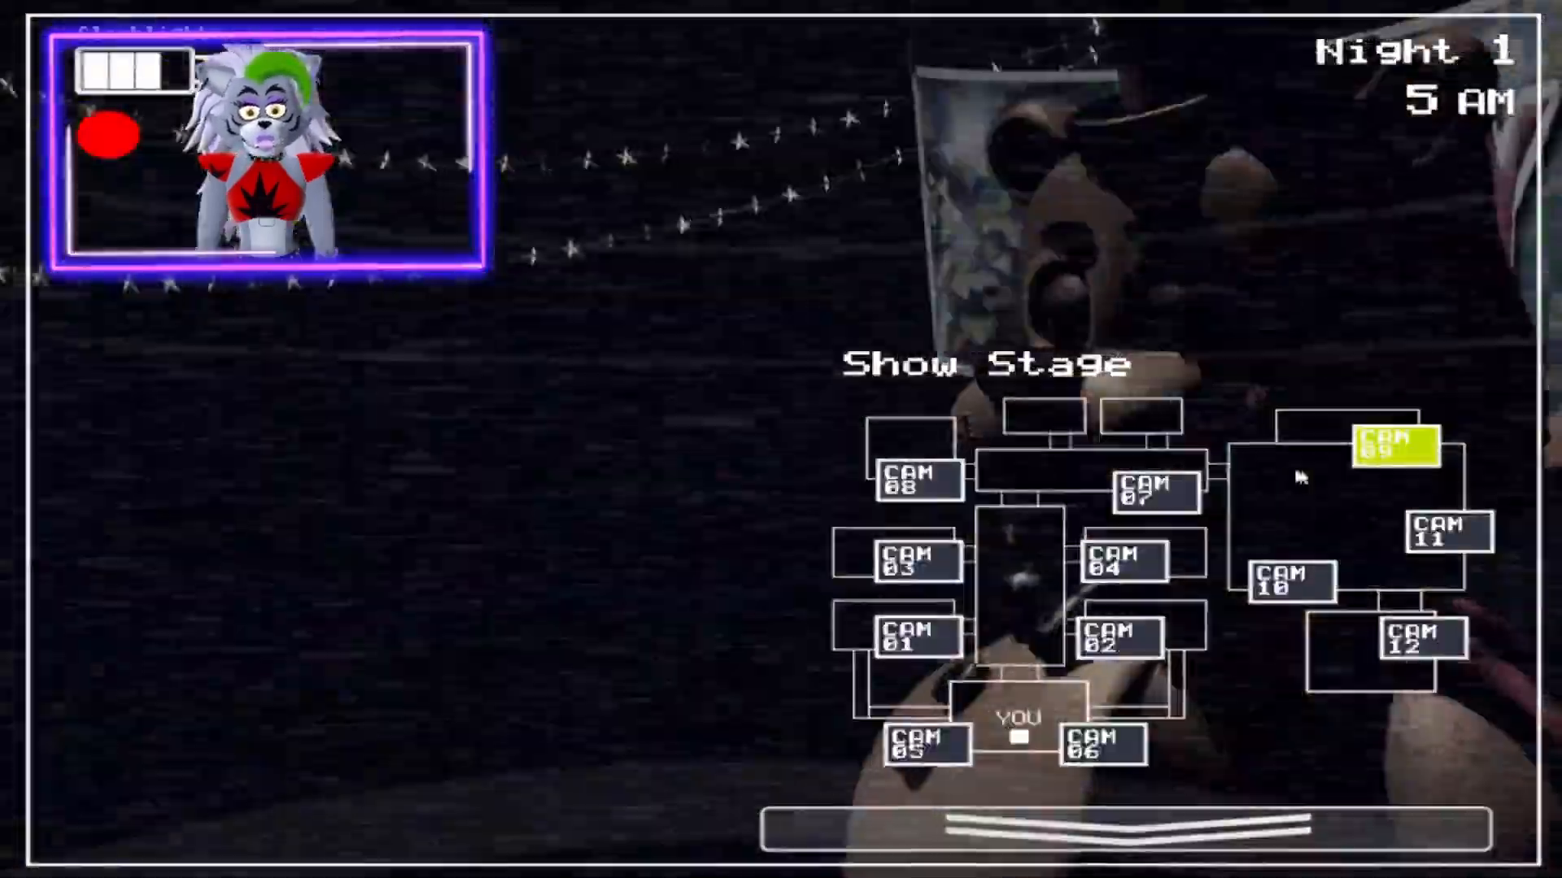
- Check Main Hall, Party Room 3 and Show Stage, light the right vent, then view CAM 10
click(1152, 489)
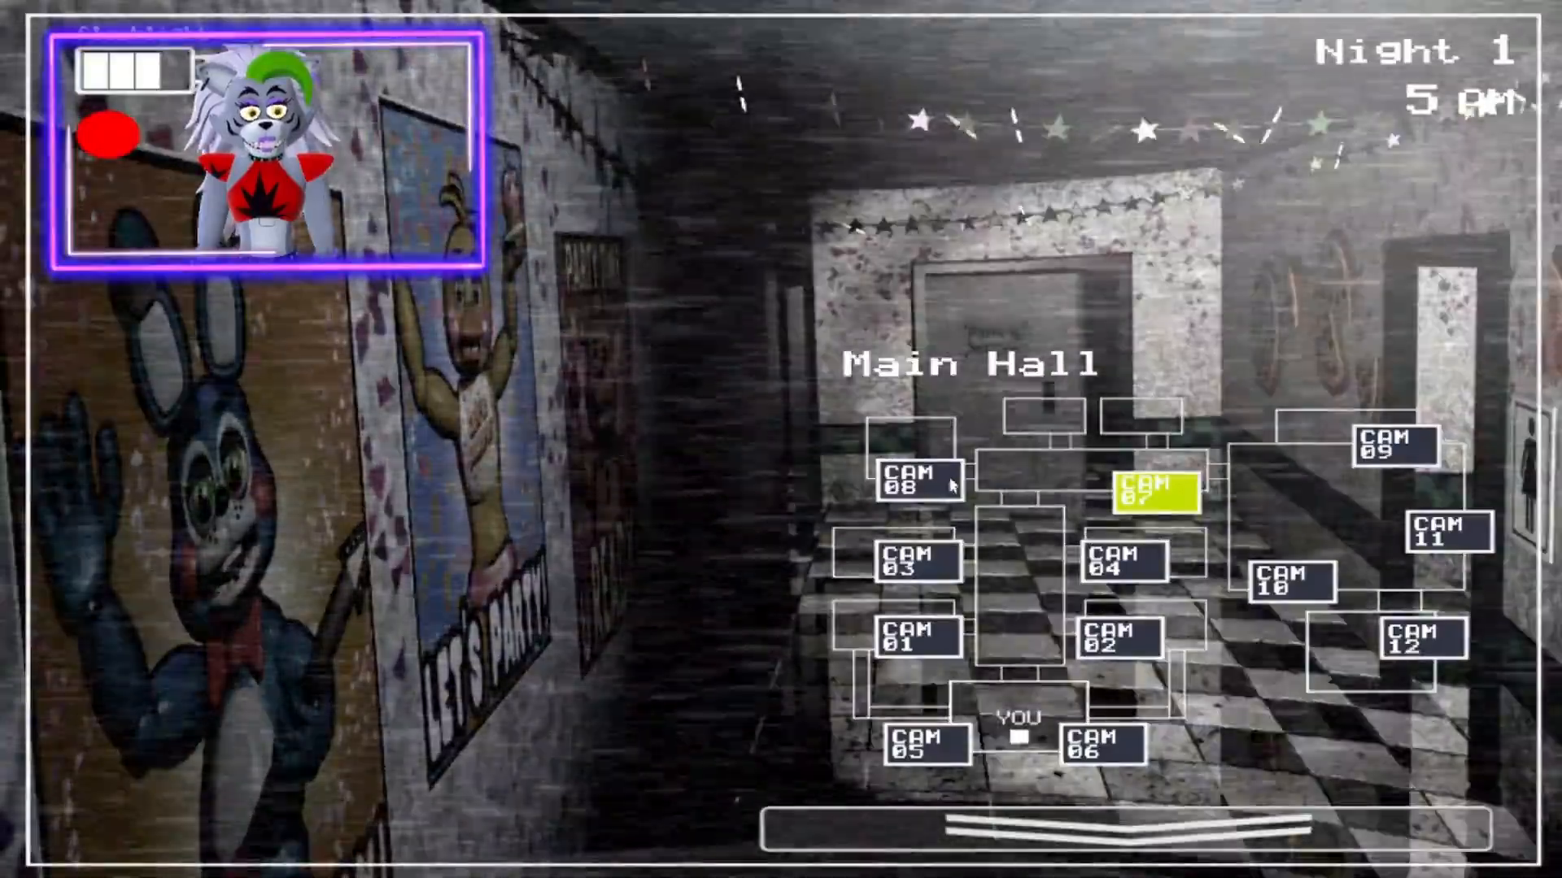
click(908, 558)
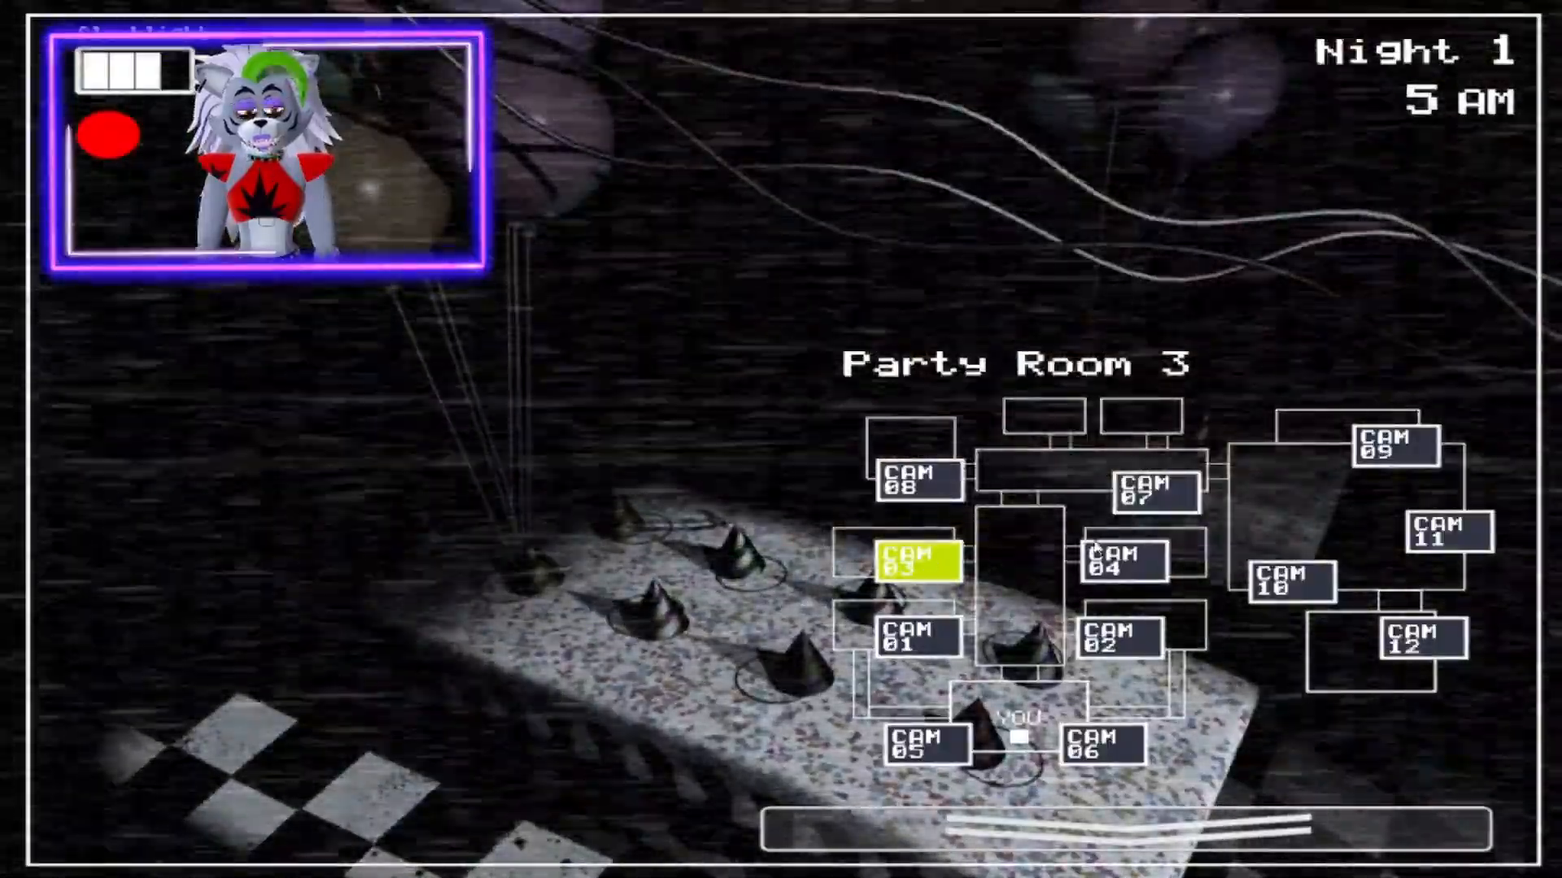
click(915, 481)
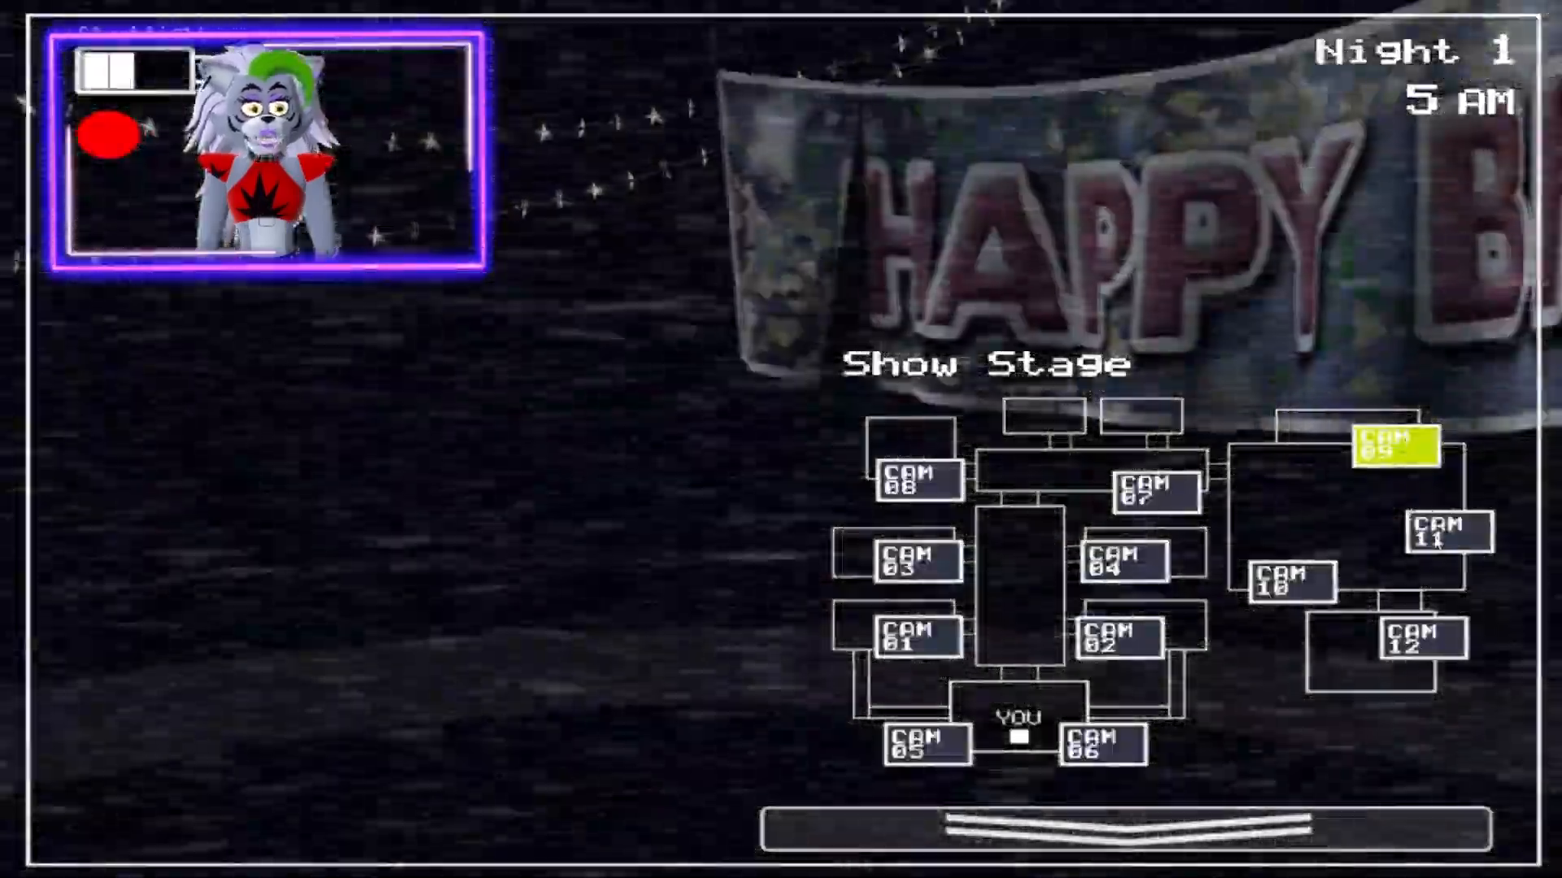
click(1443, 531)
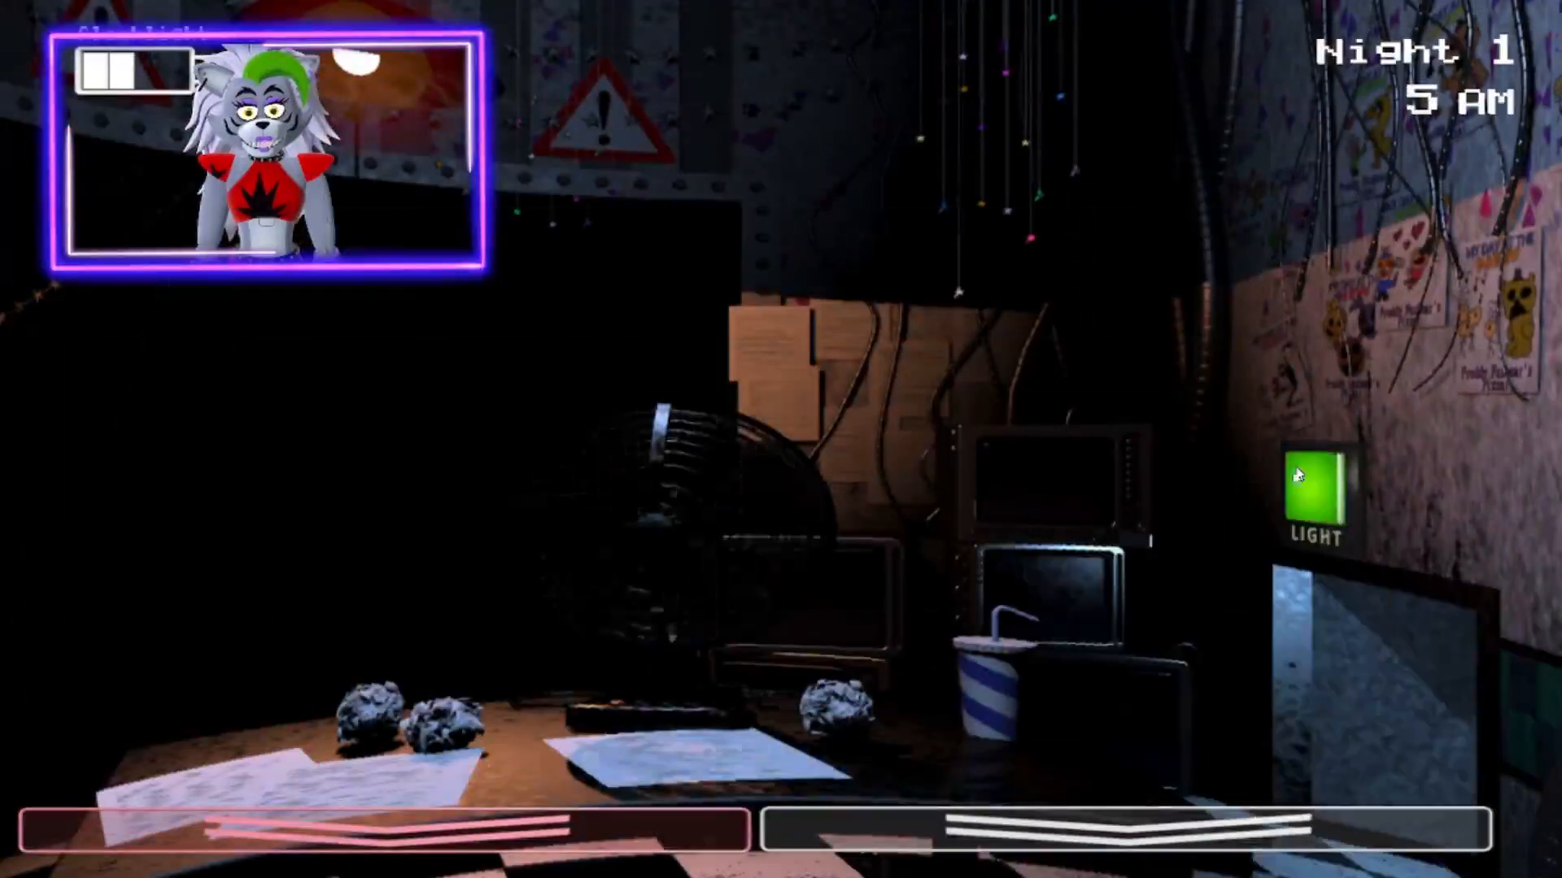
click(1310, 492)
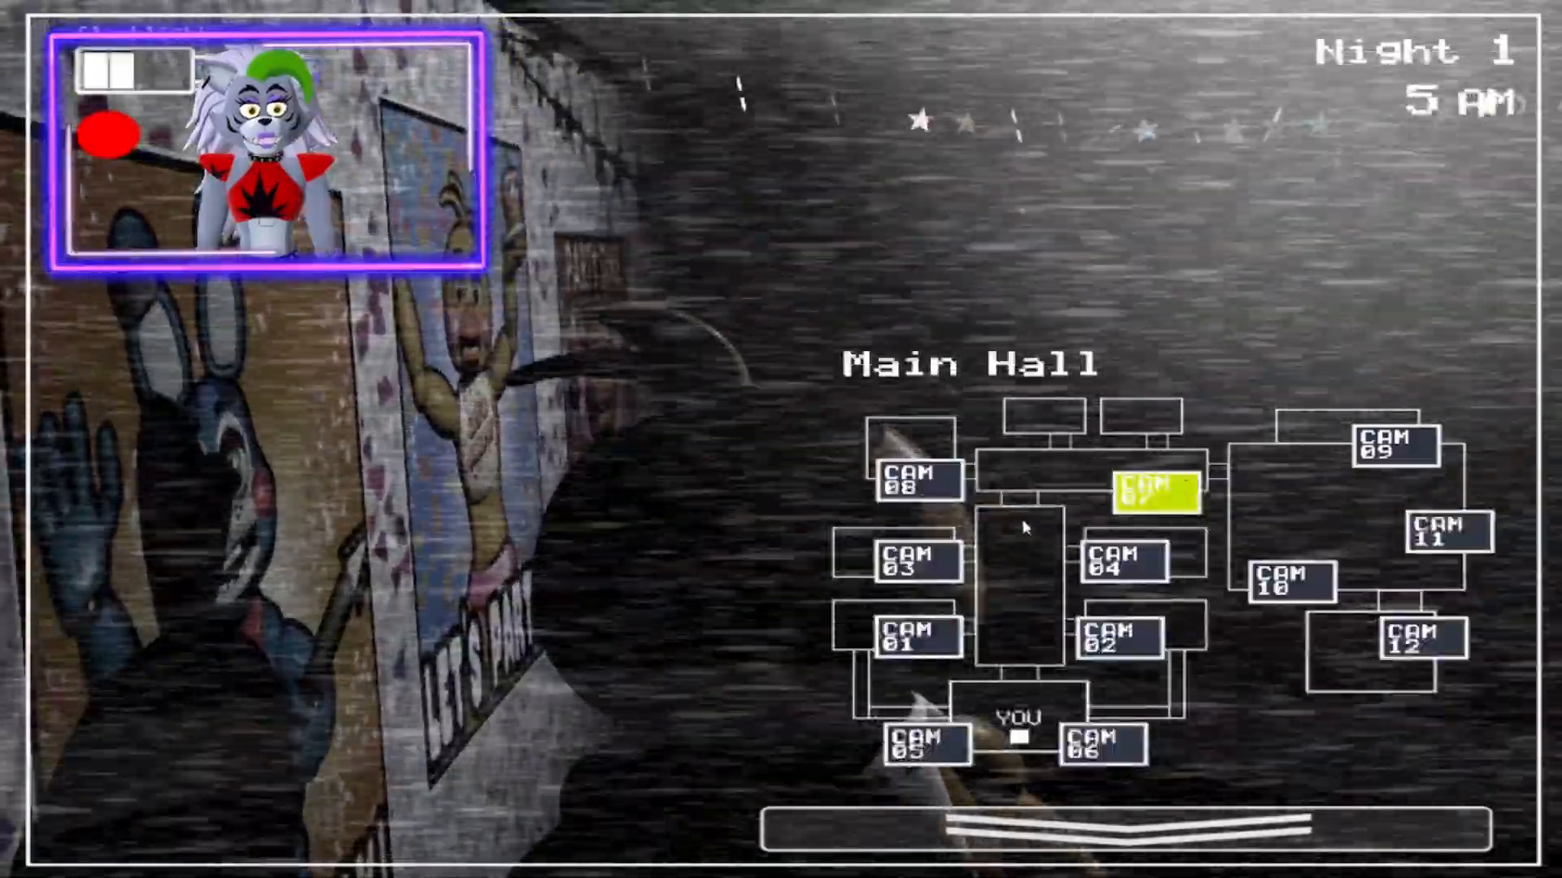
click(1442, 534)
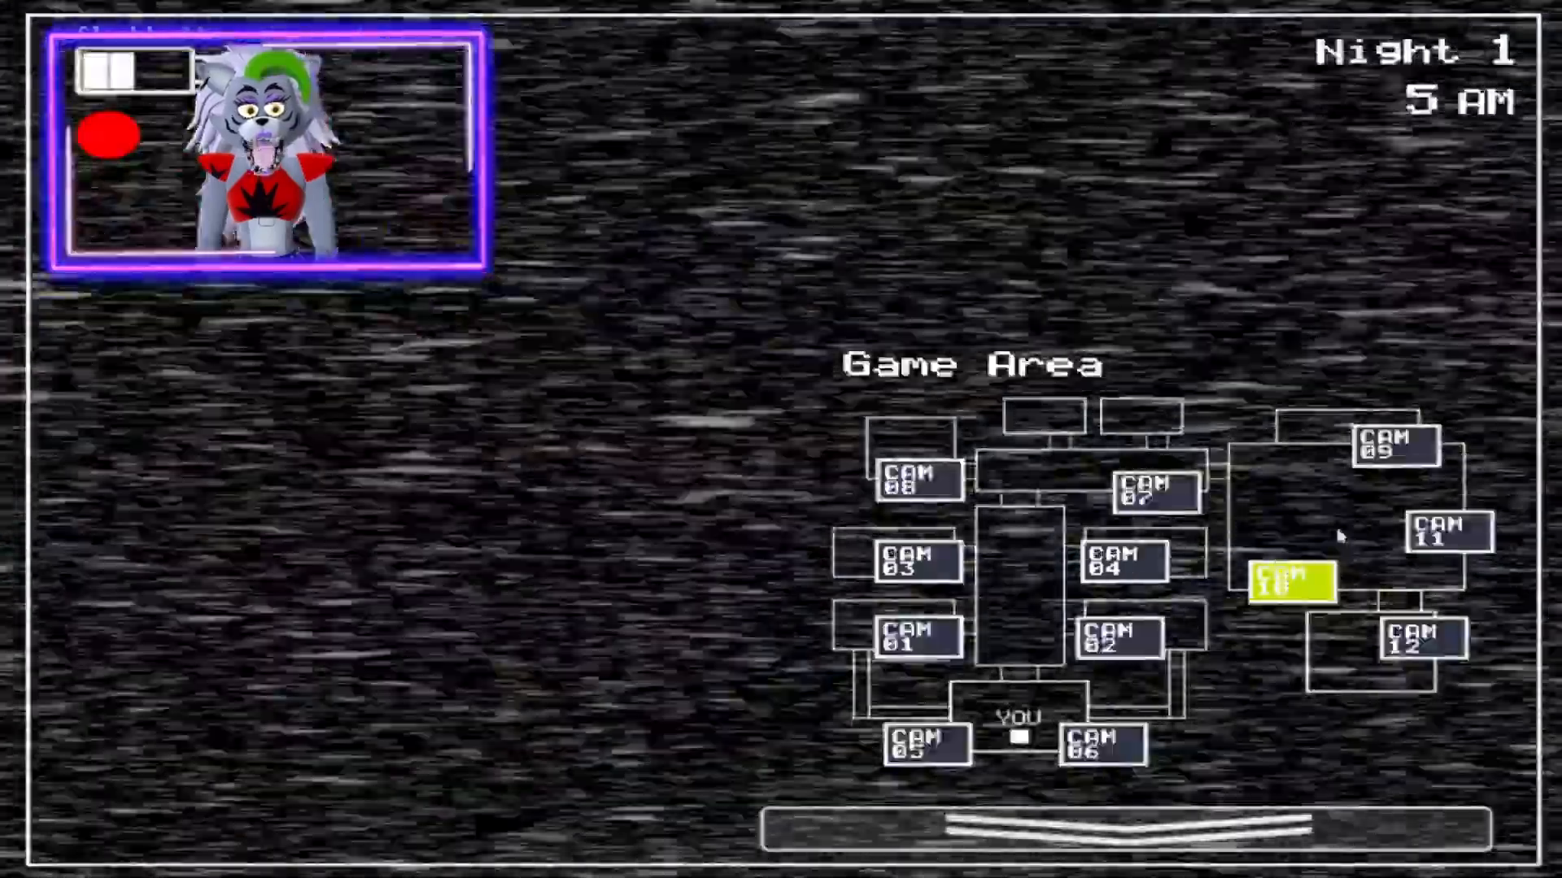
- Reach 6 AM and begin Night 2 on the CAM 11 Prize Corner feed
click(1439, 533)
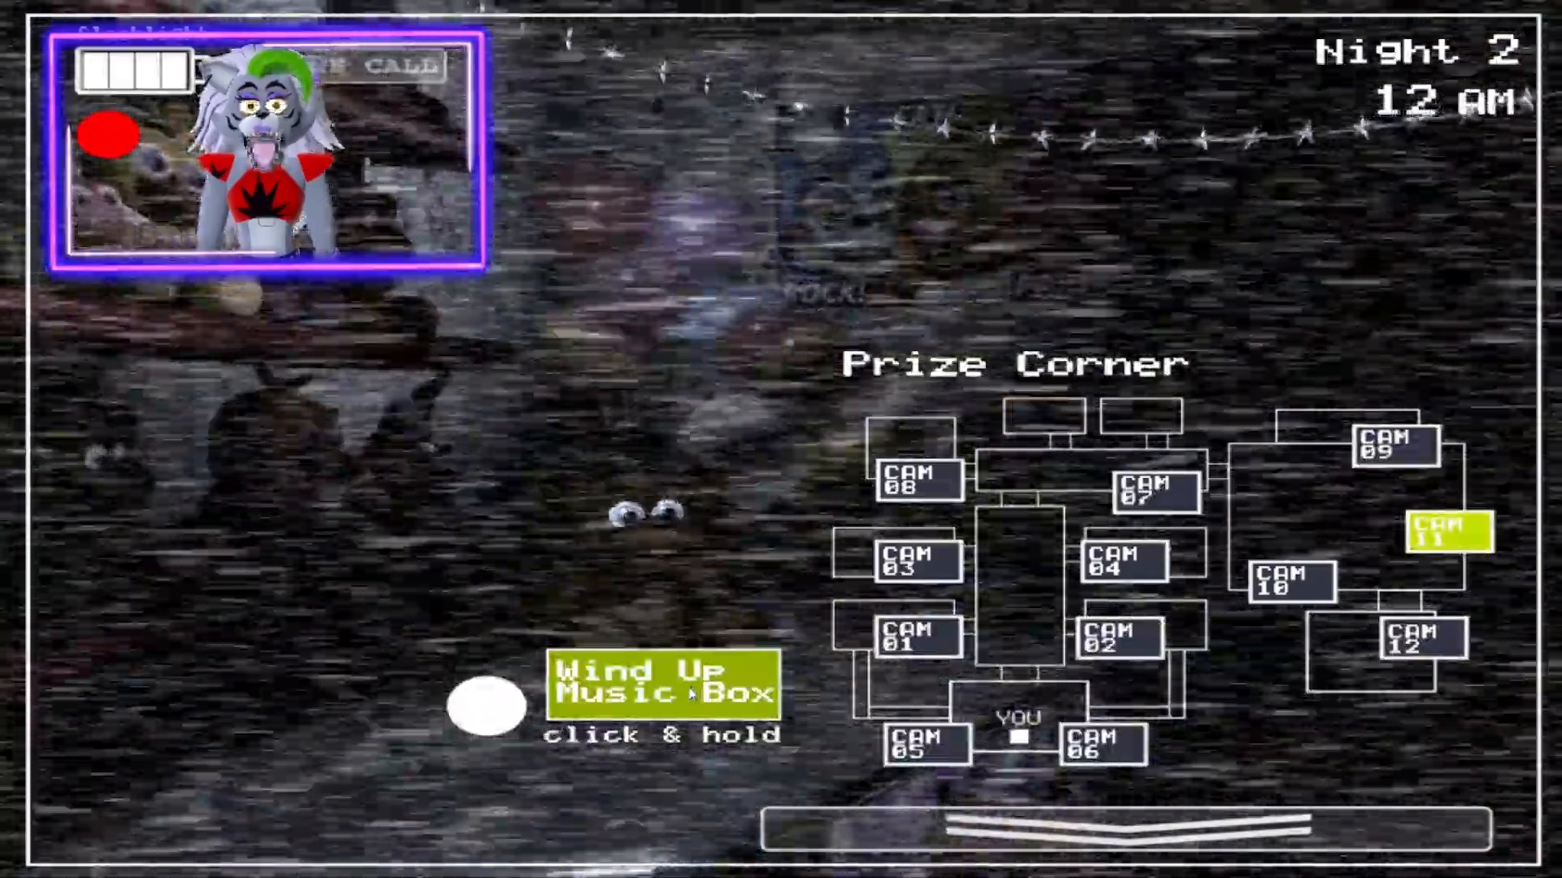
- Wind the music box, watch the office, check Show Stage, then view CAM 08 Parts/Service
click(488, 705)
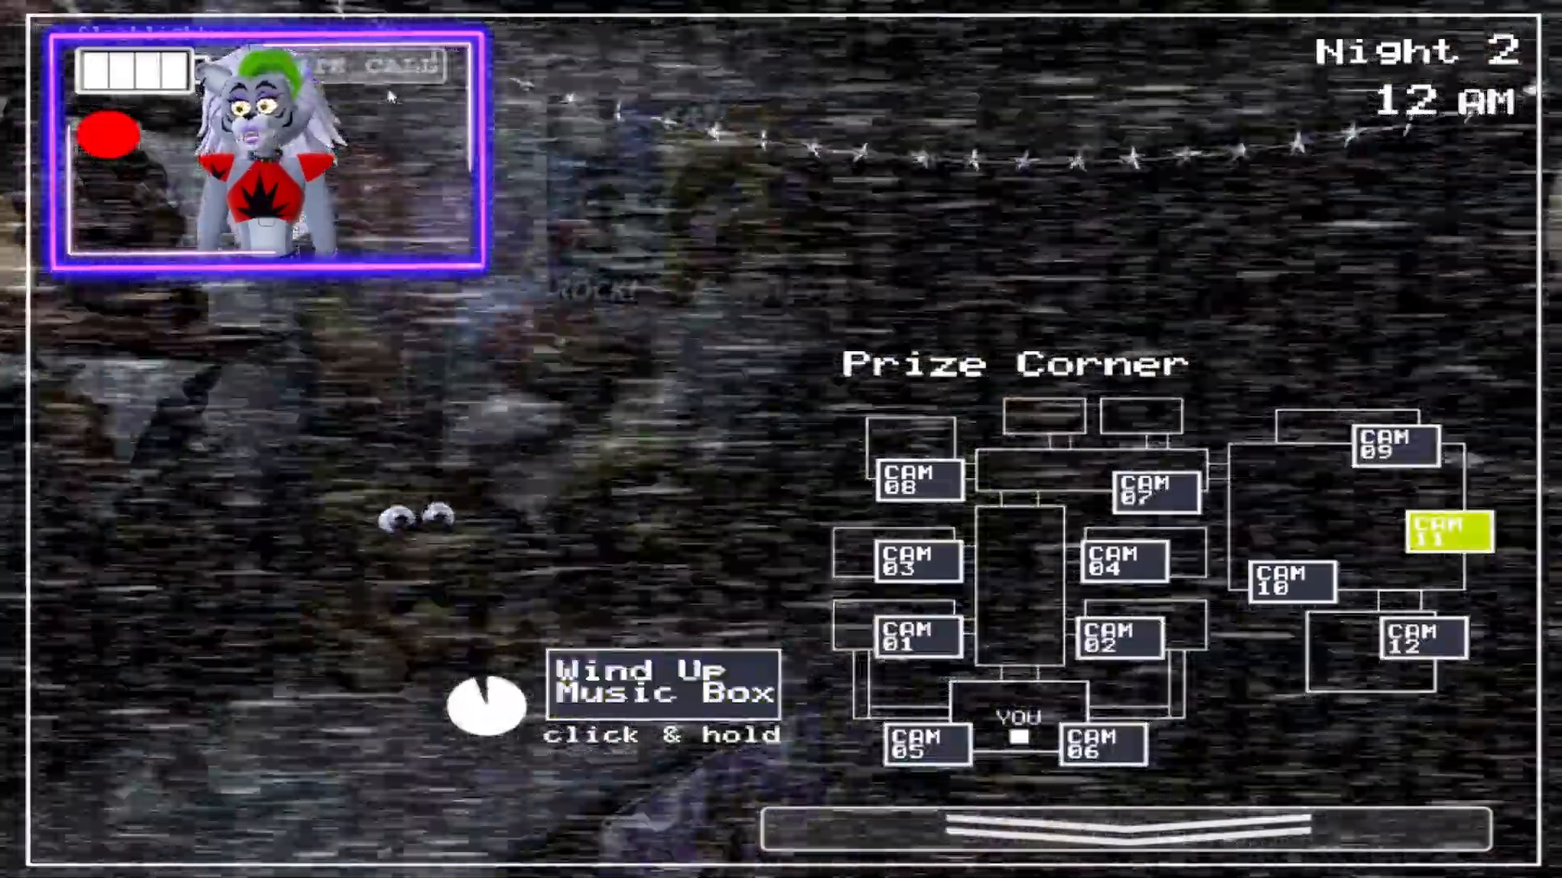
click(662, 689)
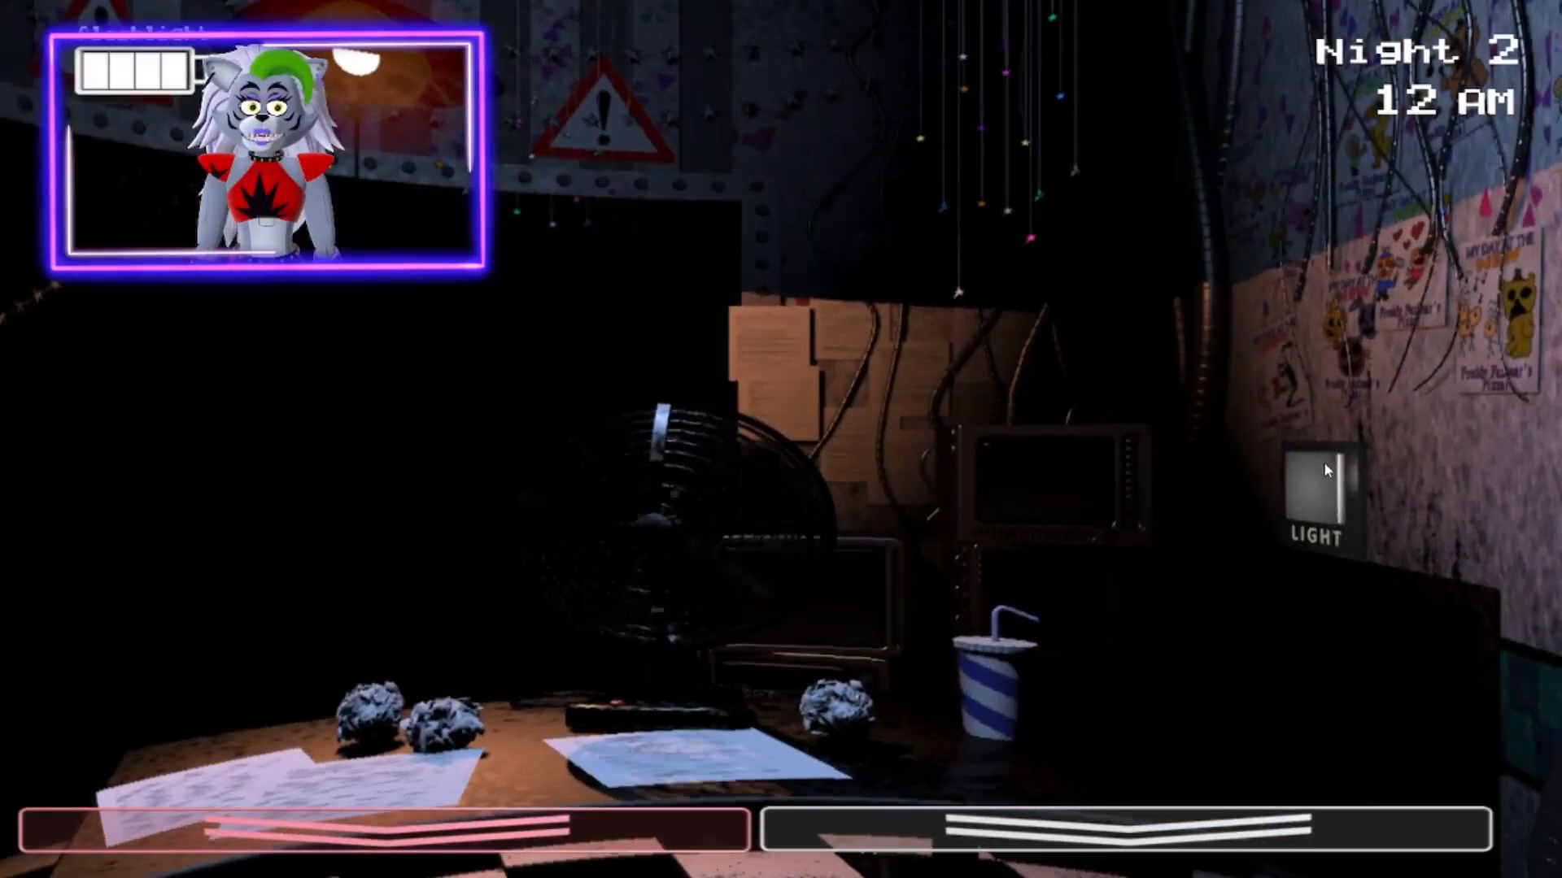
click(1325, 488)
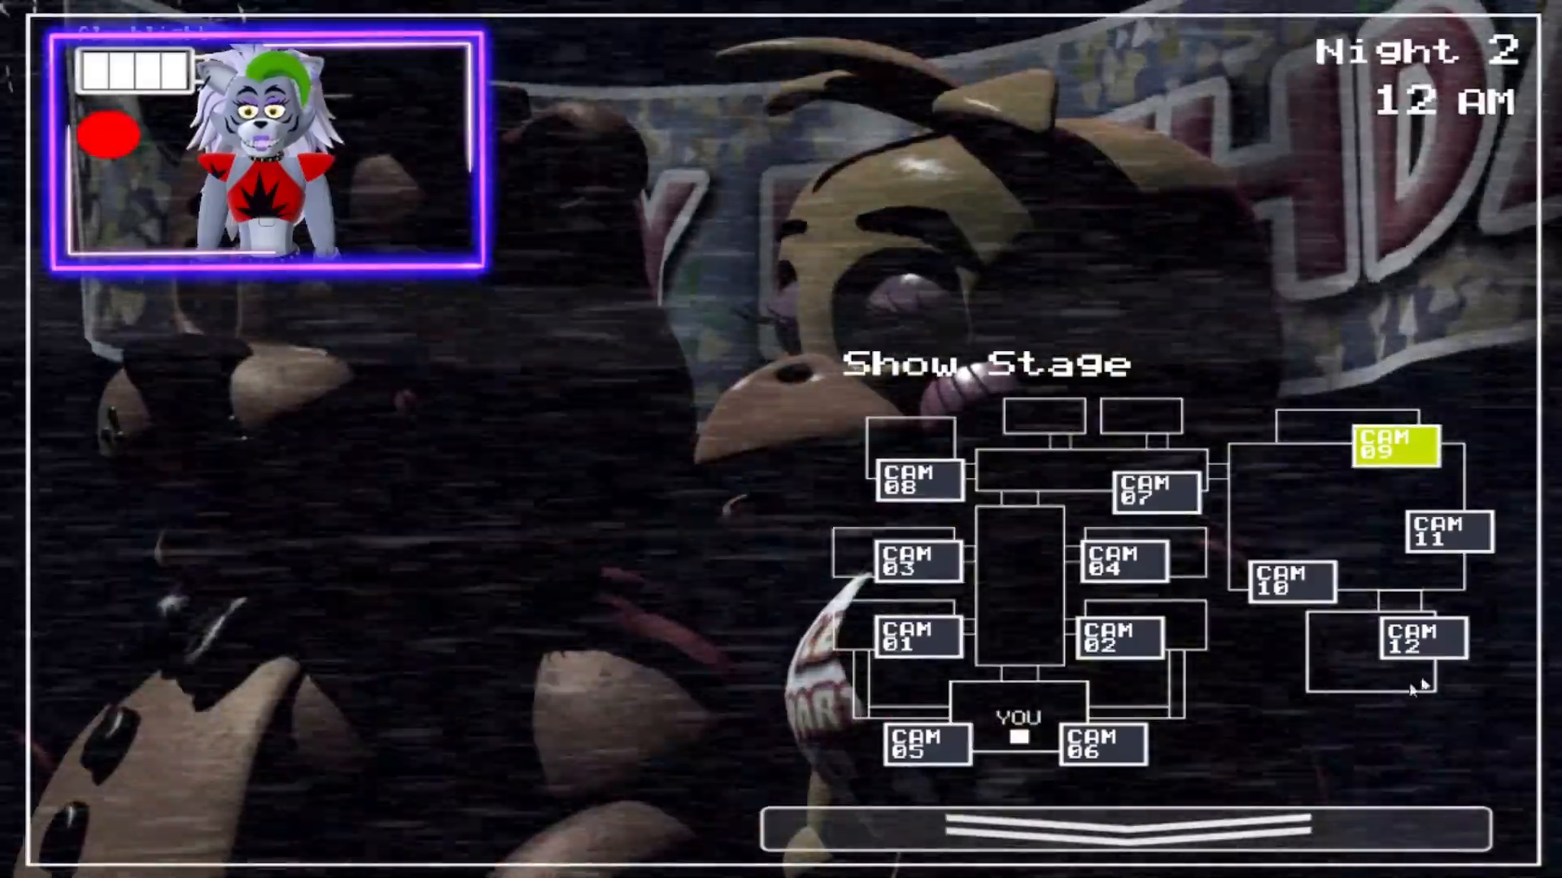
click(916, 481)
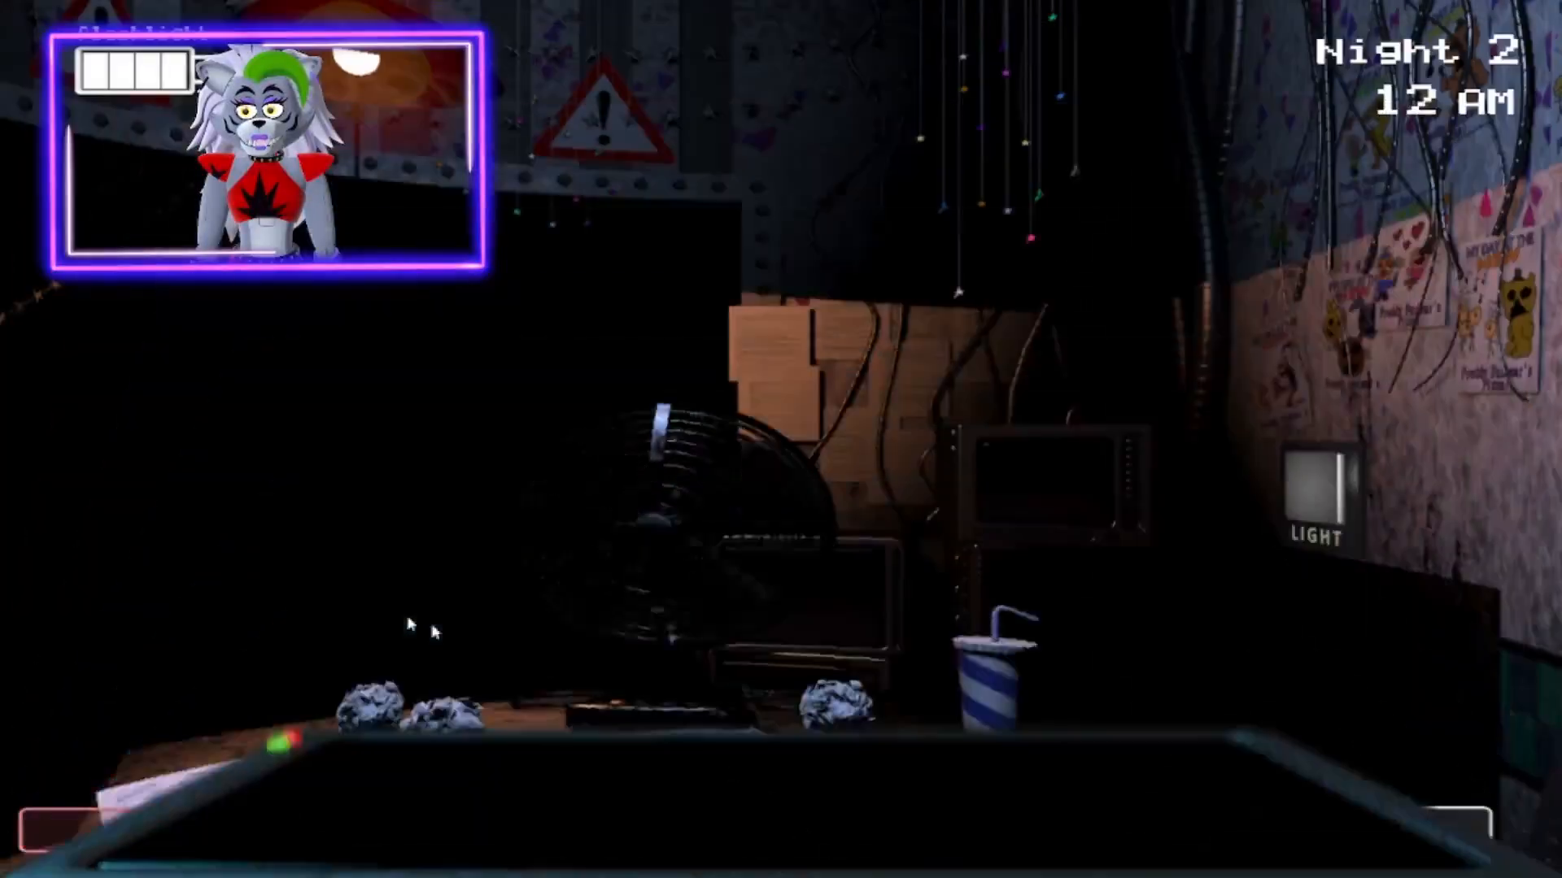
click(1320, 493)
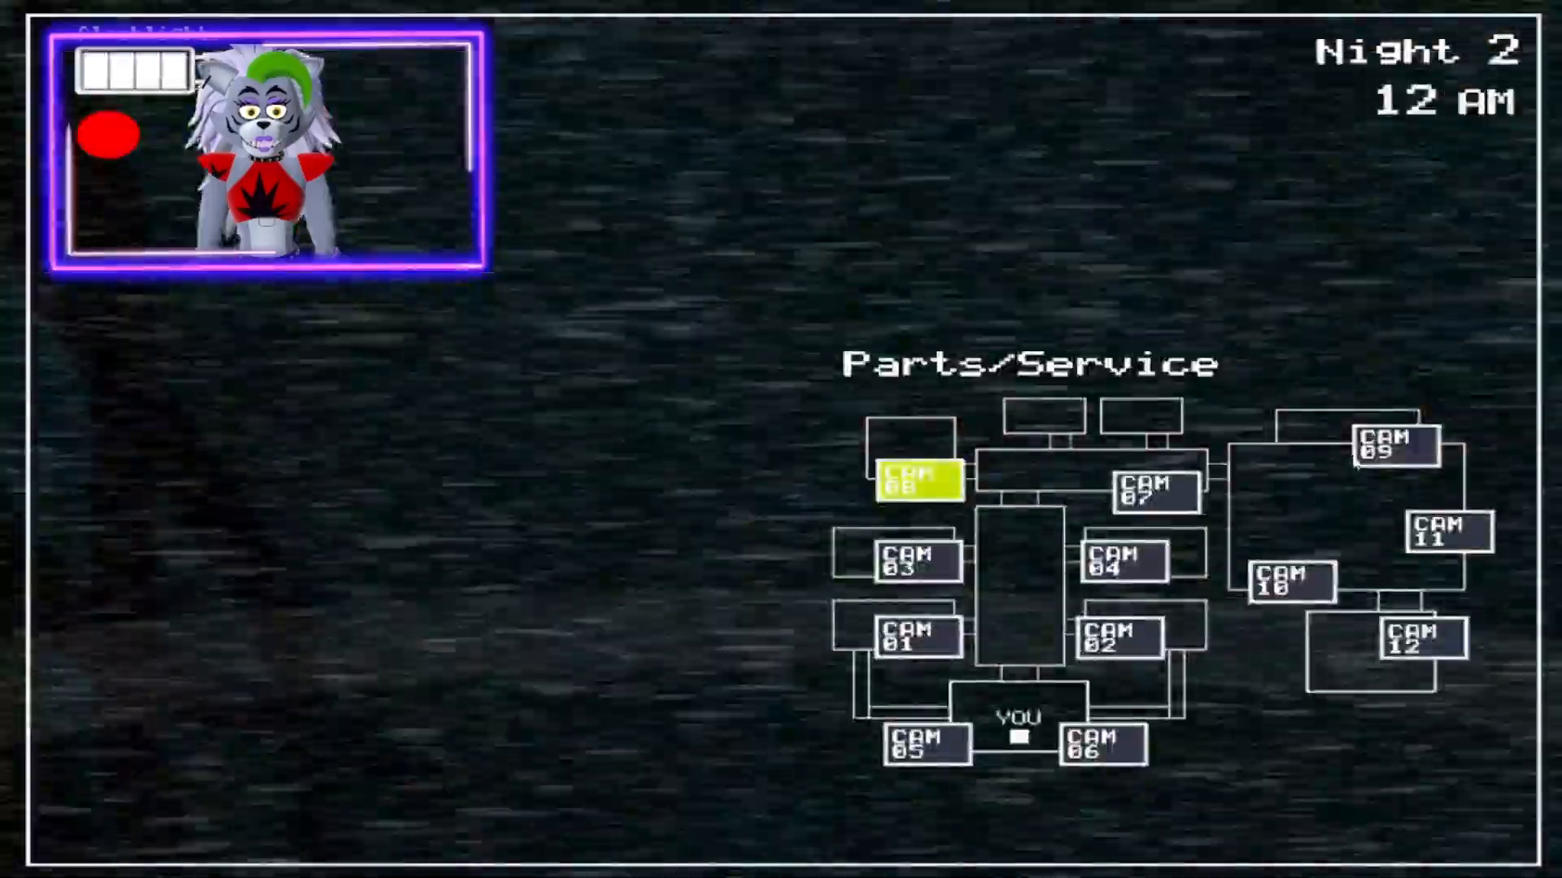
- Keep the CAM 11 music box wound, view CAM 10 Game Area, then lower the monitor
click(1441, 535)
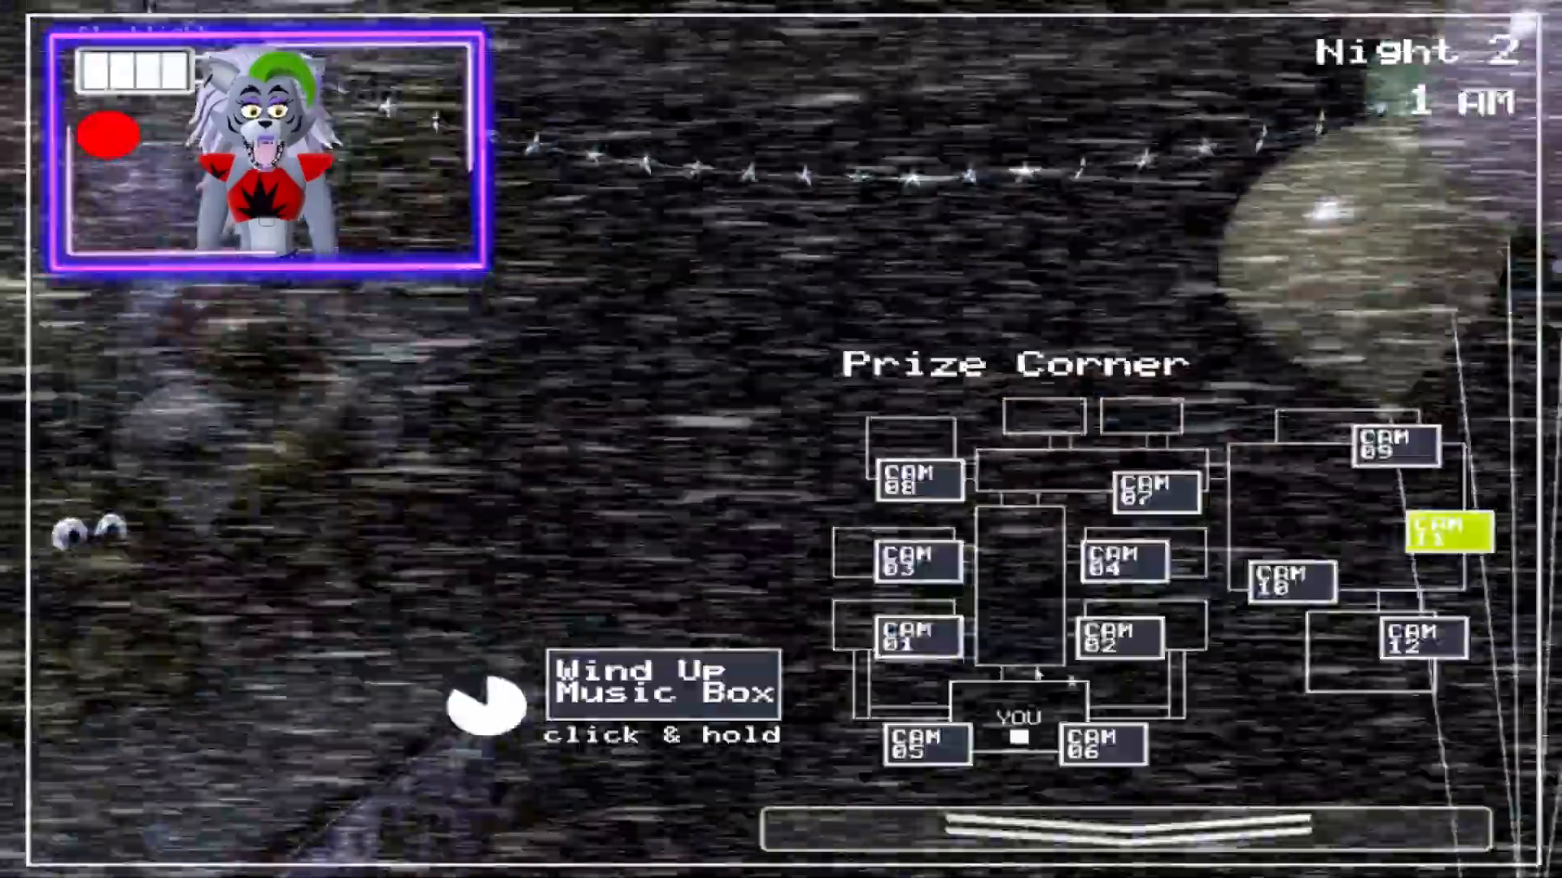
click(661, 687)
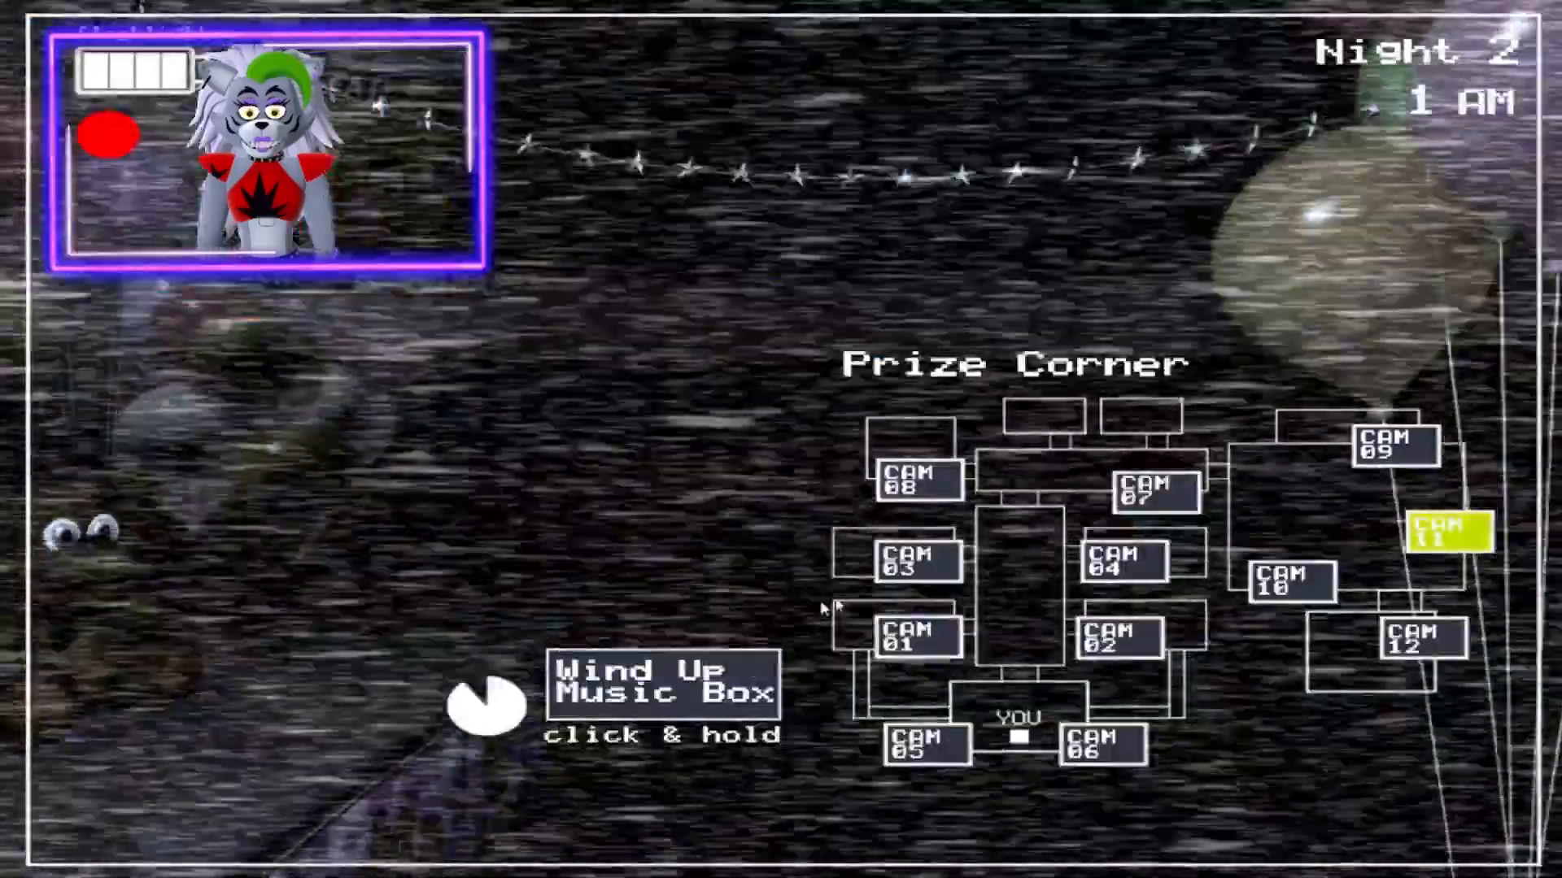
click(1390, 448)
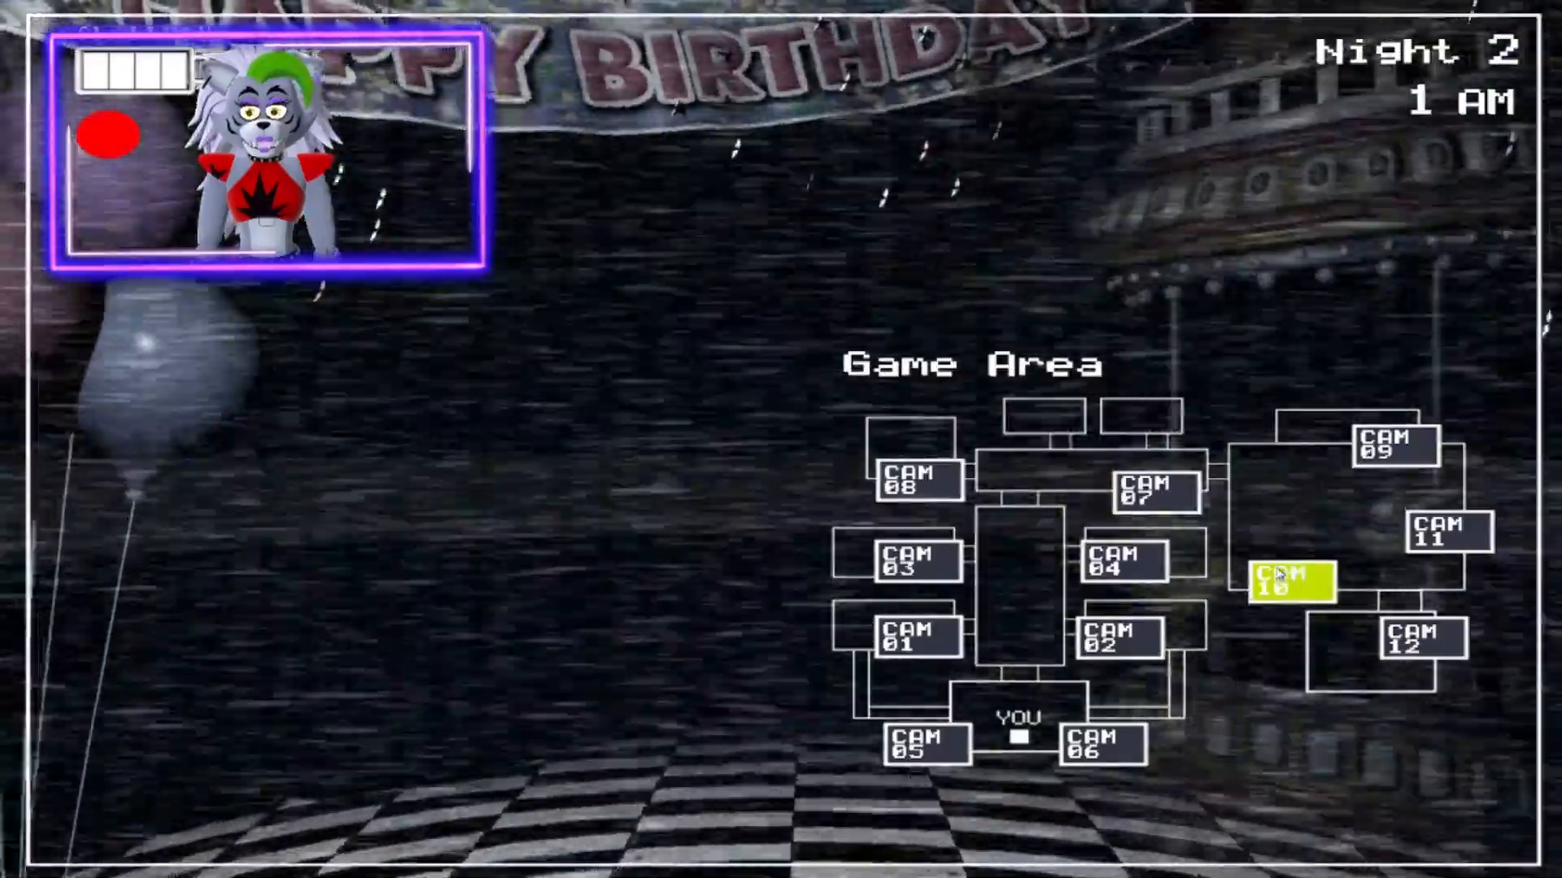
click(1446, 533)
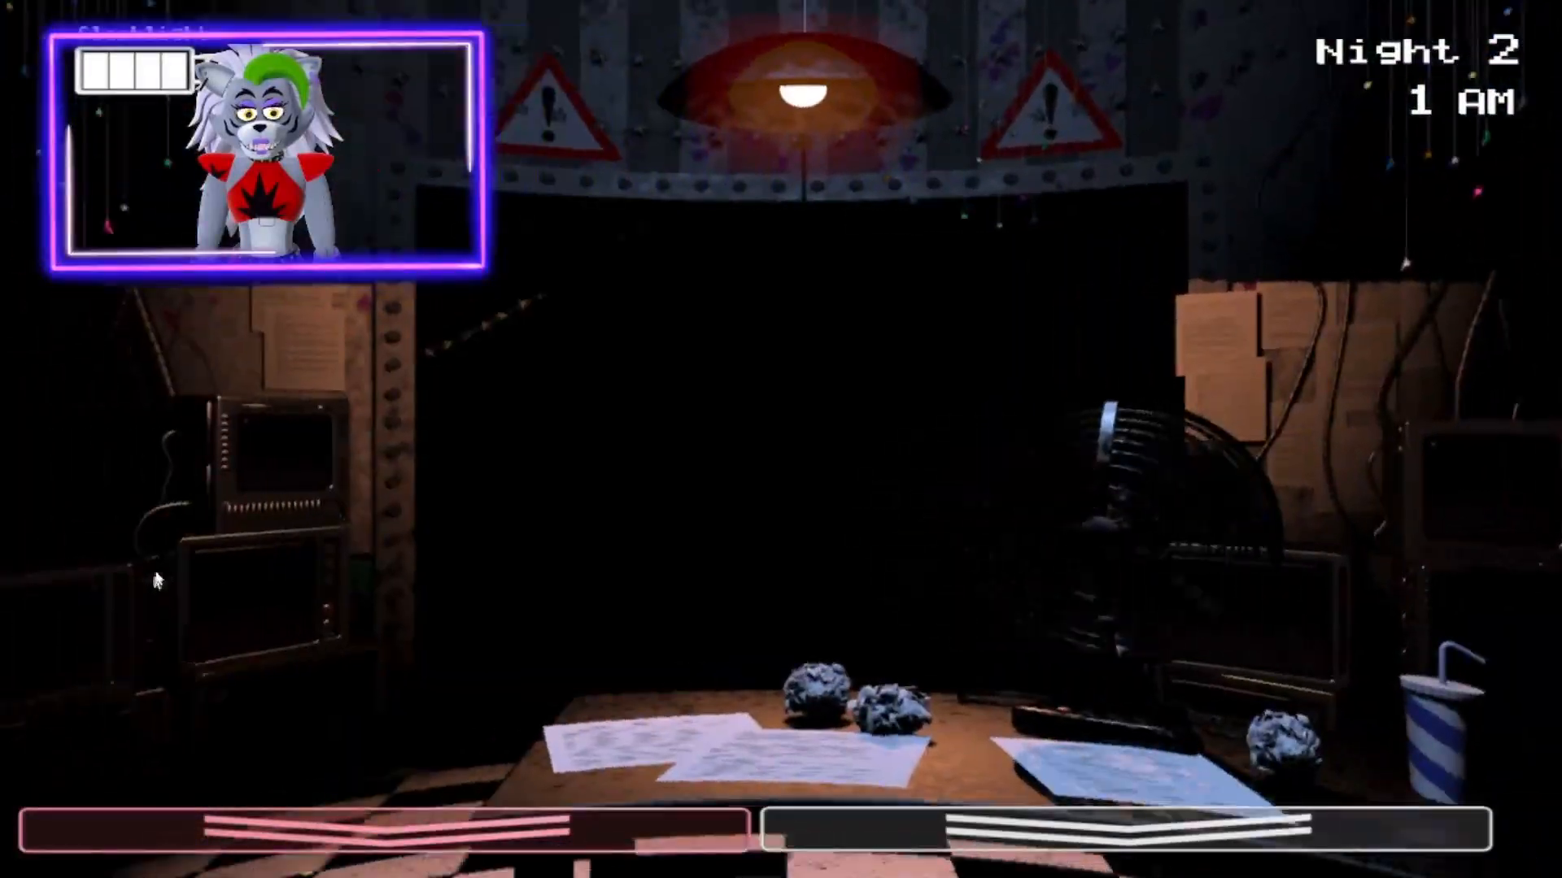
- Raise the Prize Corner feed, check Show Stage and Party Room 3, then return to CAM 11
click(1450, 533)
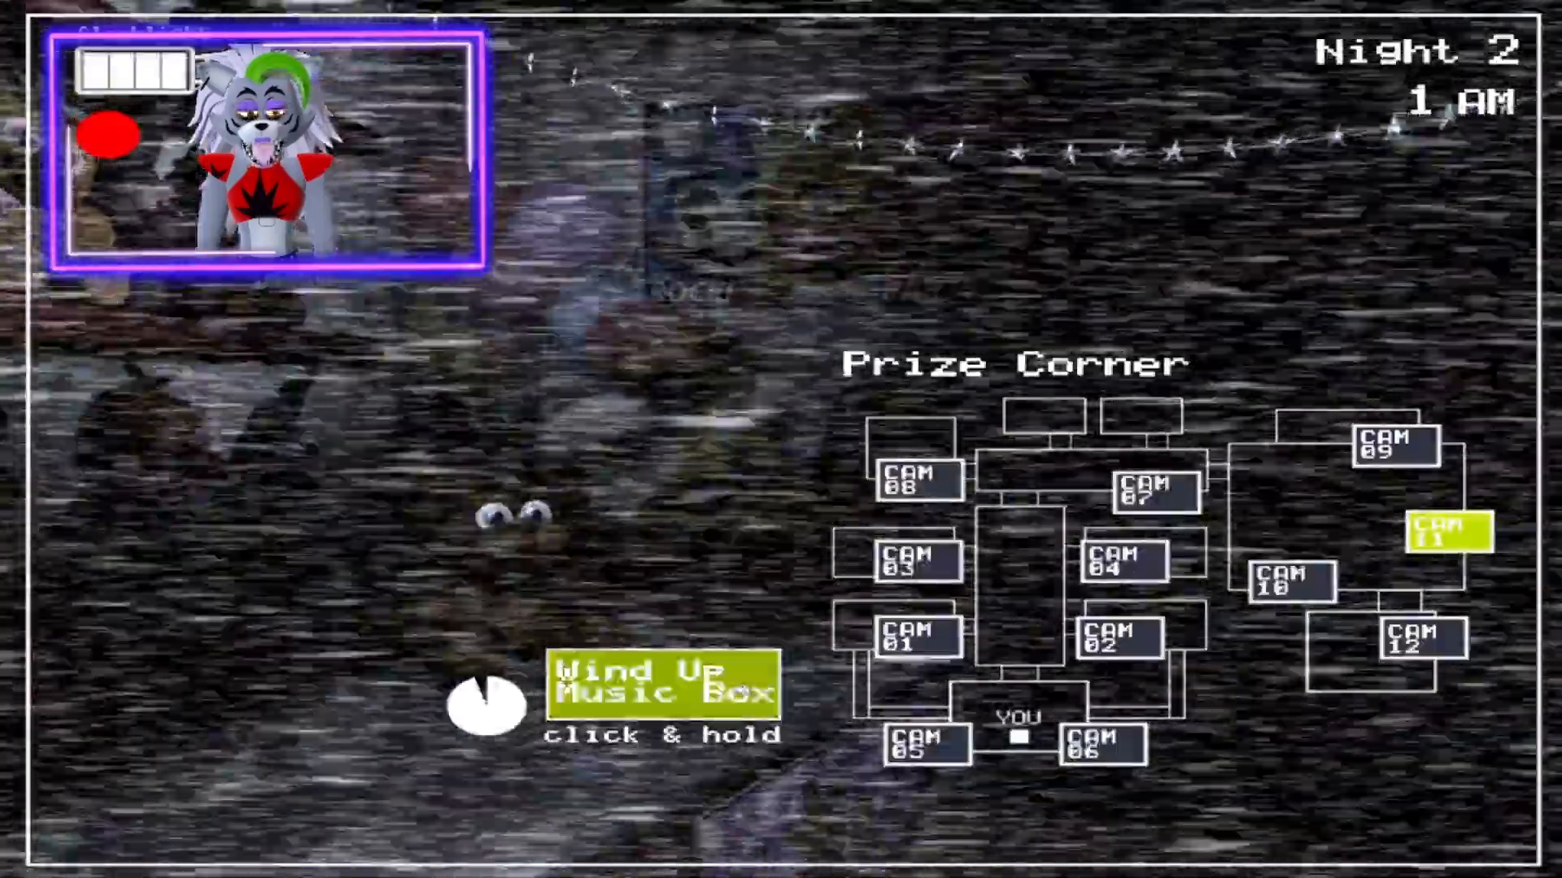
click(1381, 446)
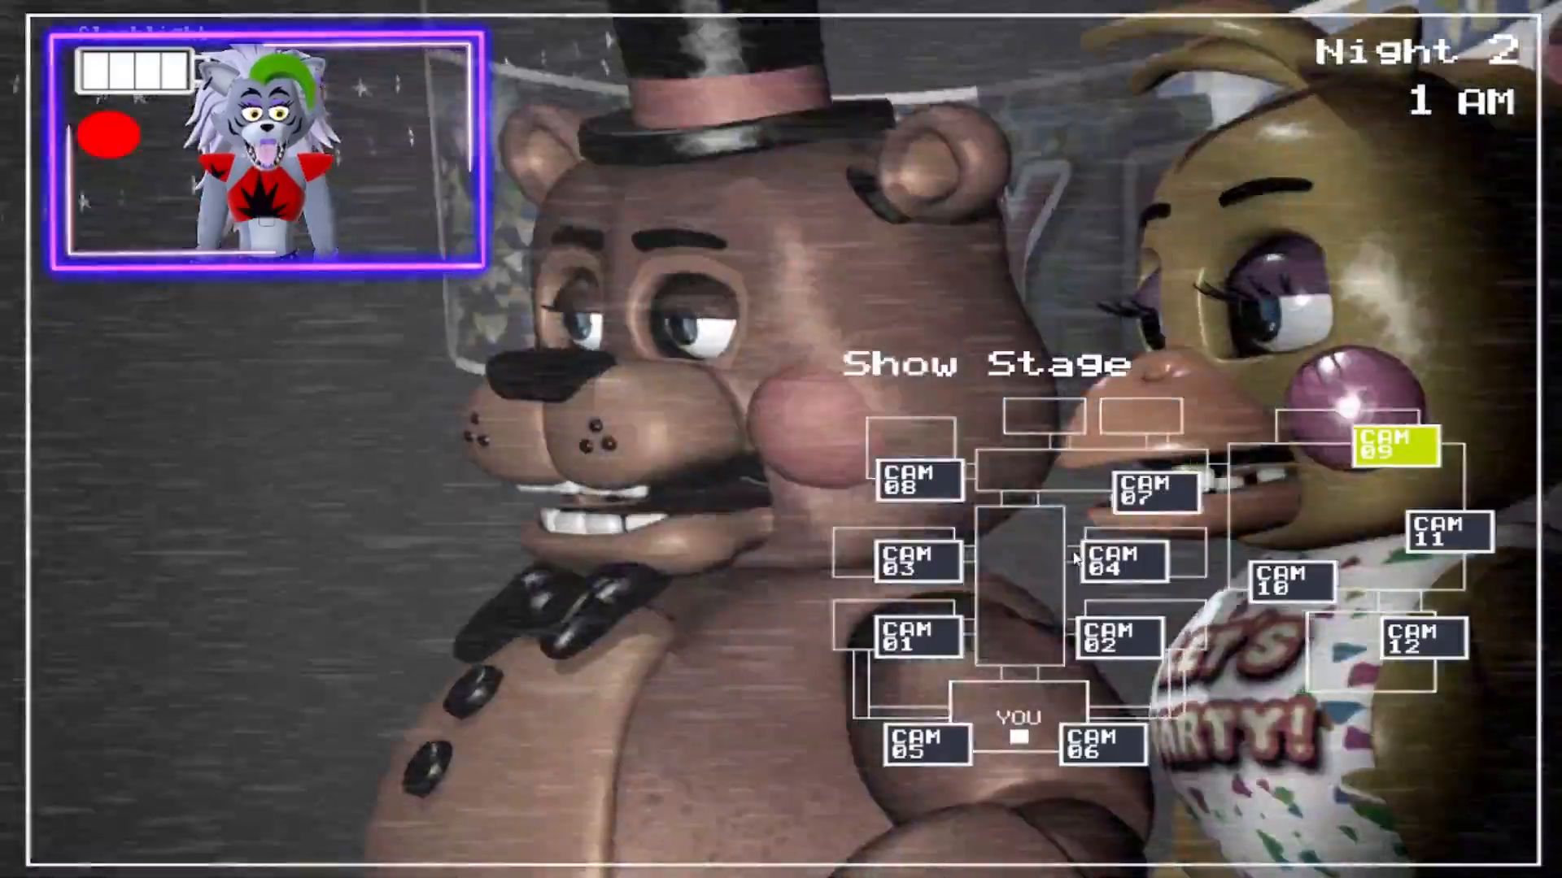
click(901, 563)
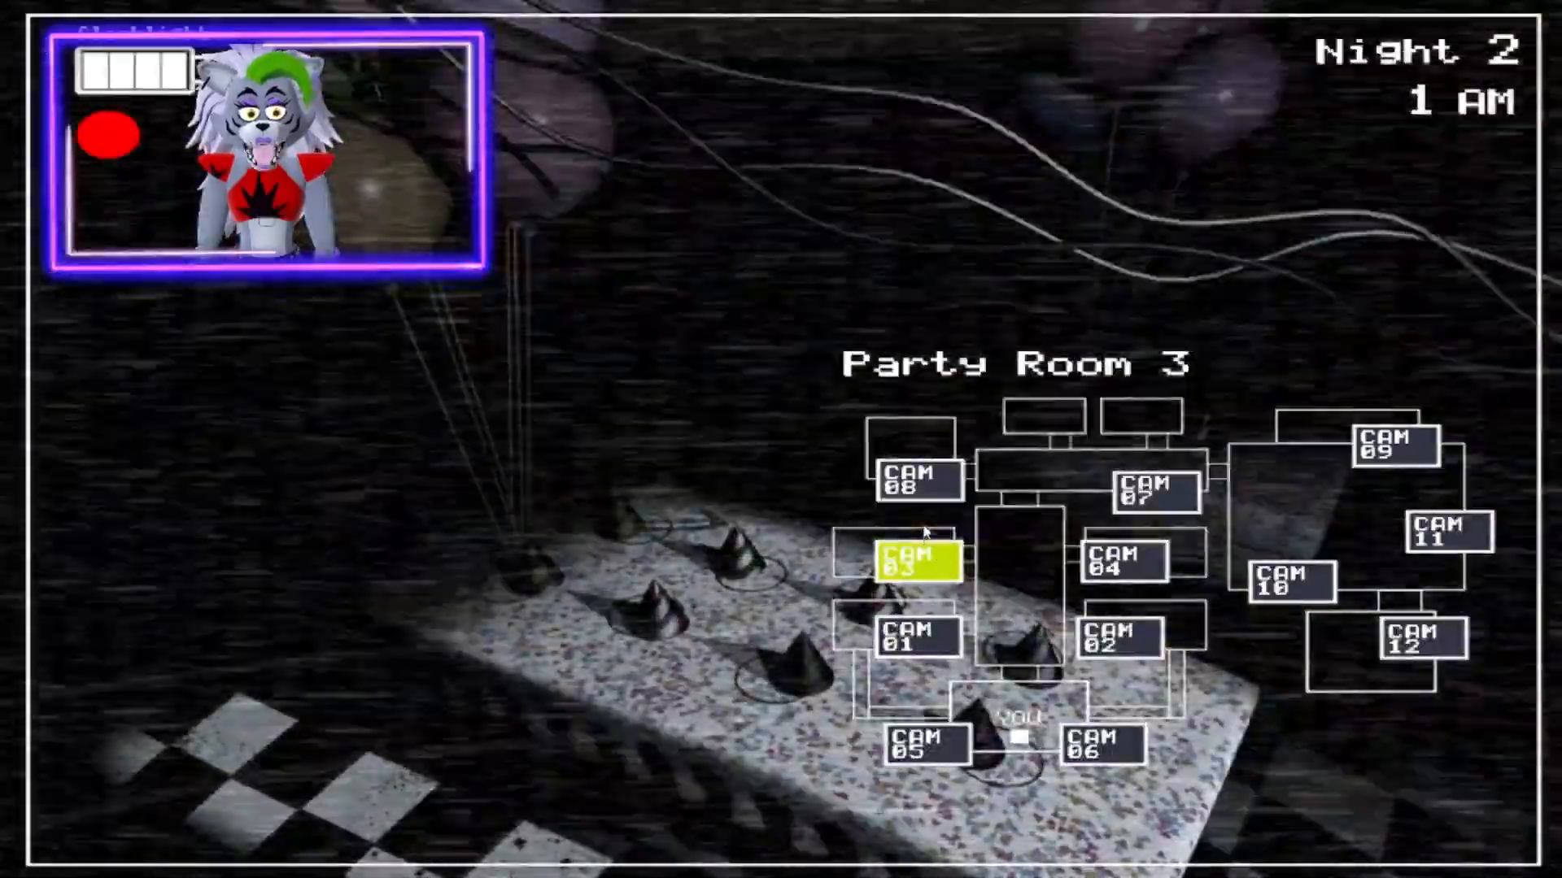
click(1447, 533)
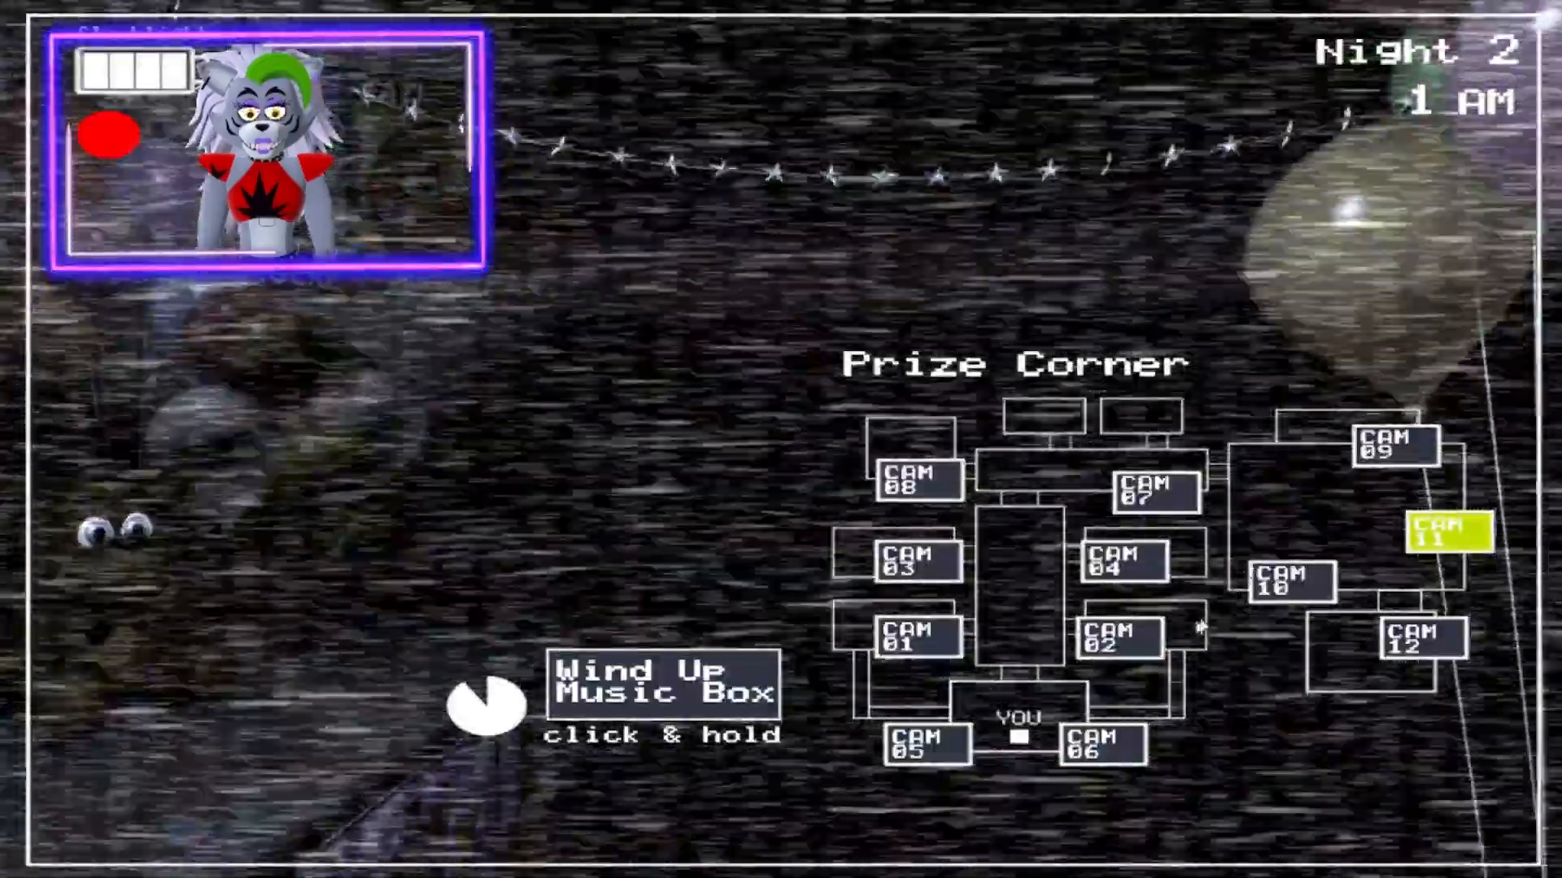
- Check Show Stage, Party Room 4 and Main Hall, then rewind the Prize Corner music box
click(1410, 643)
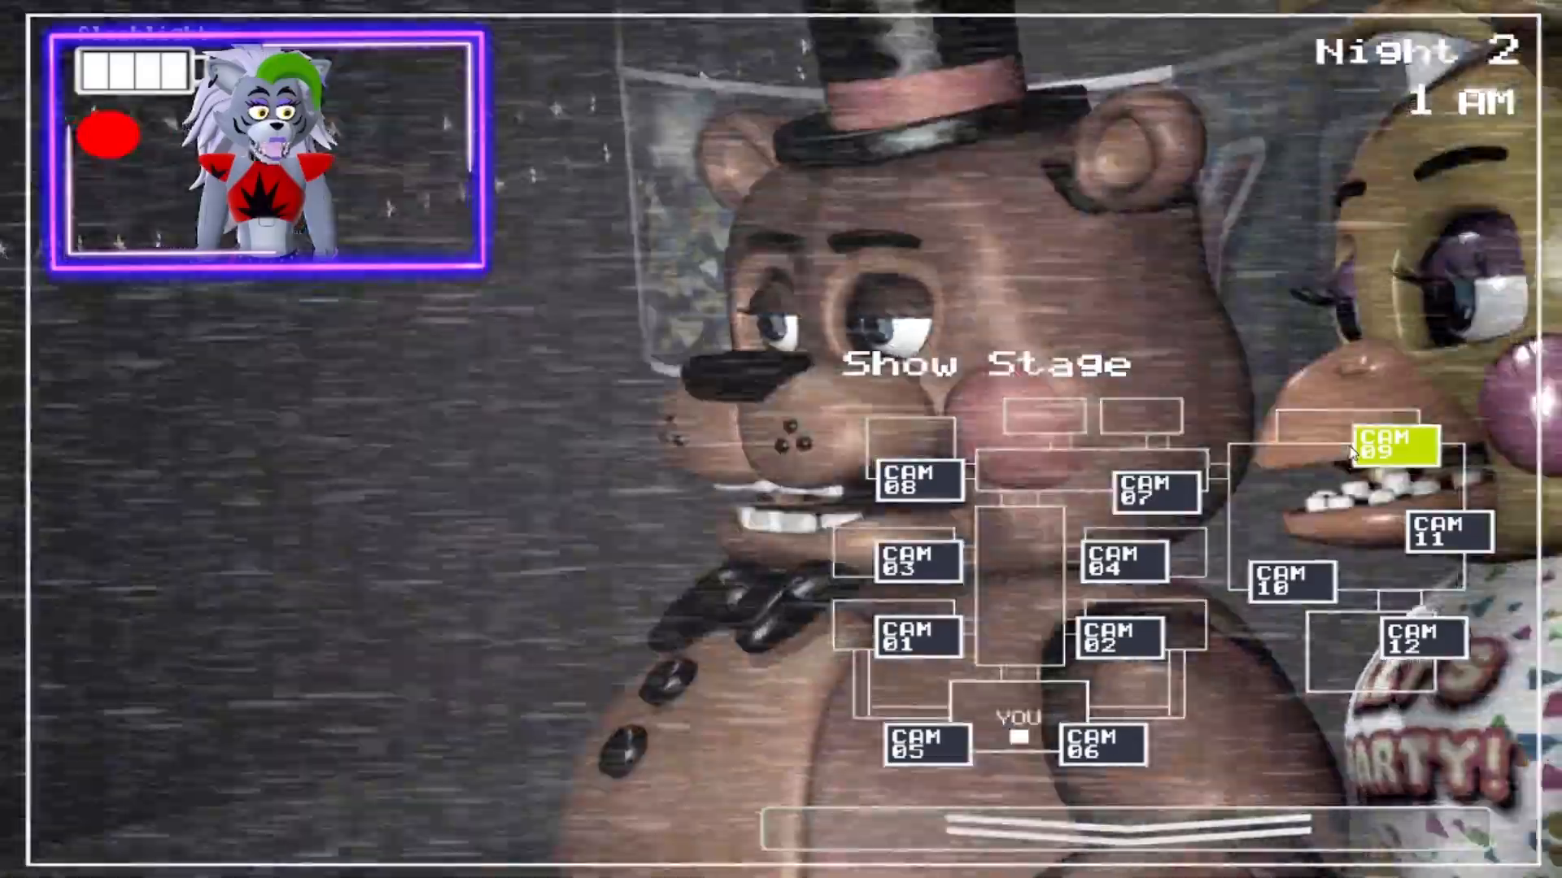
click(1442, 529)
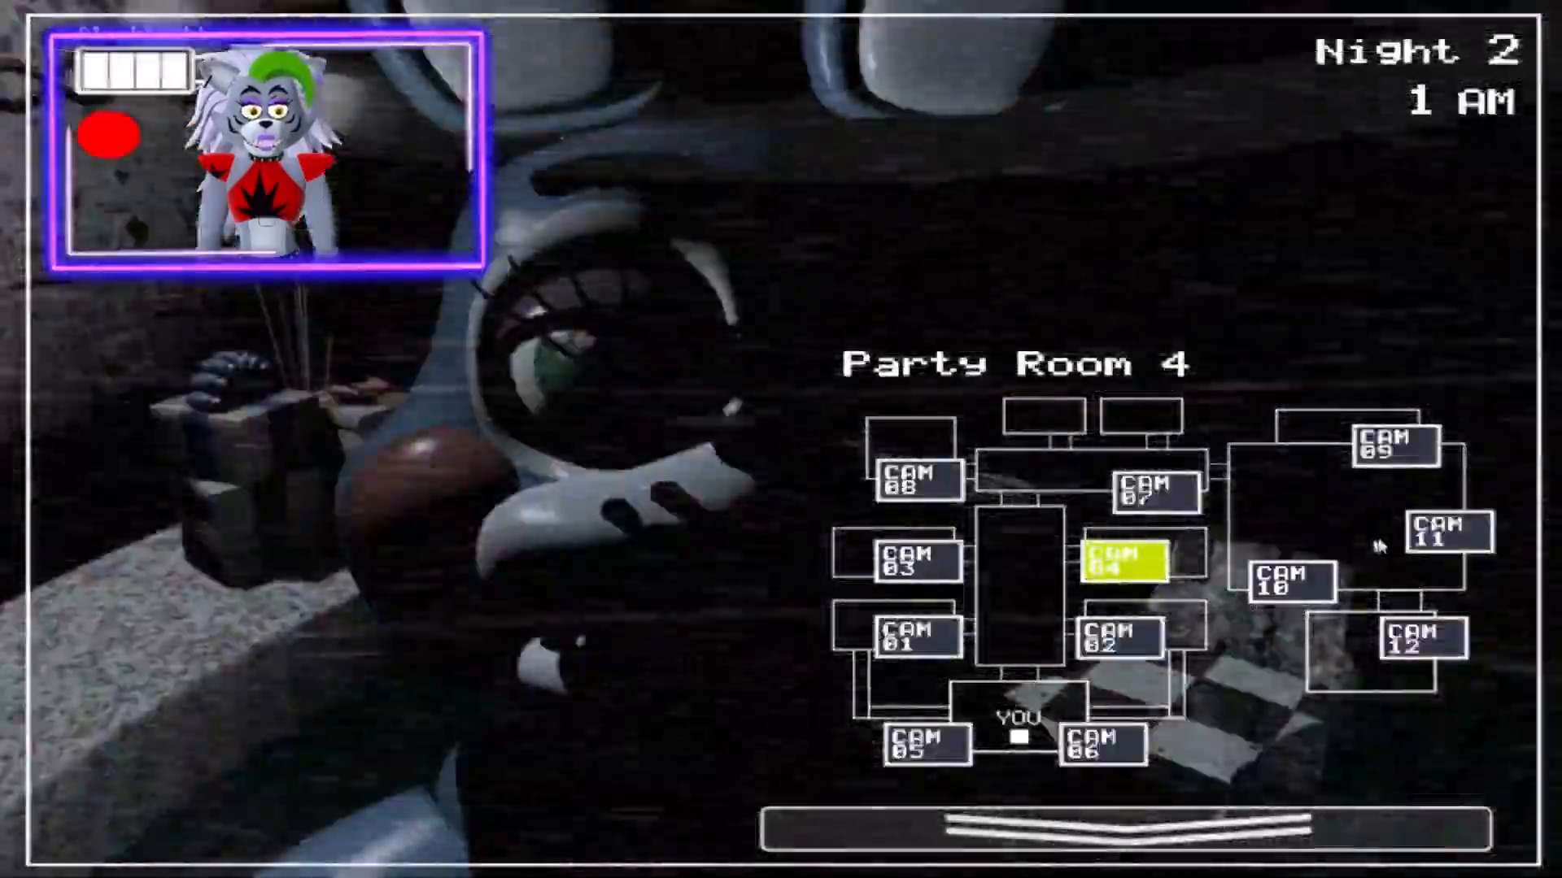
click(1155, 490)
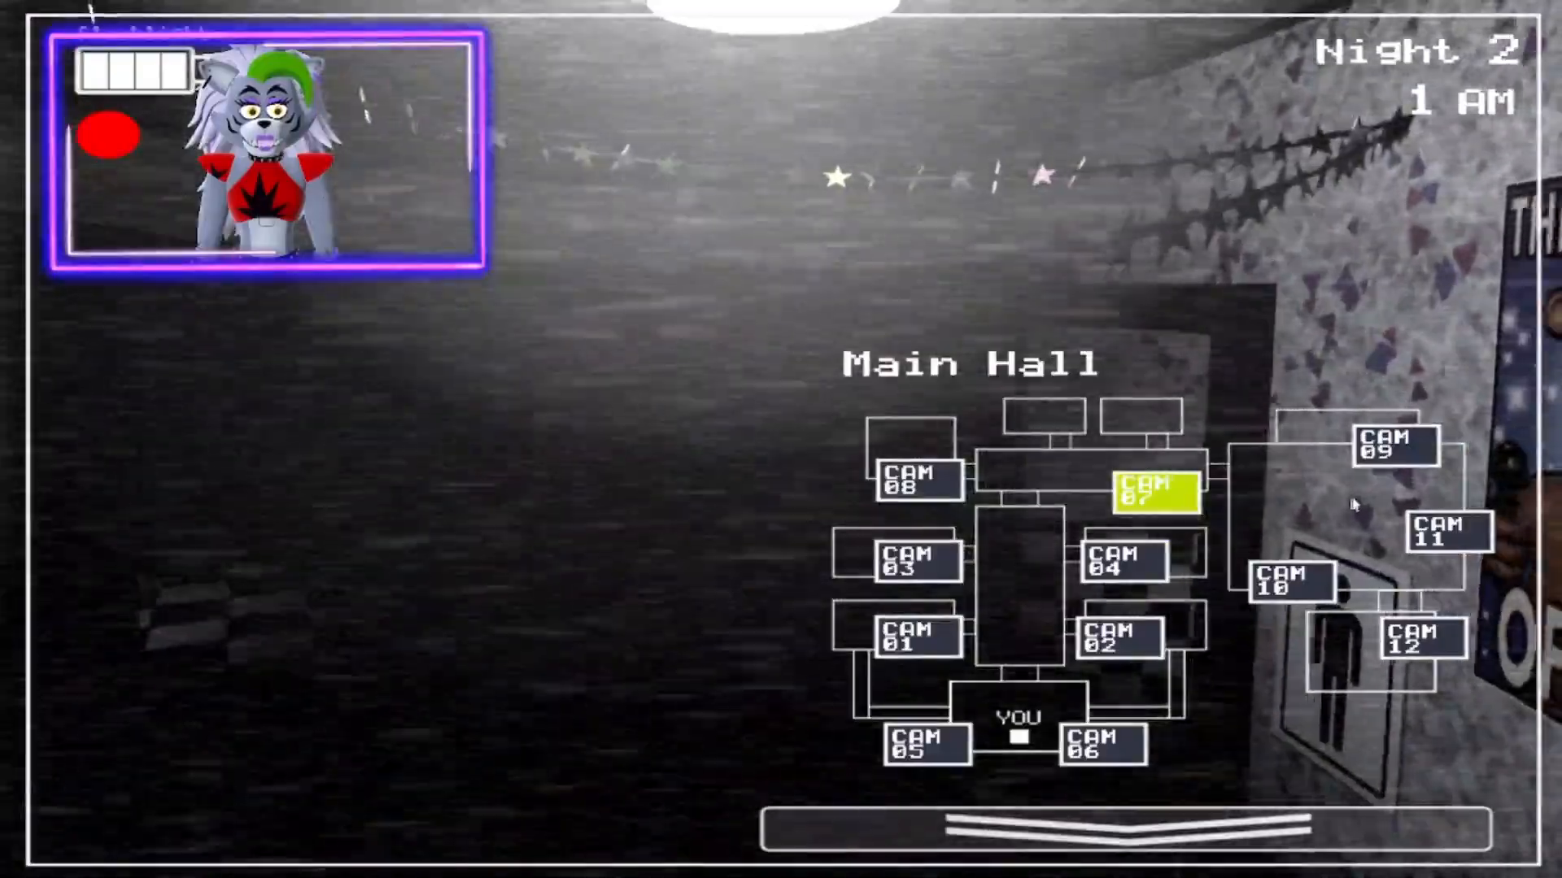
click(1442, 533)
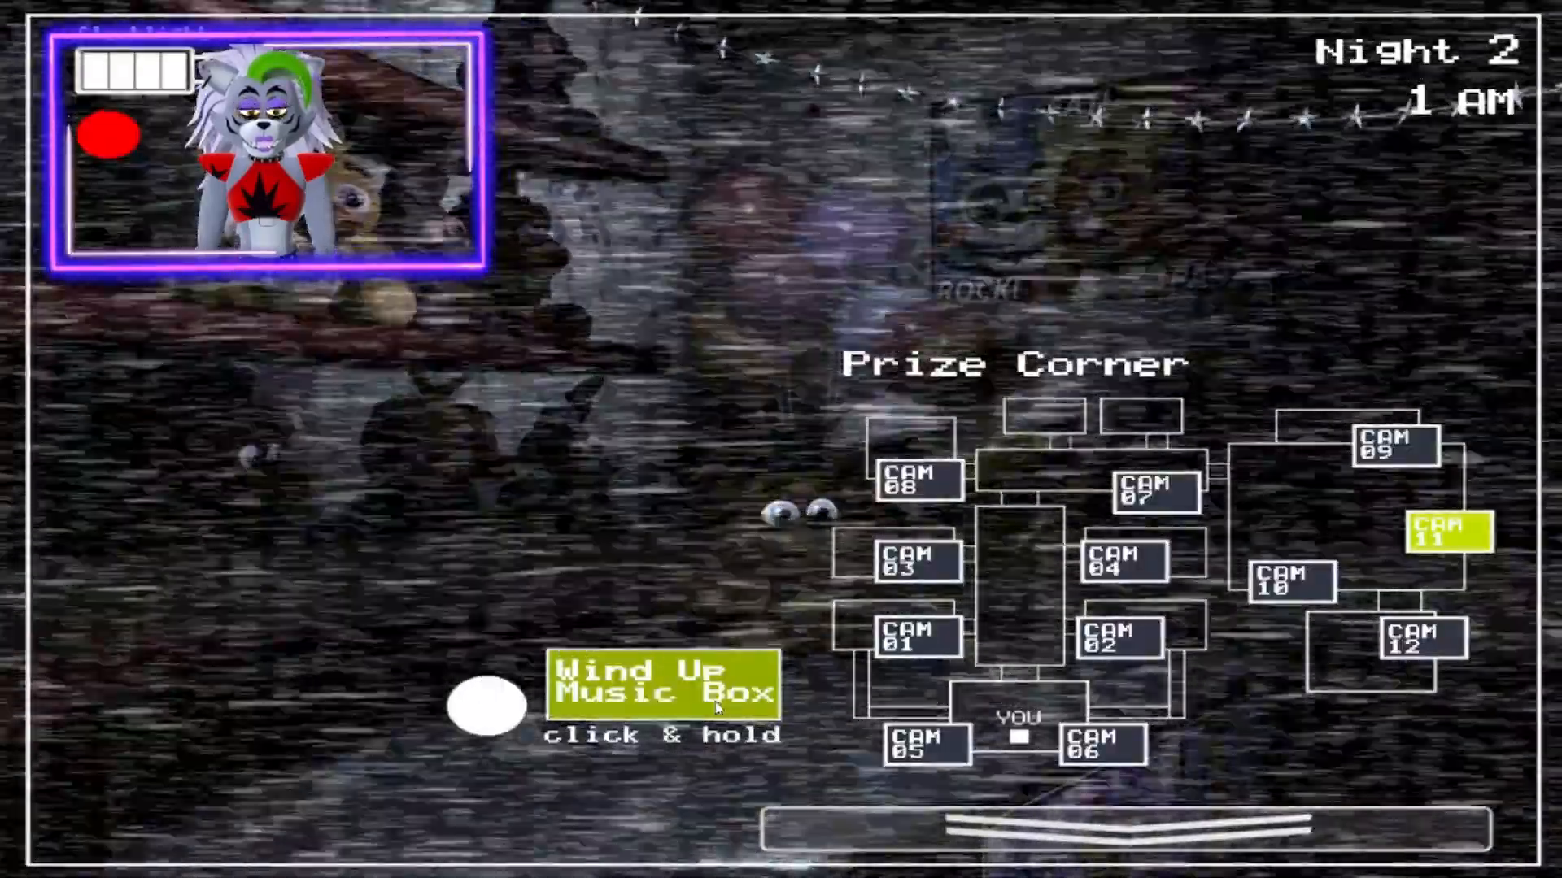
click(926, 744)
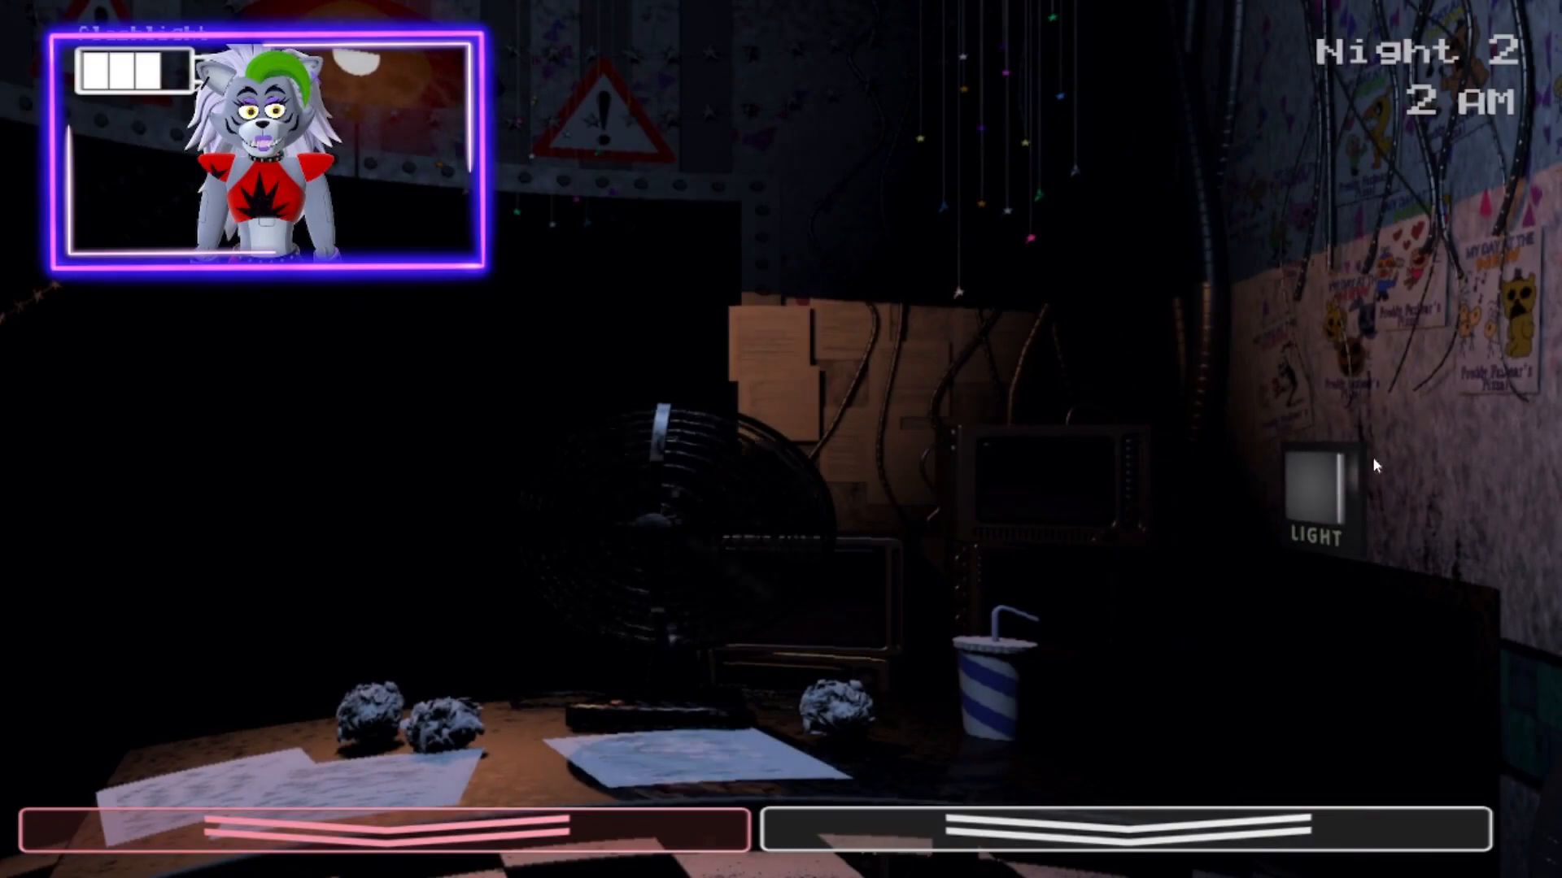
- Raise the monitor and view CAM 05, the Left Air Vent, at 3 AM
click(1335, 488)
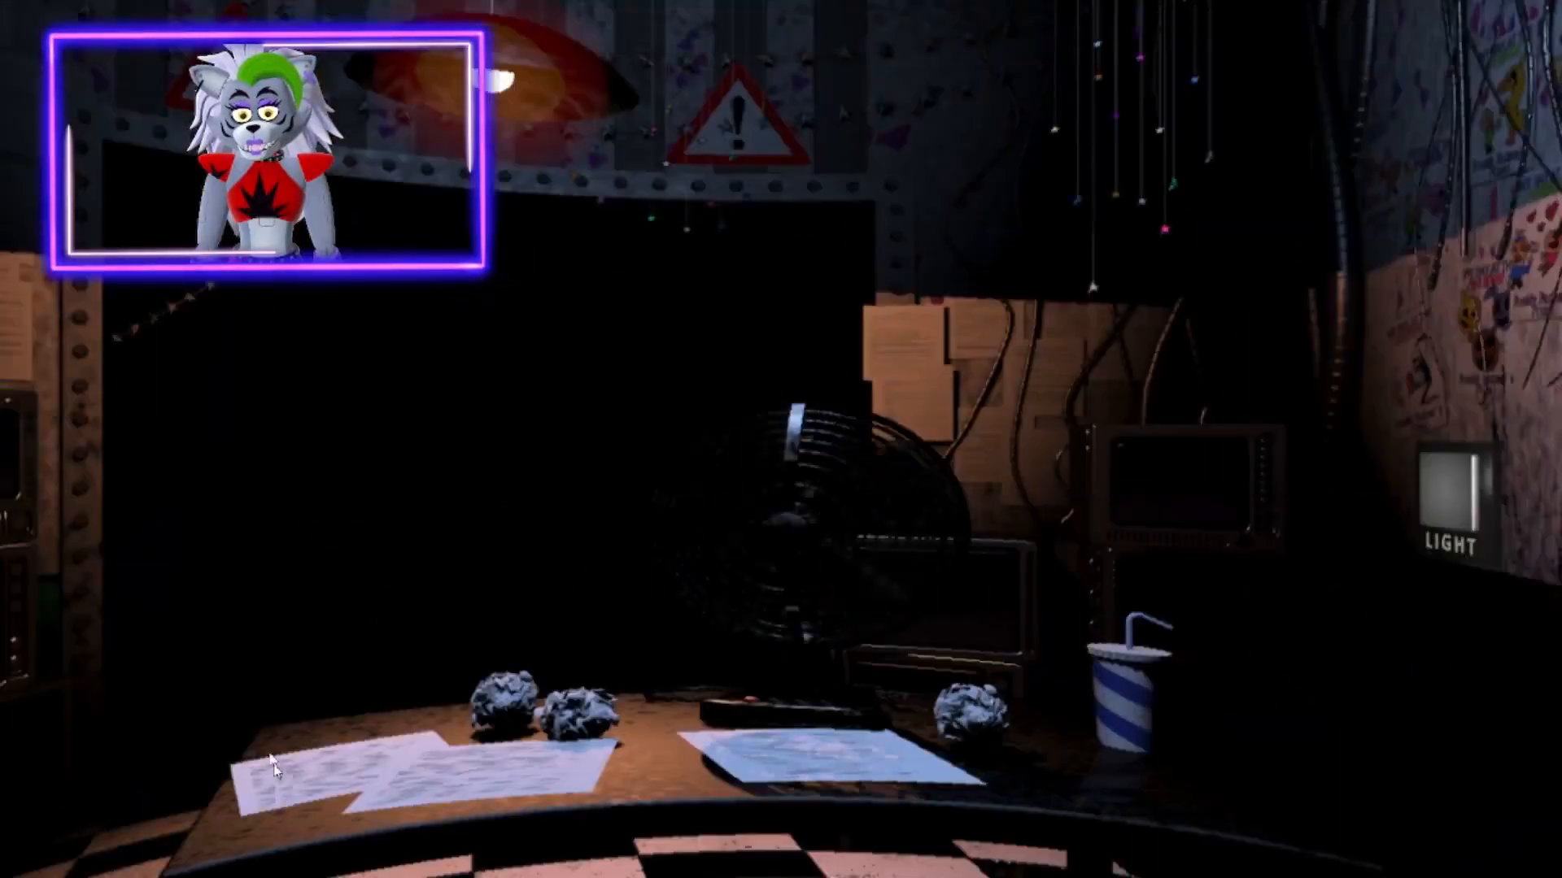
click(1464, 498)
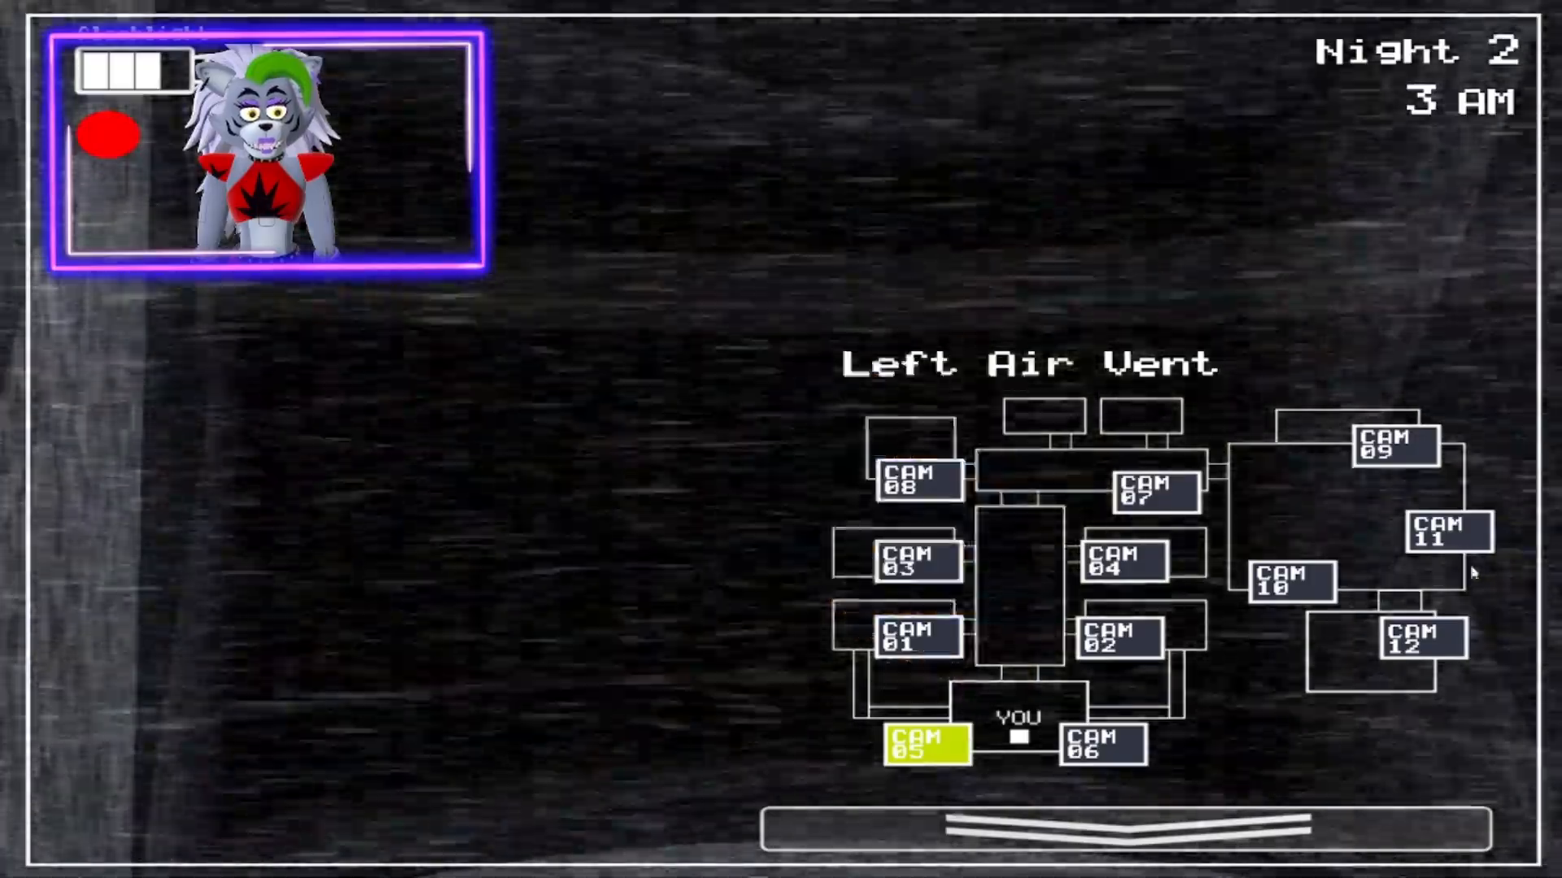
- Lower the cameras, light the hallway, then light the right vent at 4 AM
click(1442, 533)
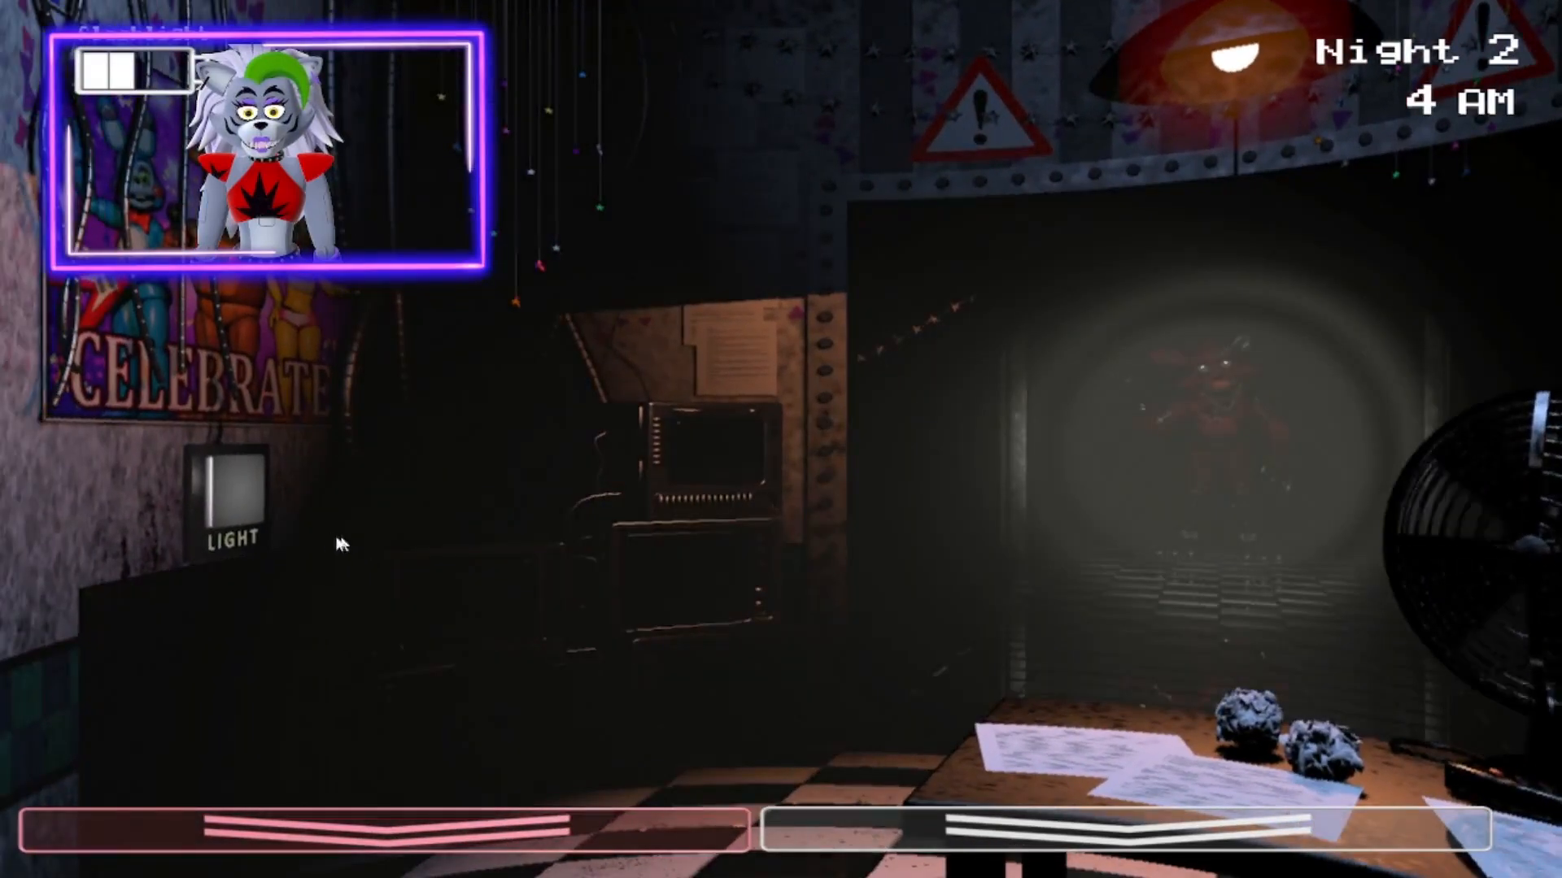
click(1318, 483)
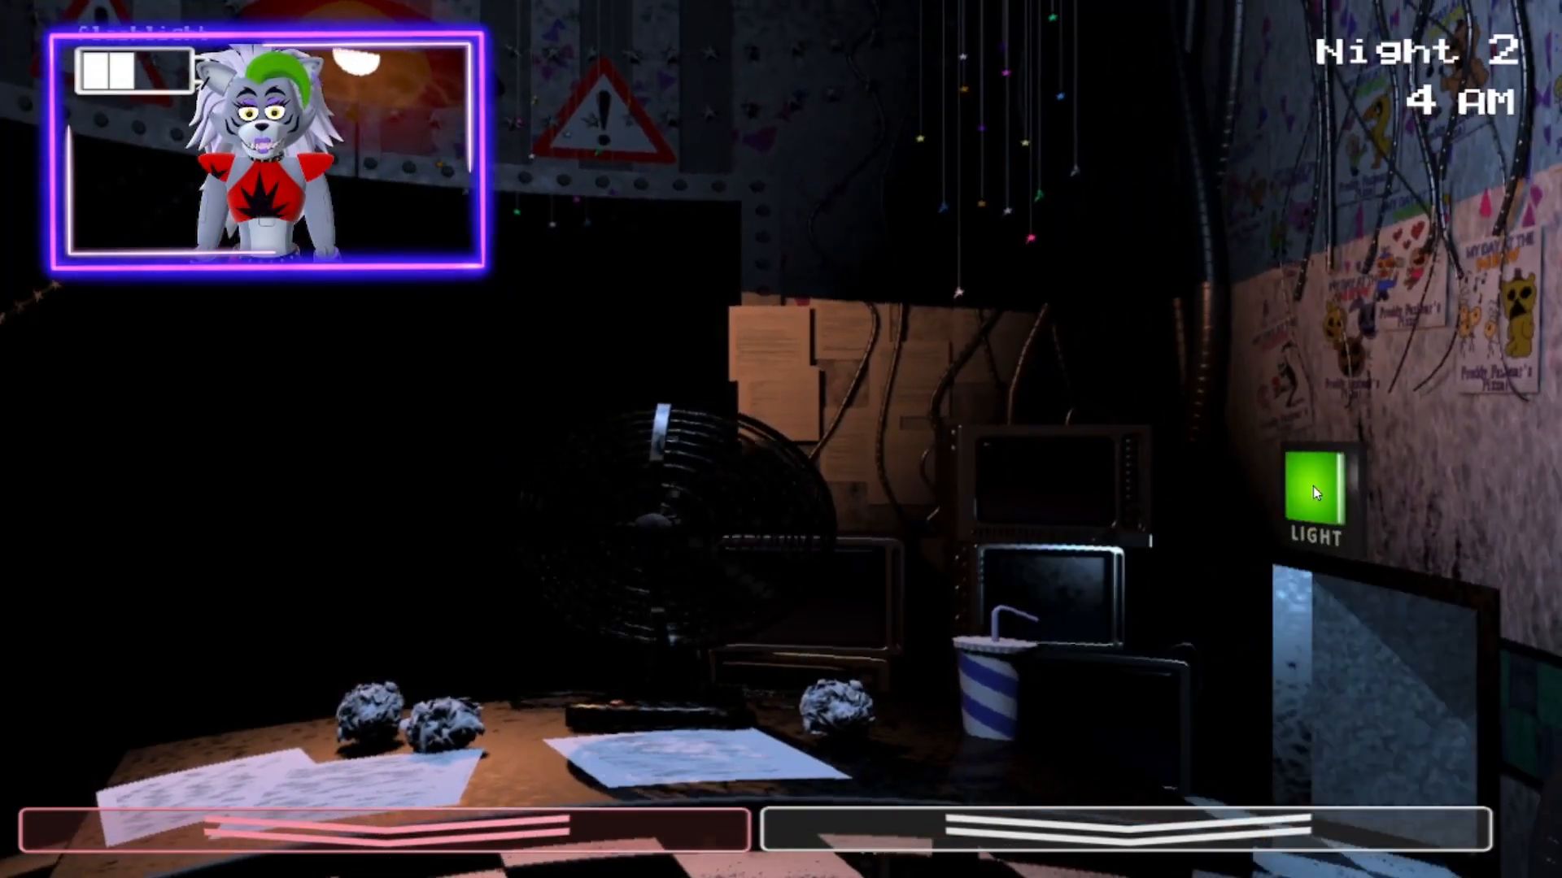